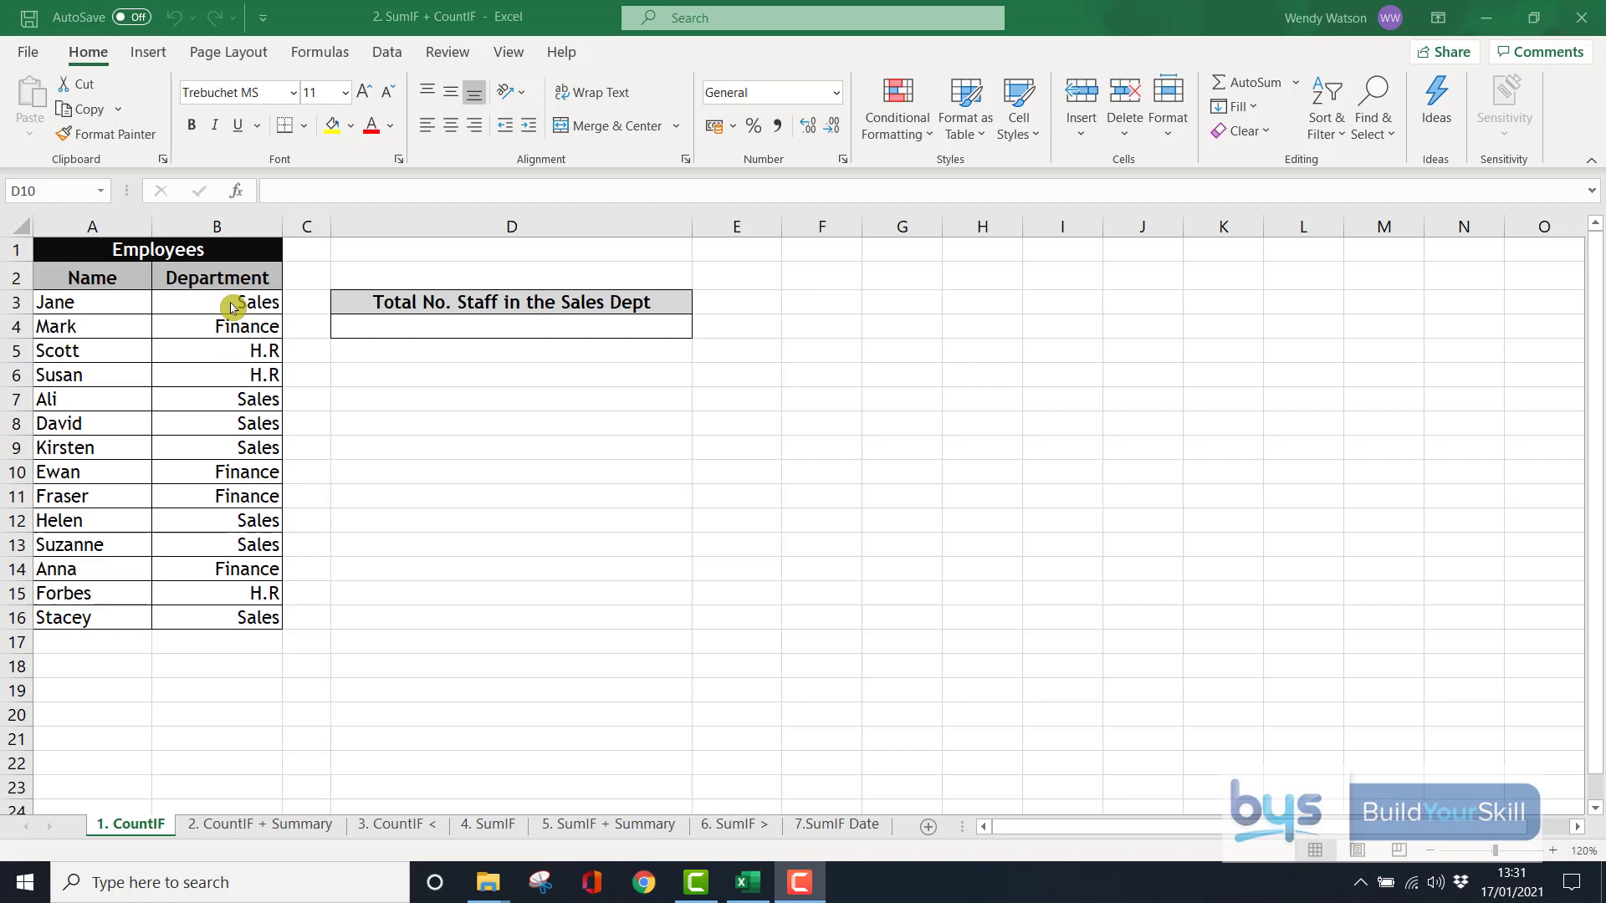
mouse_move(230, 532)
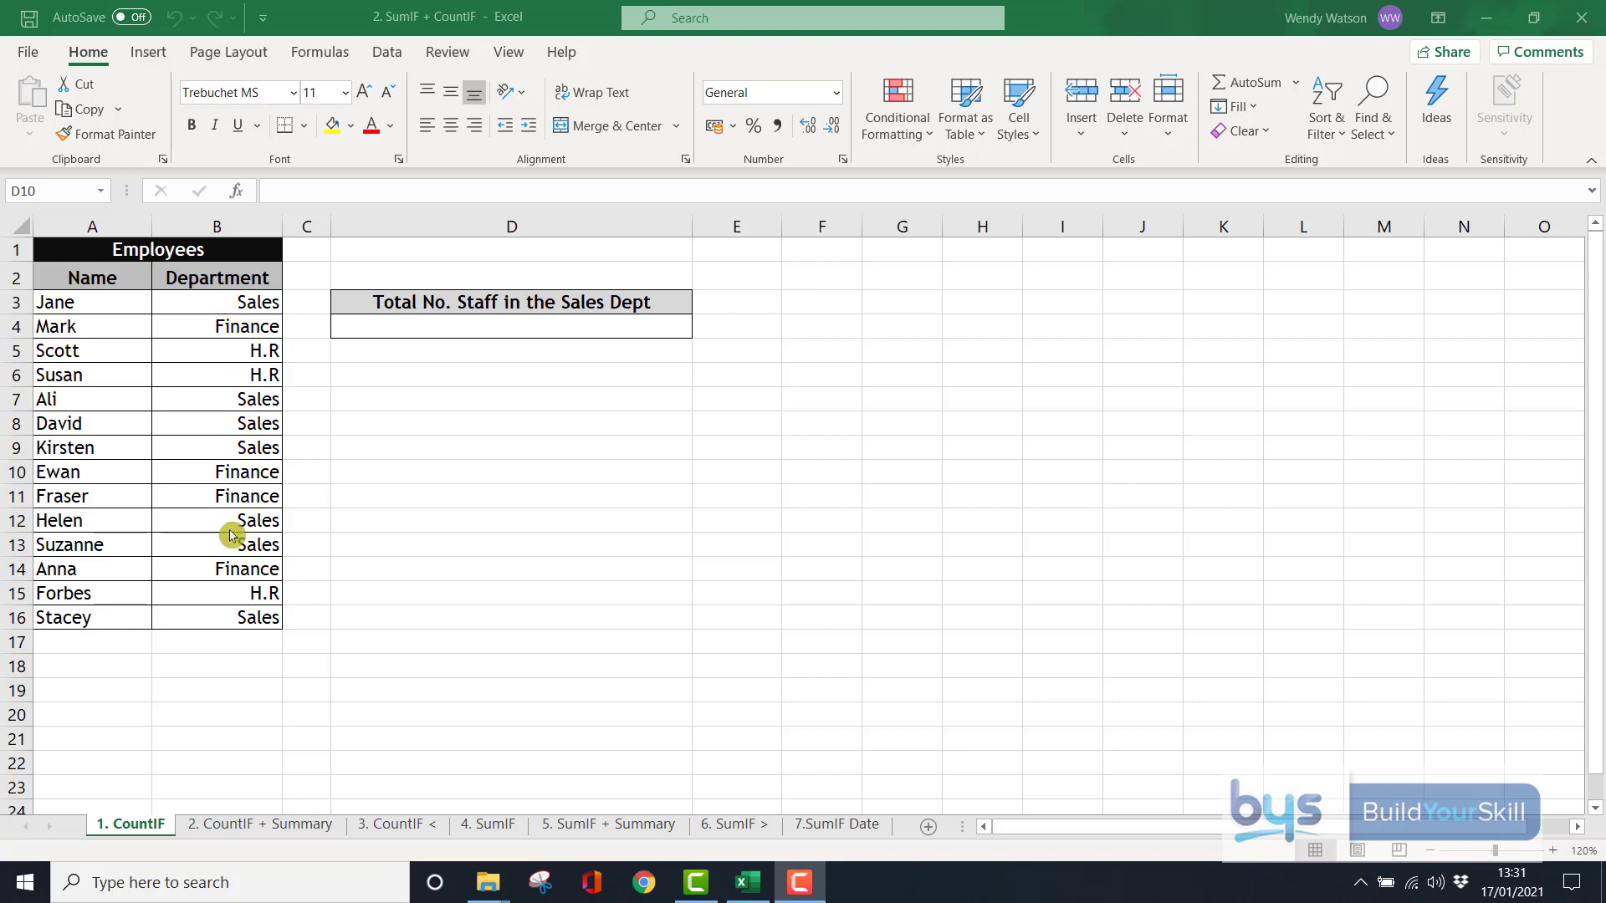
mouse_move(226, 320)
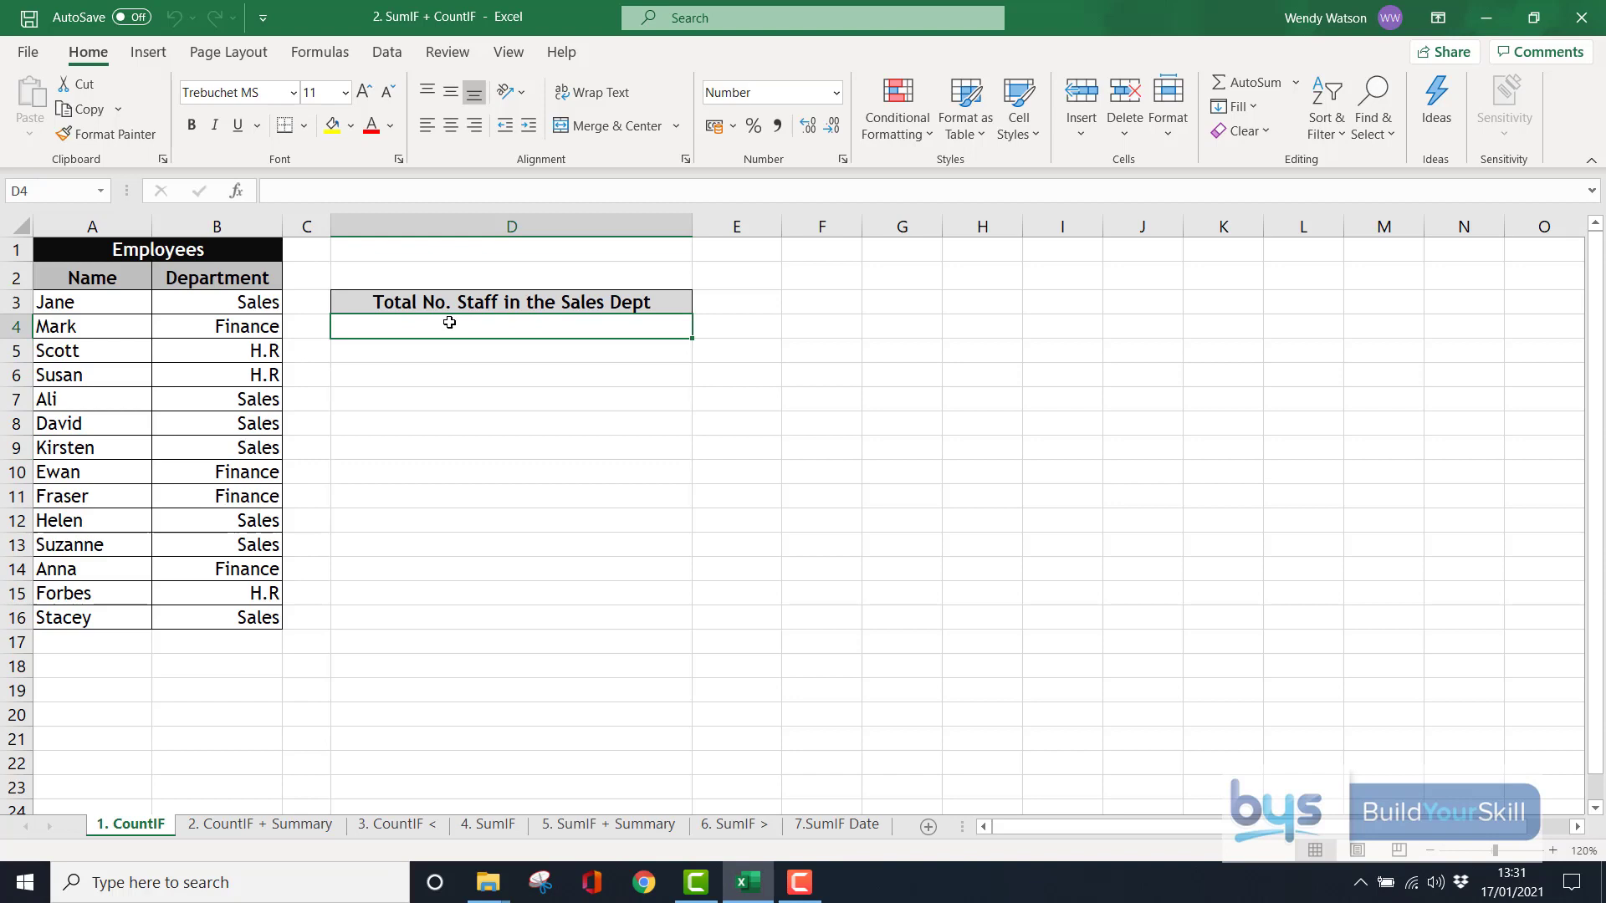
Insert COUNTIF over the Department column B3:B16 with criteria 'Sales', giving 7
click(319, 51)
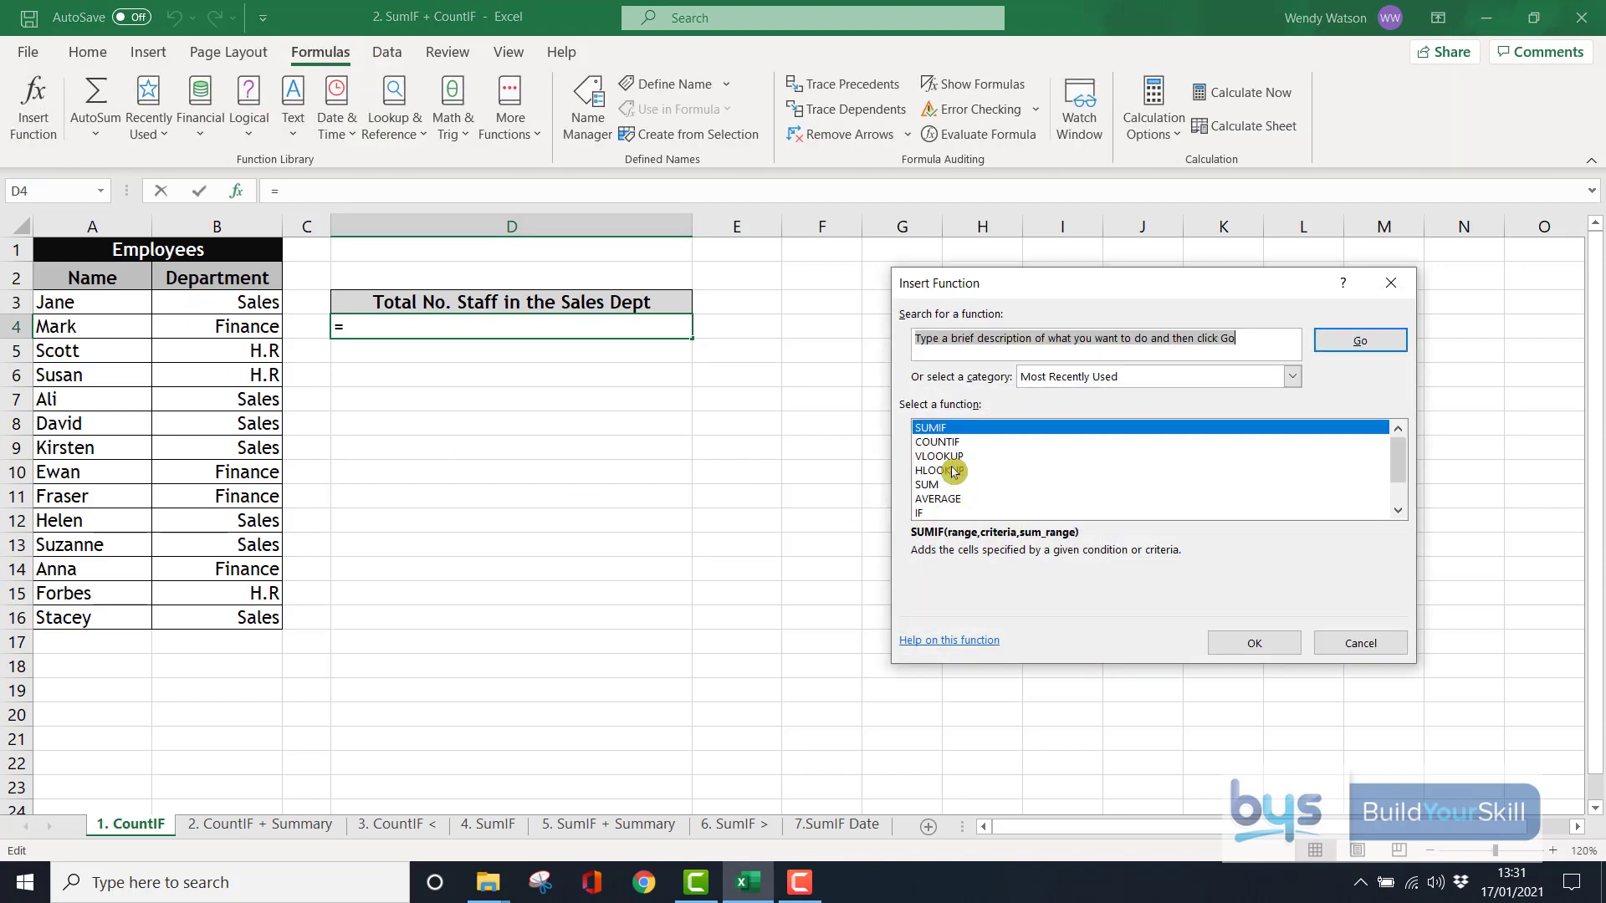
click(1255, 643)
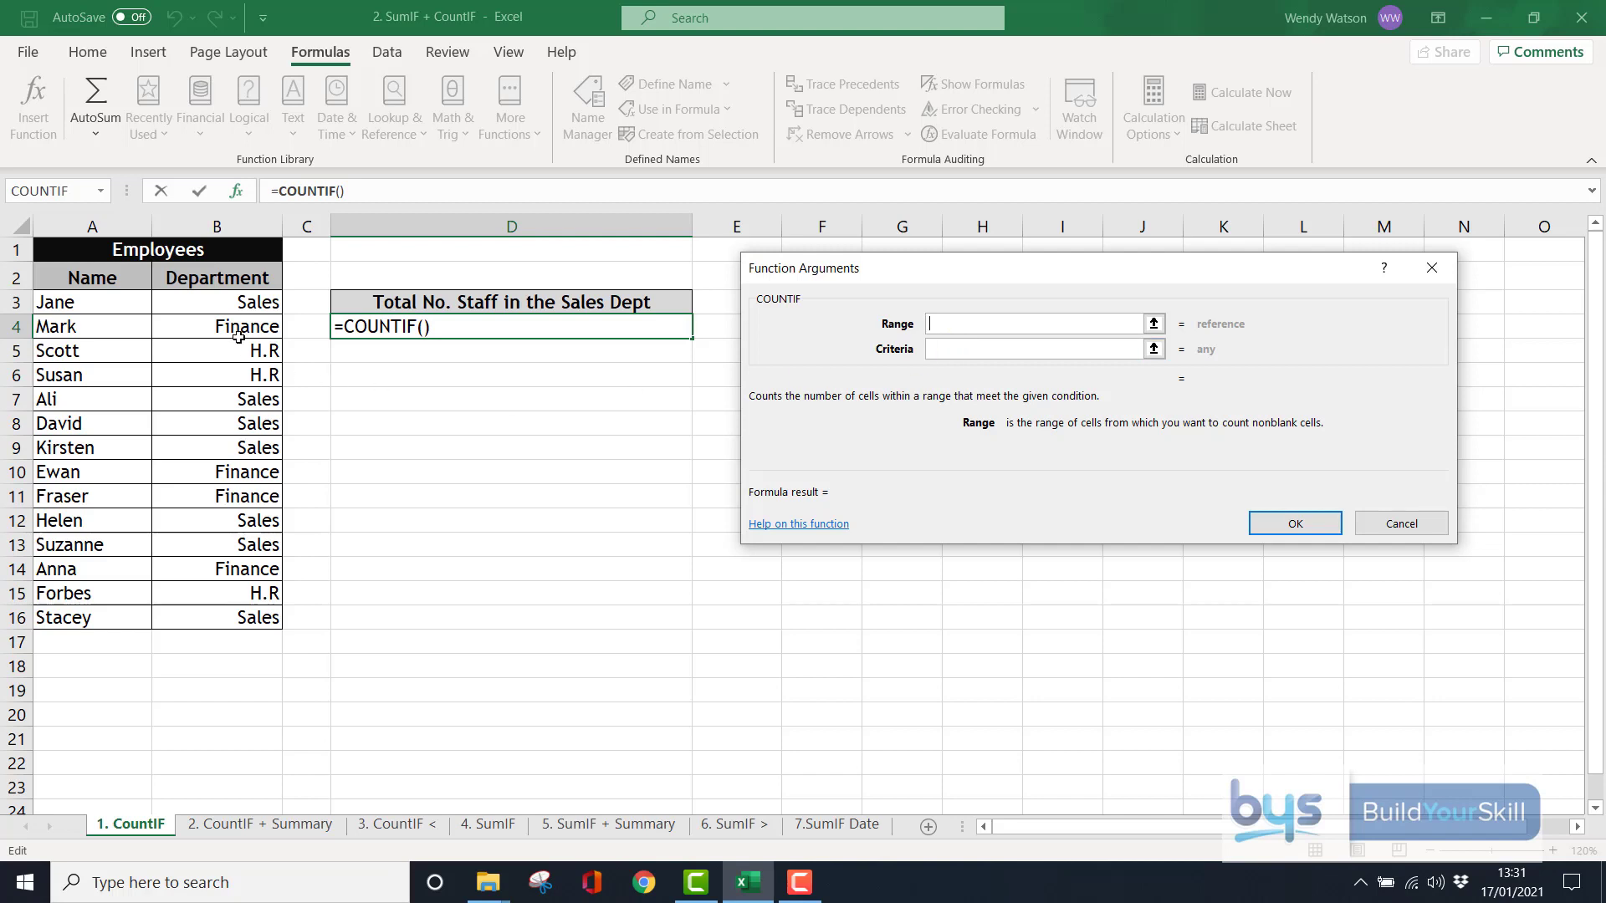
drag(216, 301, 216, 400)
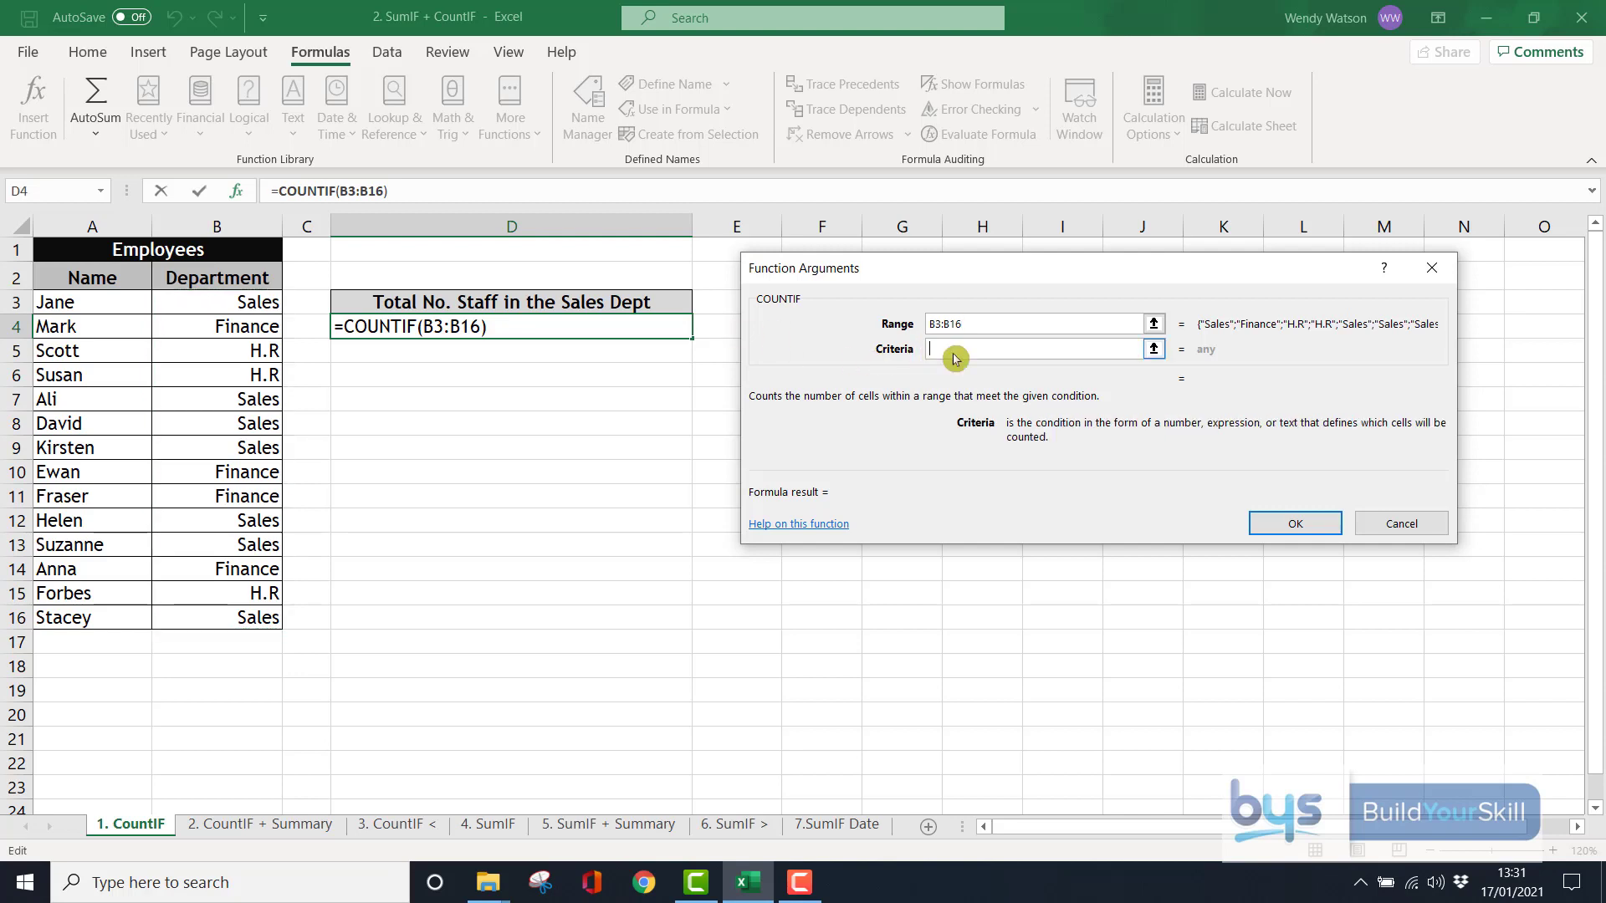
text(S)
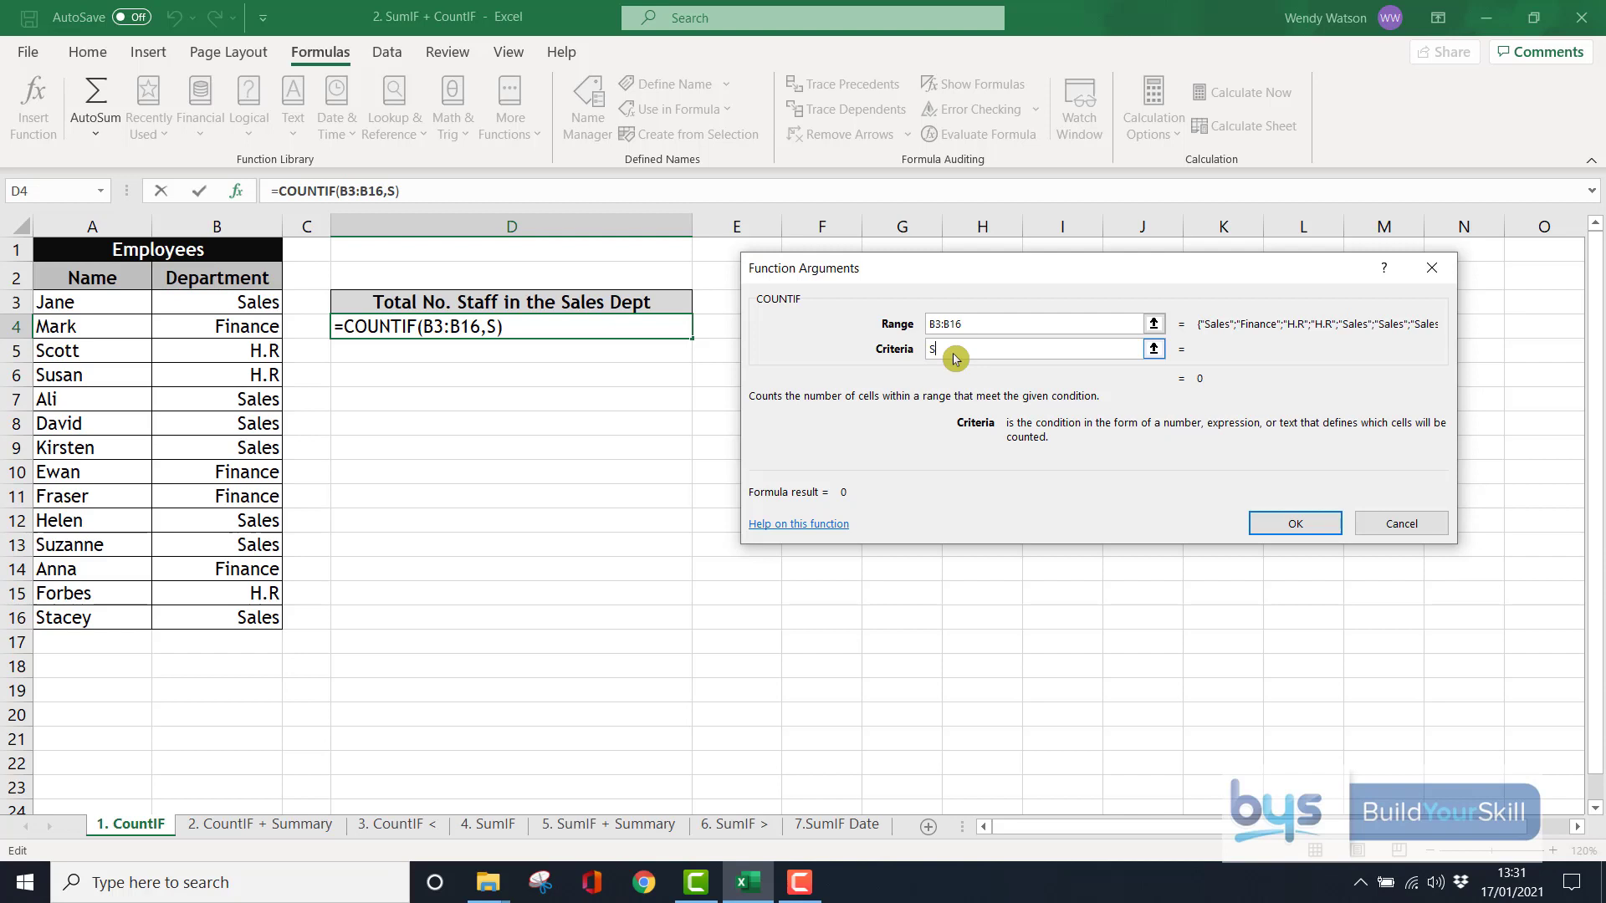
text(ale)
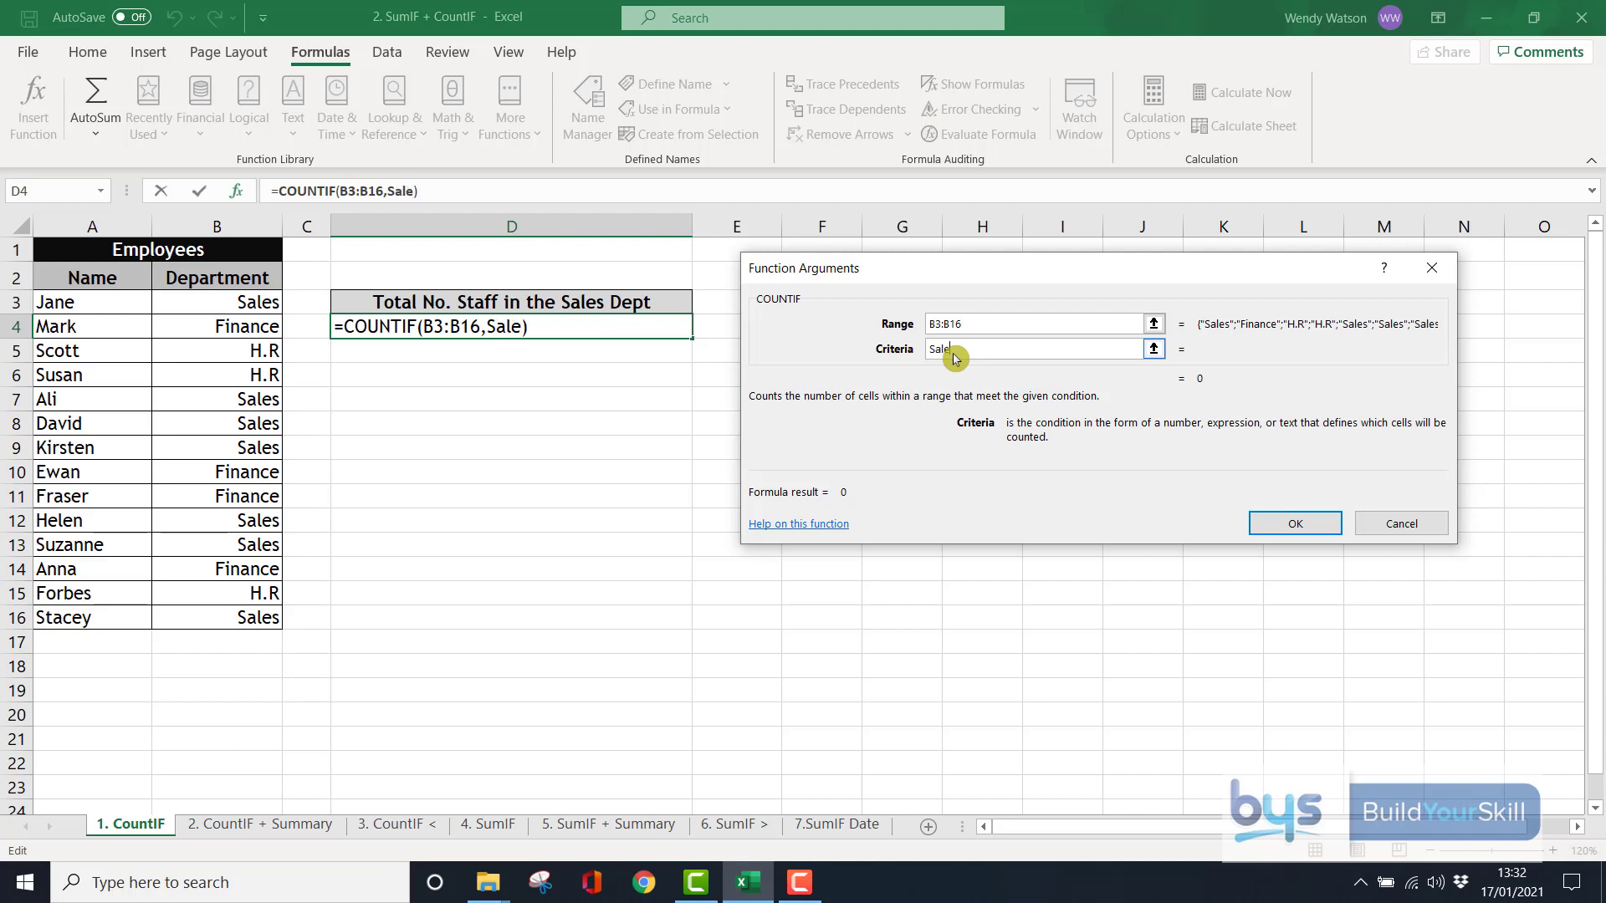
text(s)
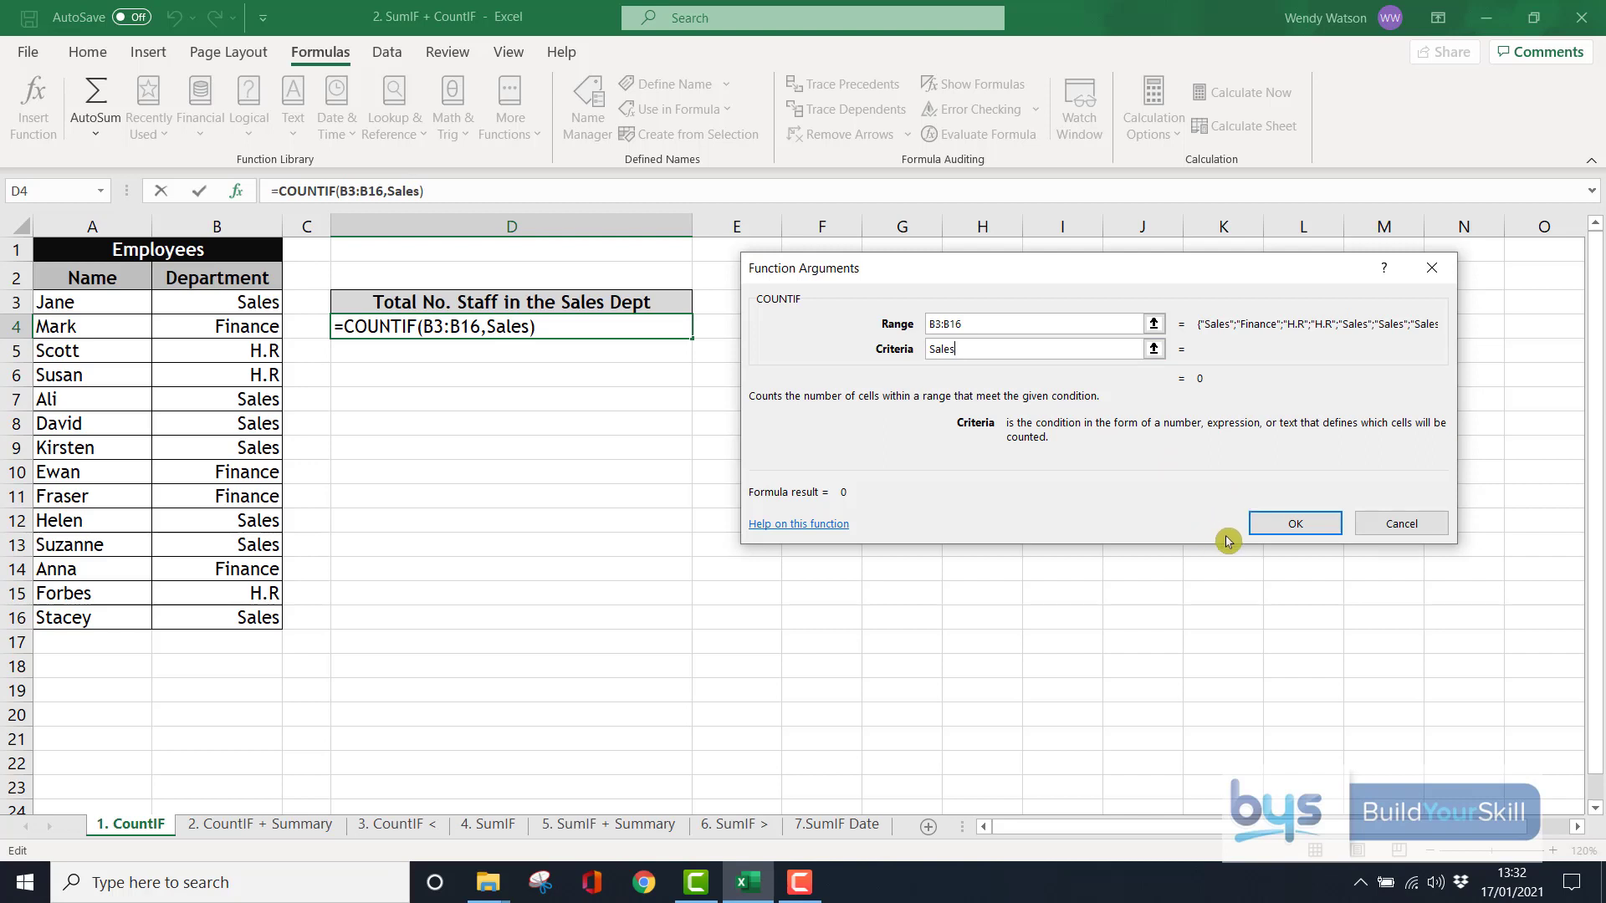
click(1295, 524)
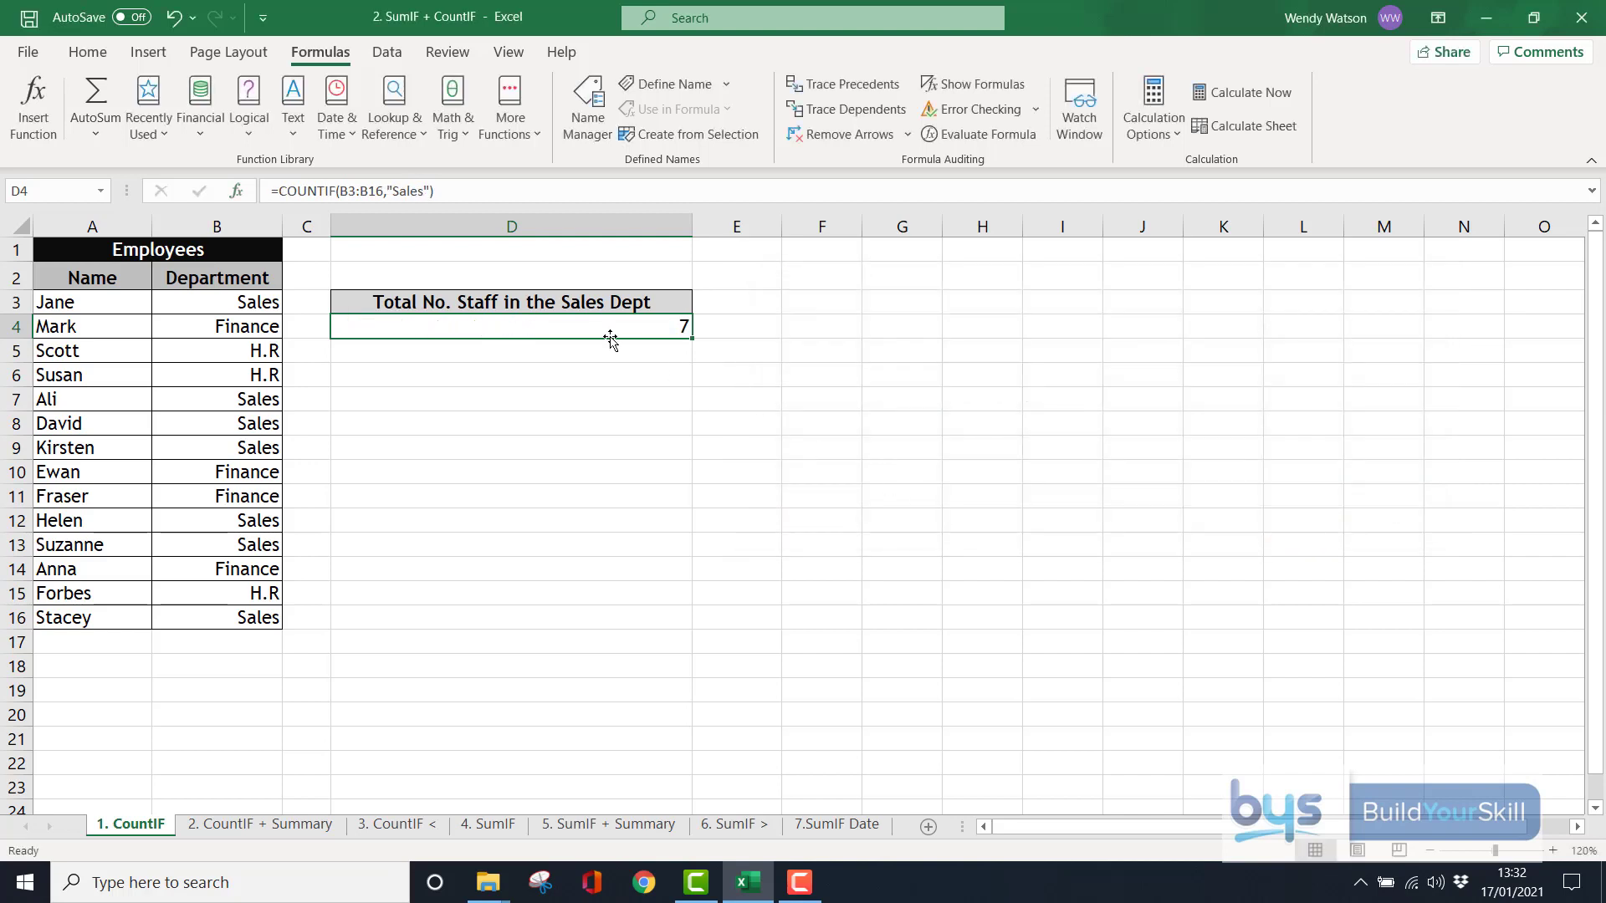
mouse_move(270, 291)
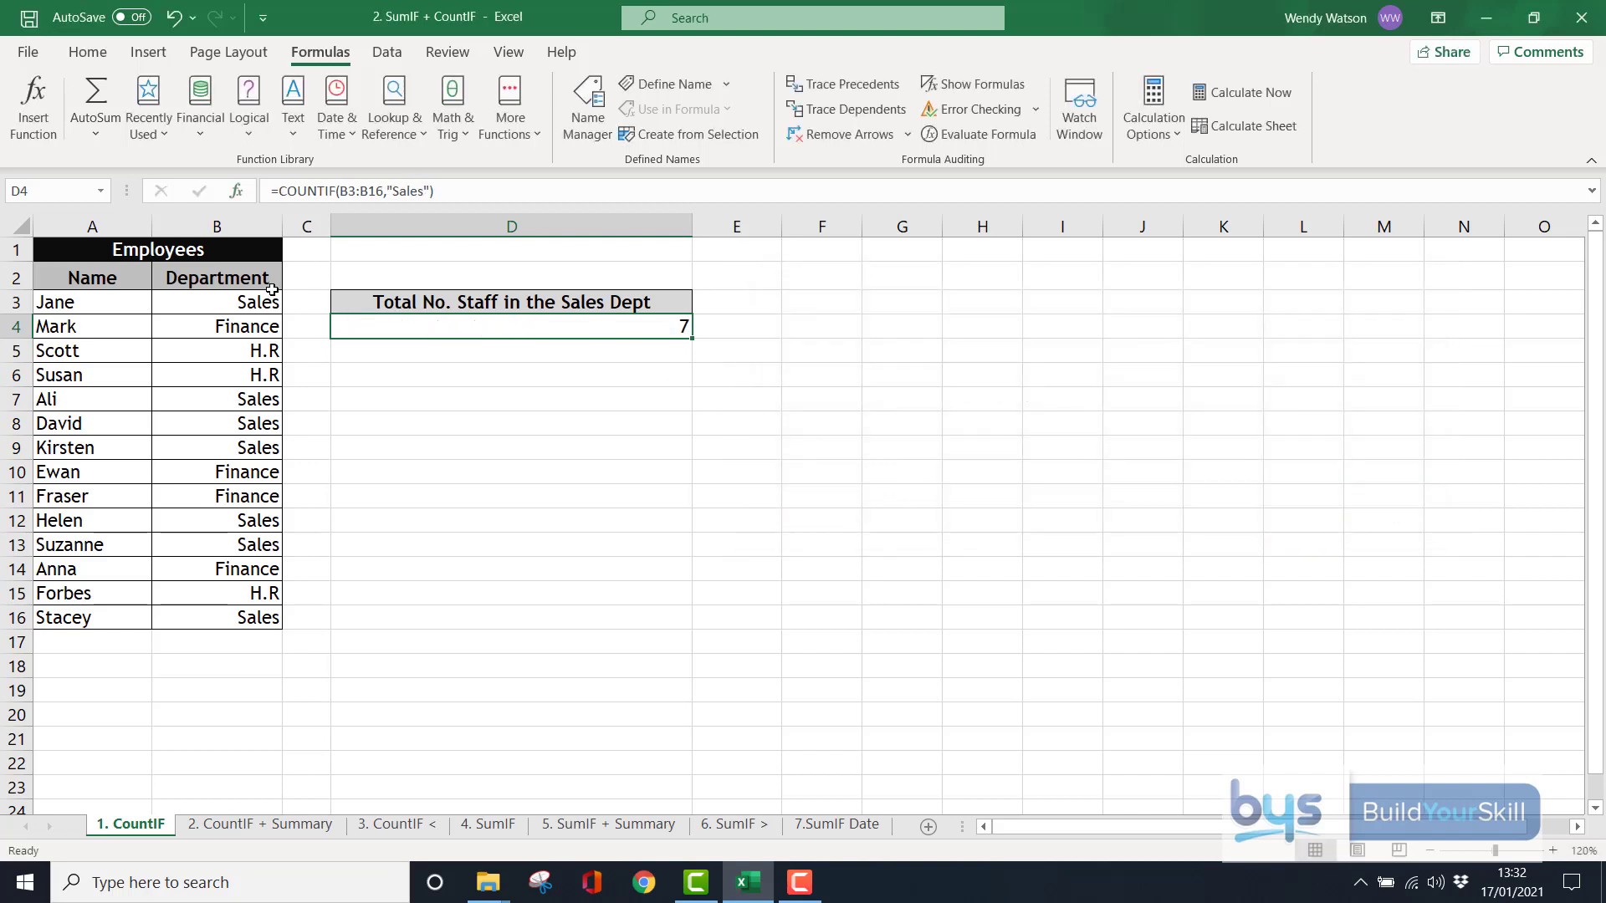
mouse_move(574, 319)
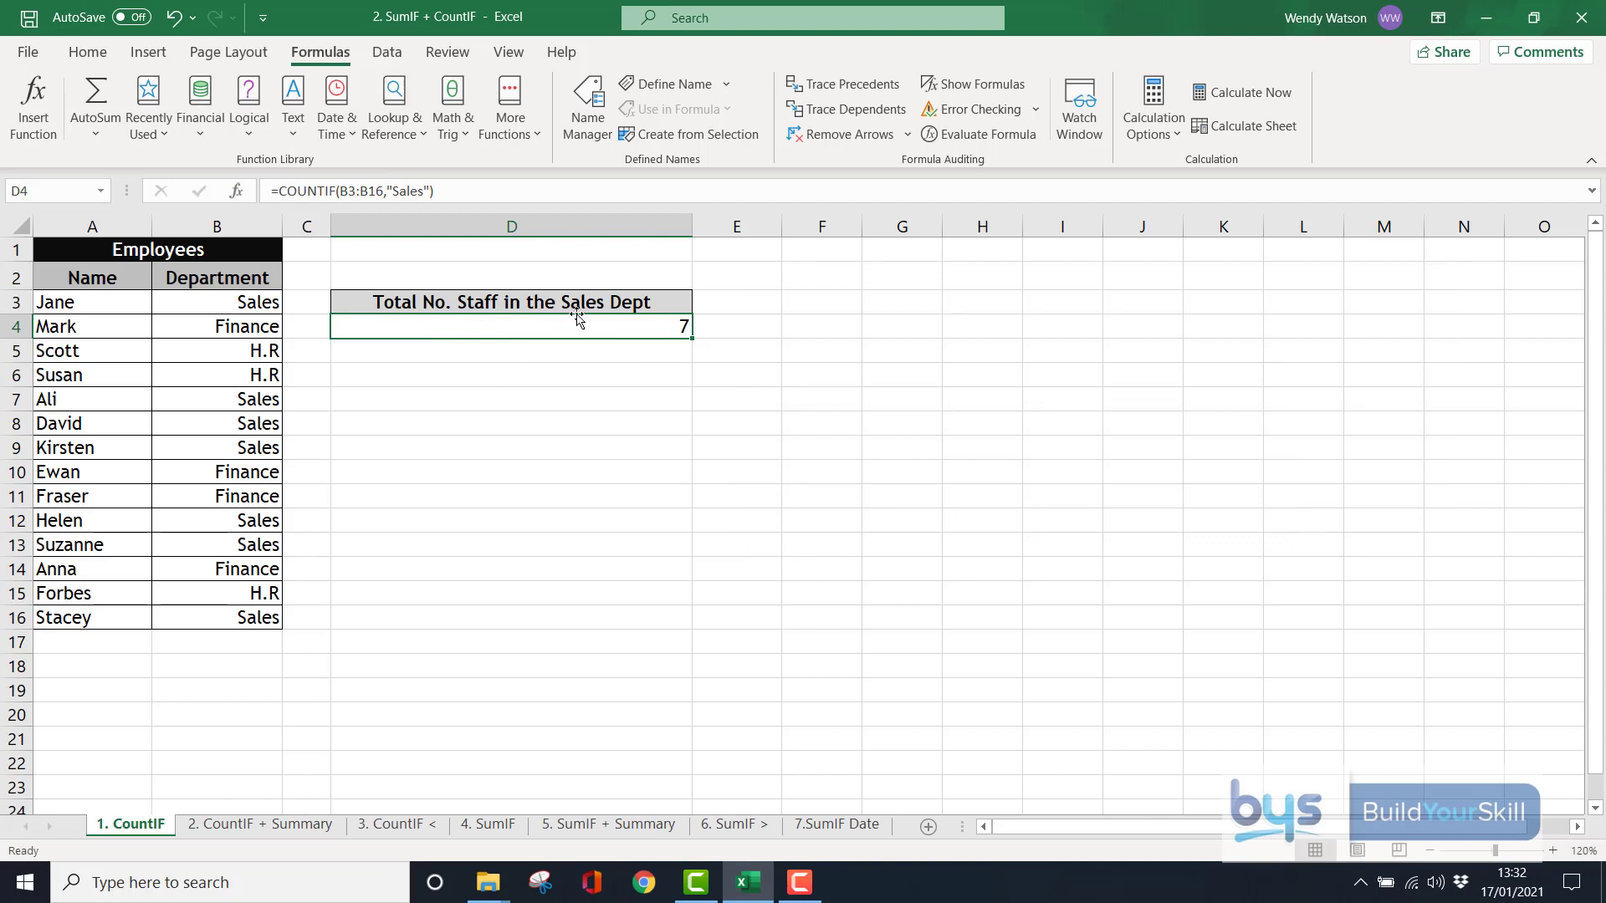
Open the '2. CountIF + Summary' sheet with the Finance, H.R and Sales summary
click(259, 823)
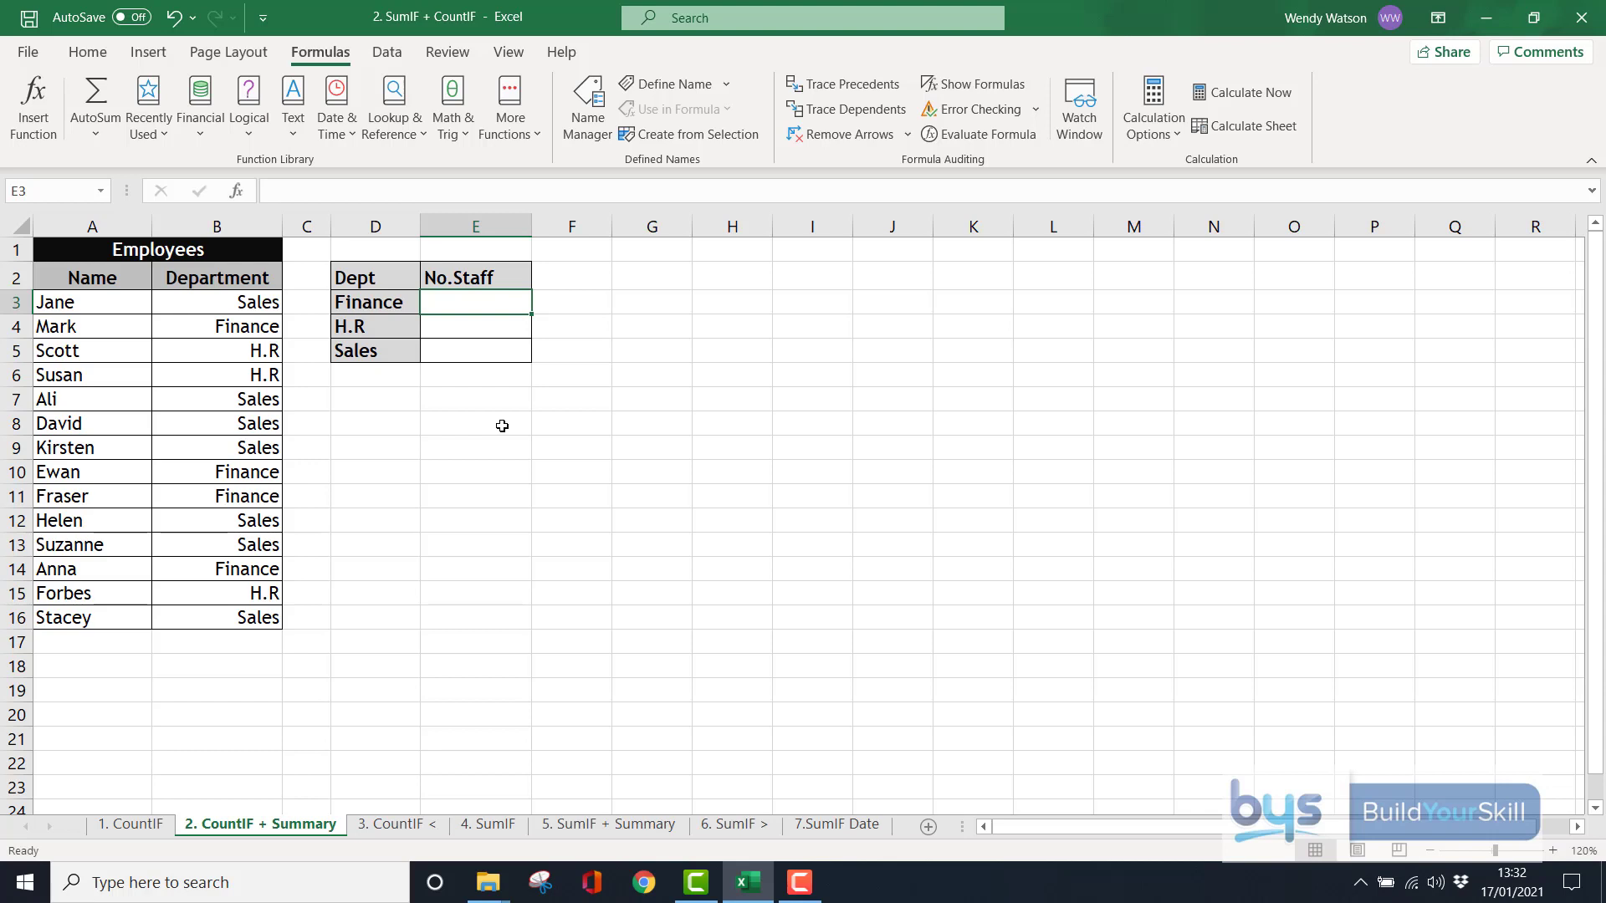
mouse_move(48, 111)
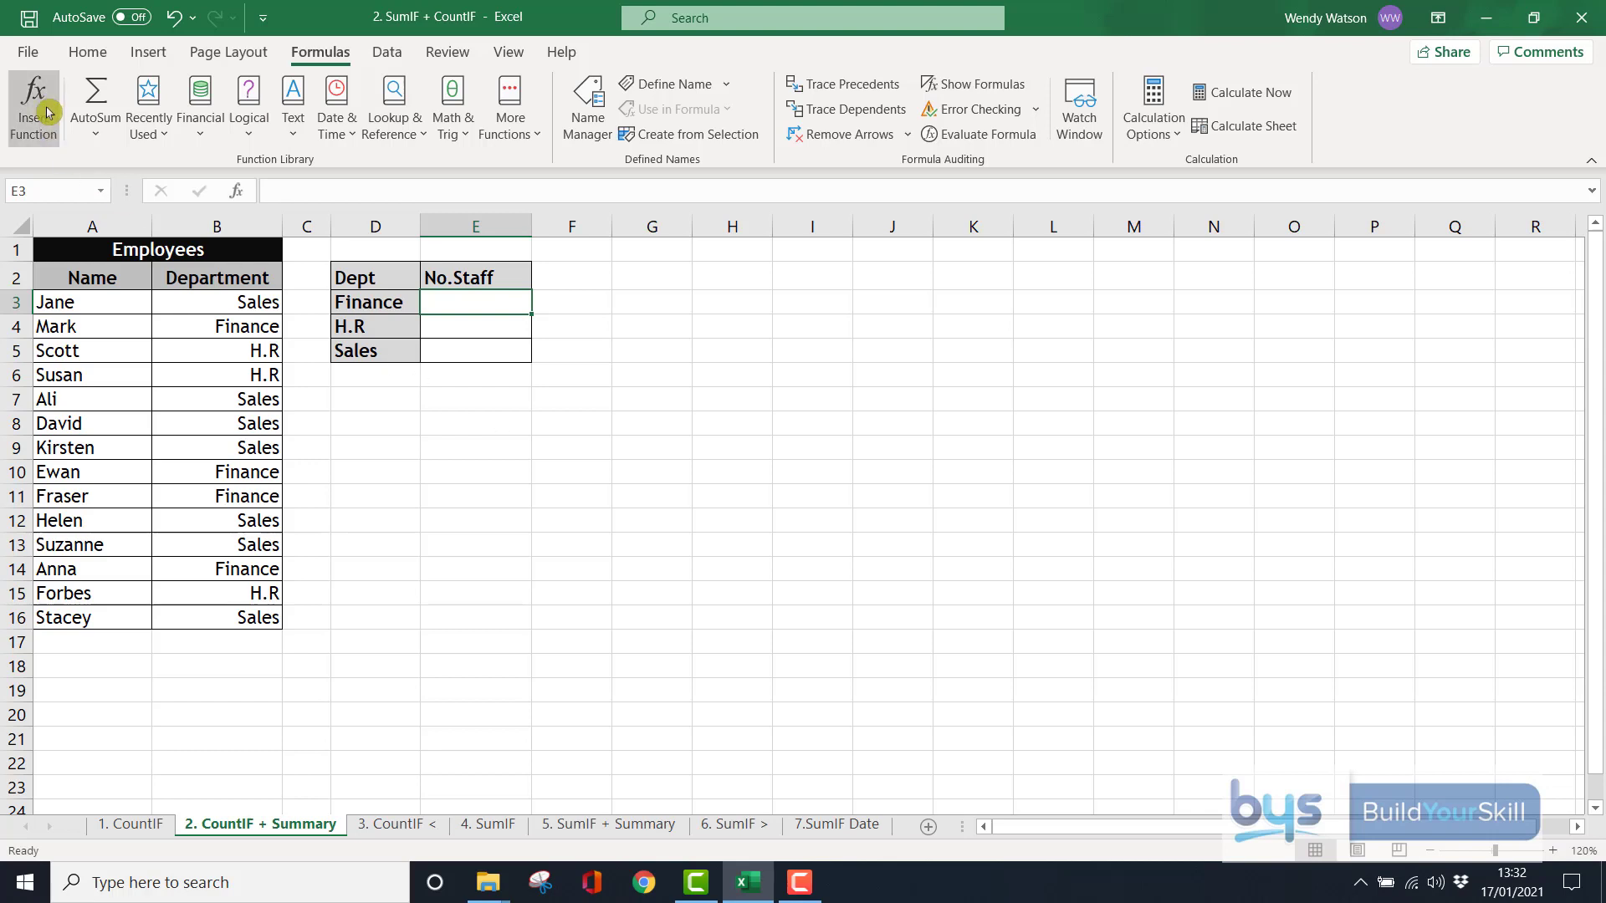
Enter COUNTIF over absolute range $B$3:$B$16 with criteria D3 for Finance, previewing 4
click(31, 96)
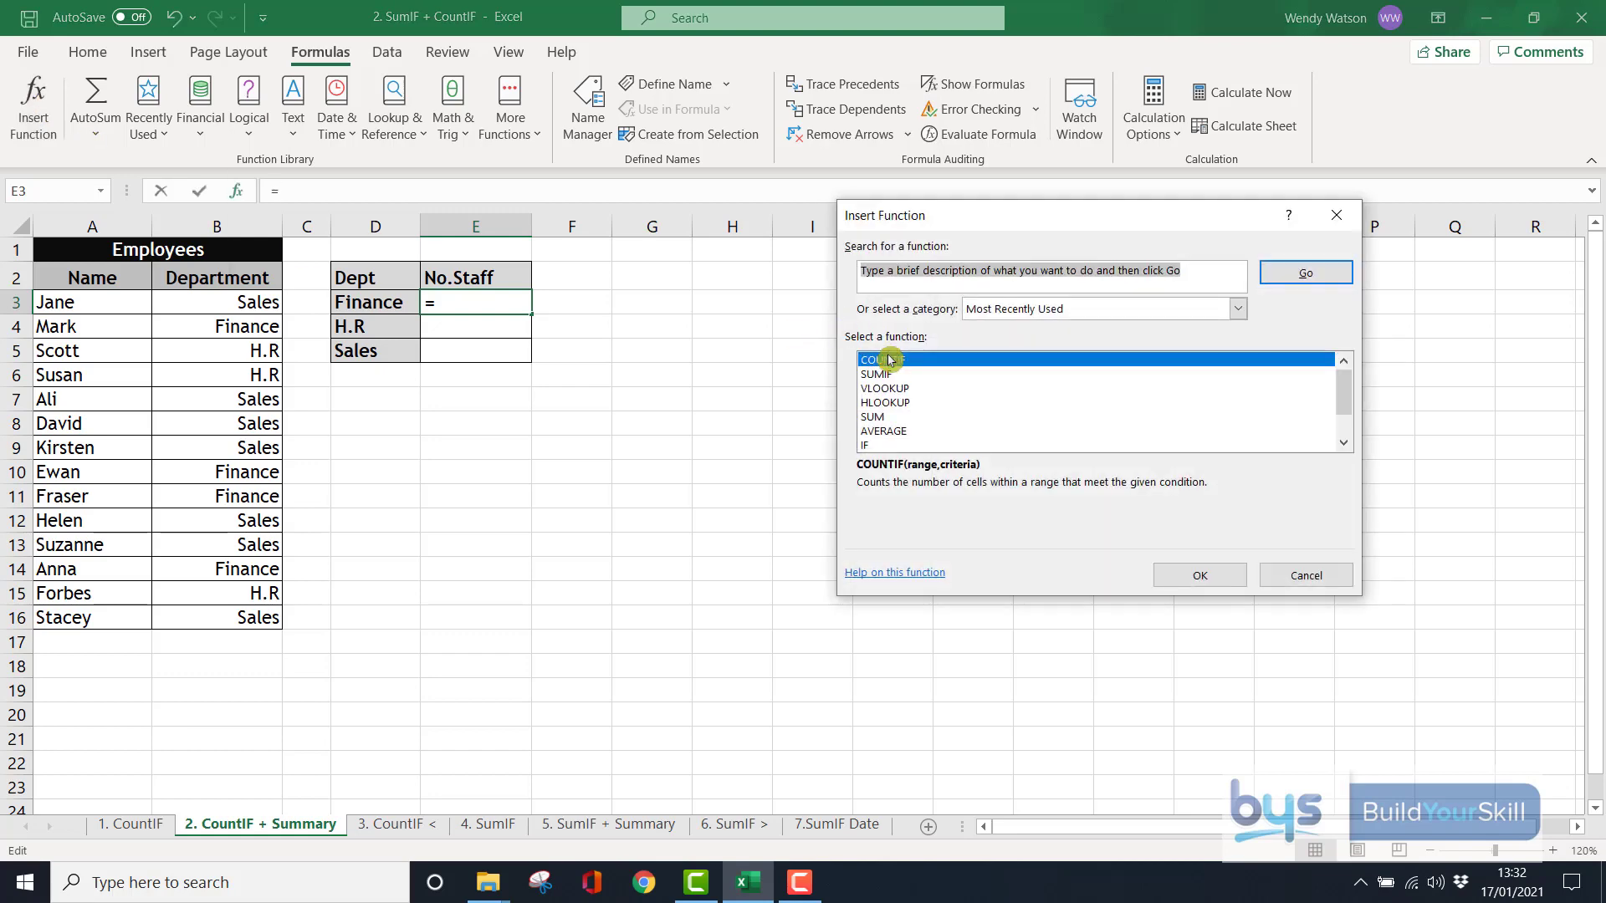
click(1200, 575)
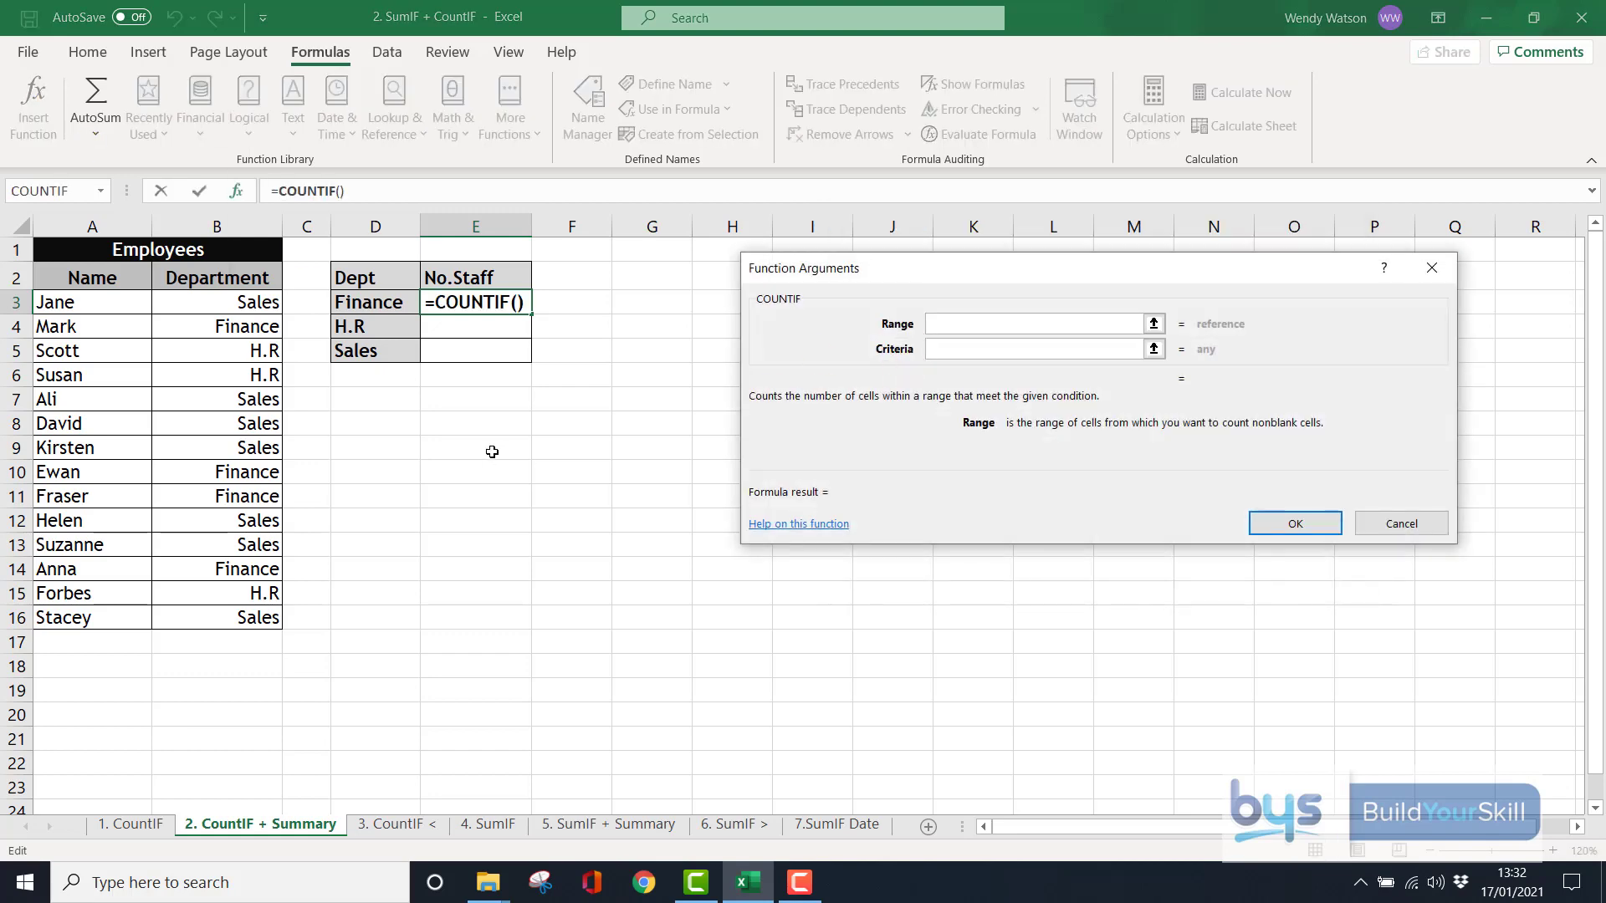
click(216, 302)
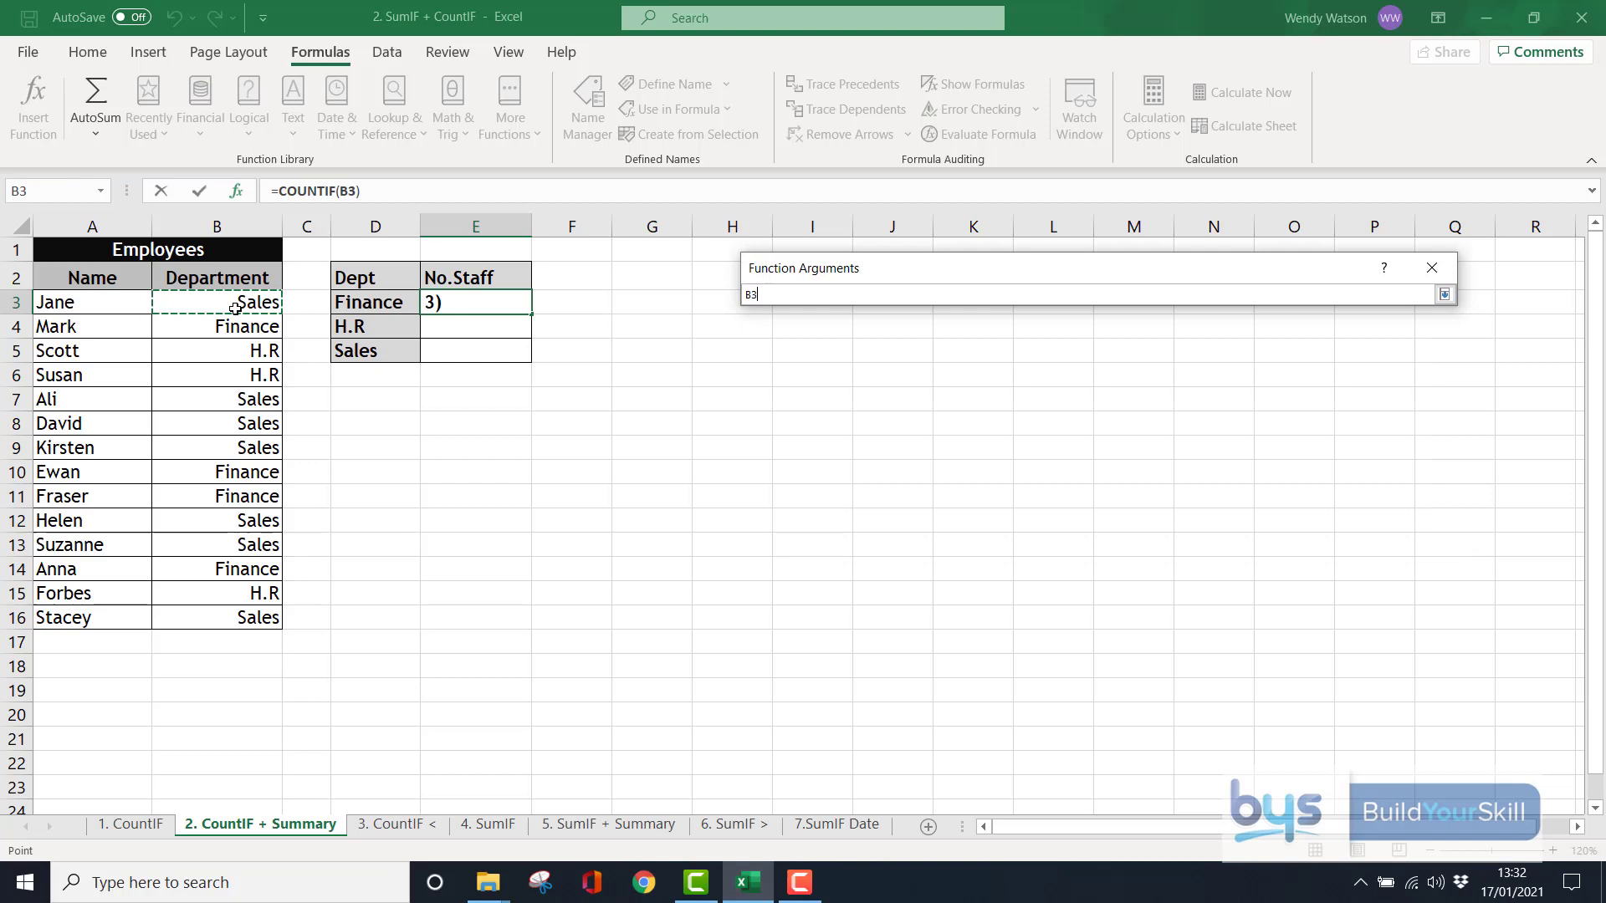
drag(215, 301, 216, 616)
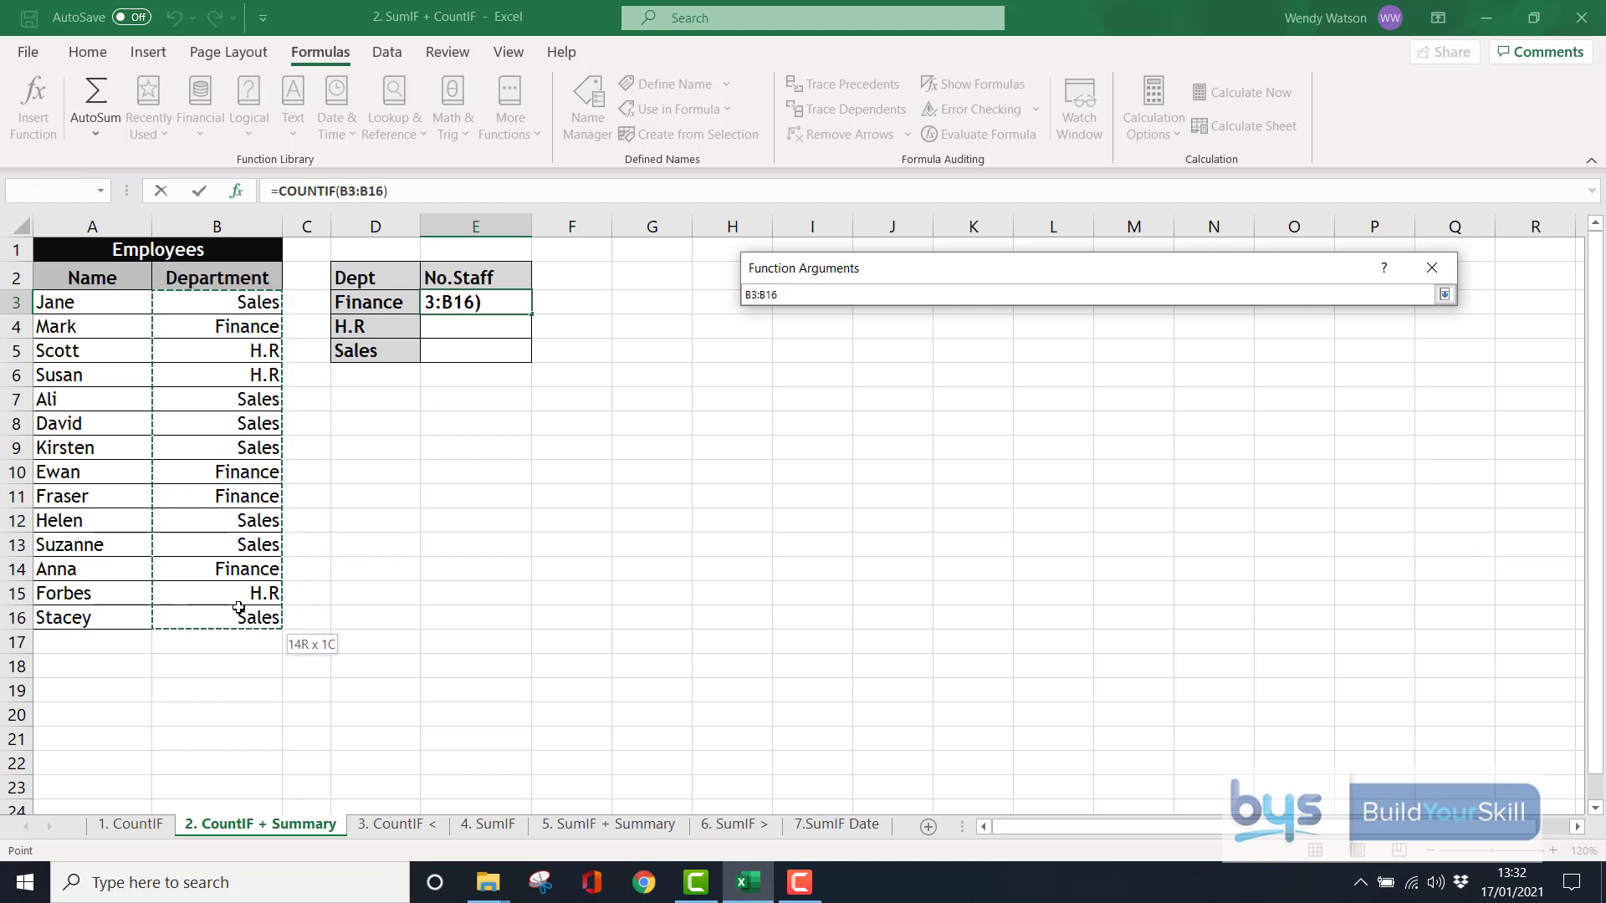
click(1444, 293)
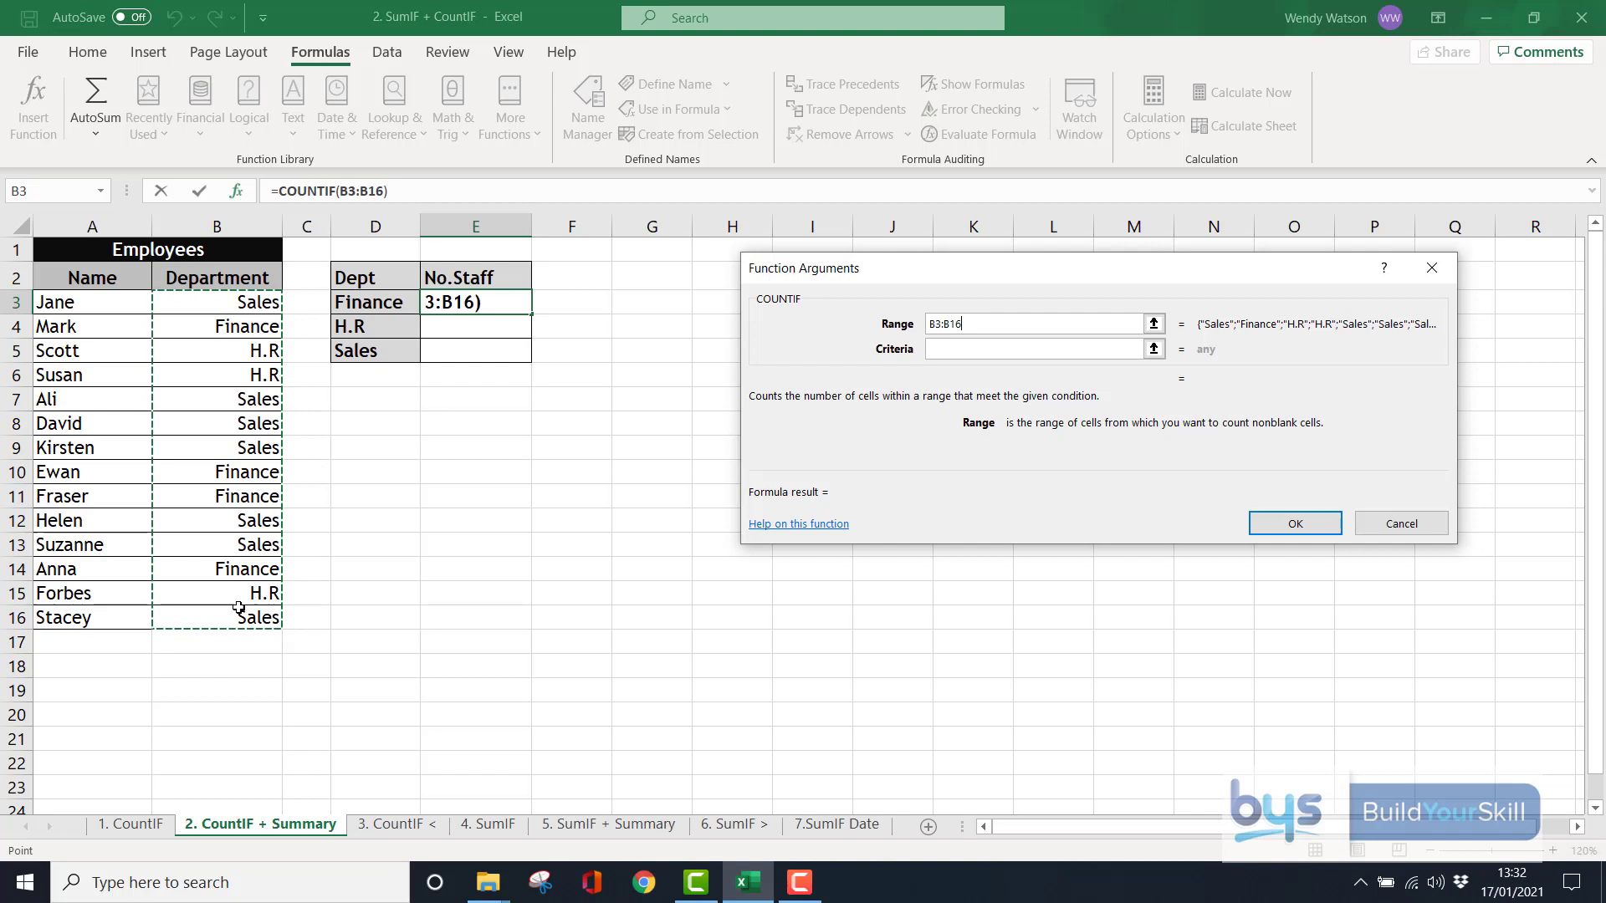
key(F4)
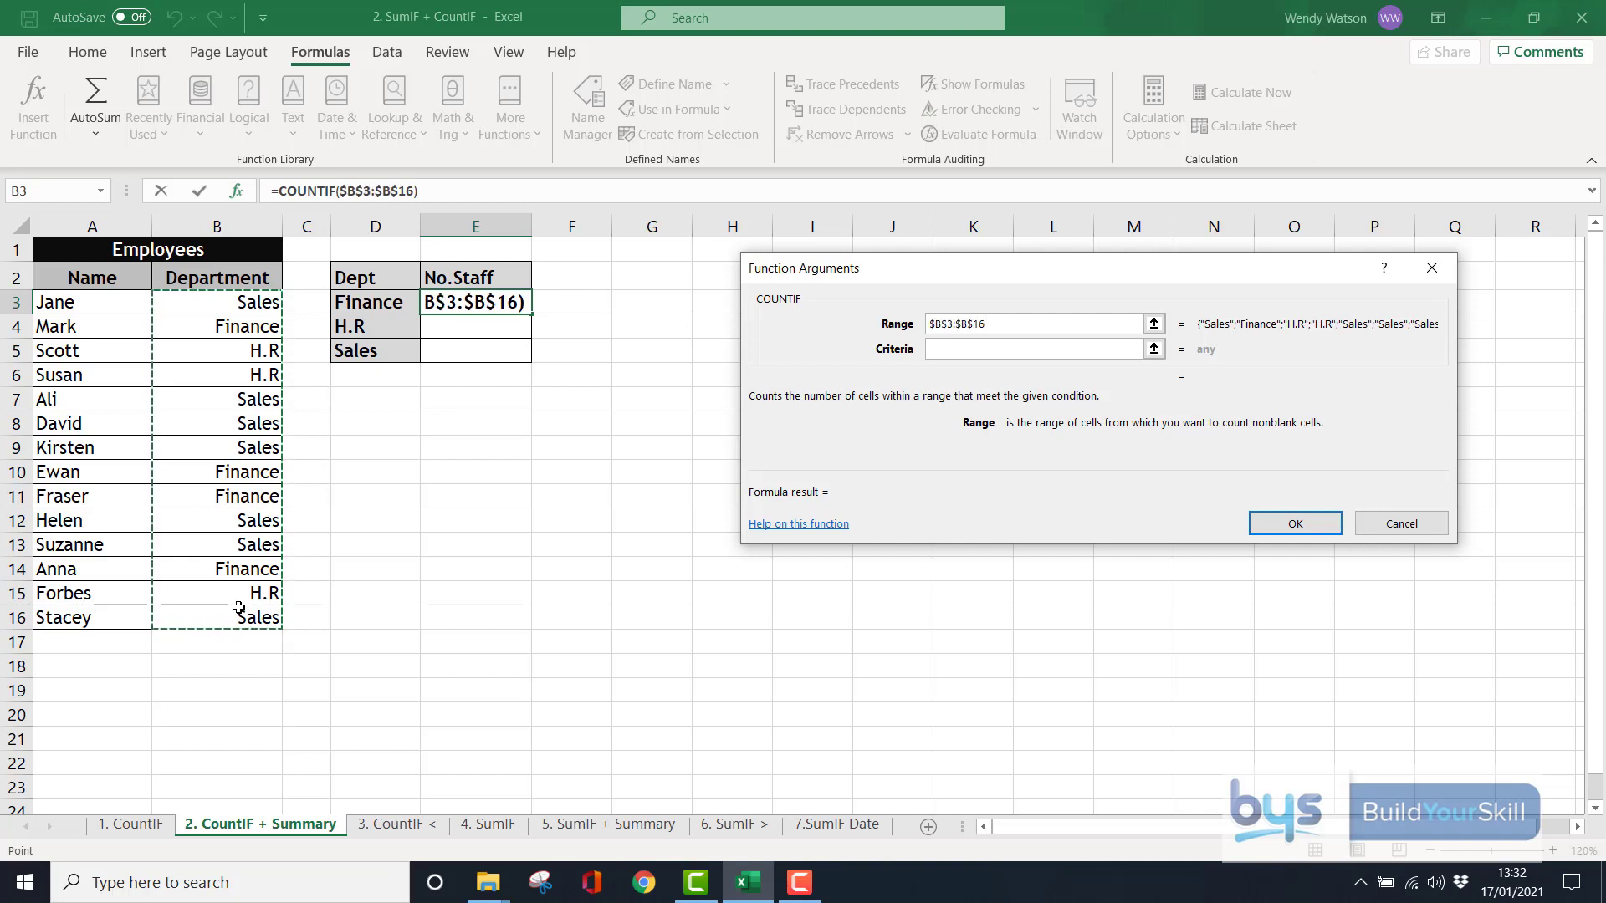
click(1034, 349)
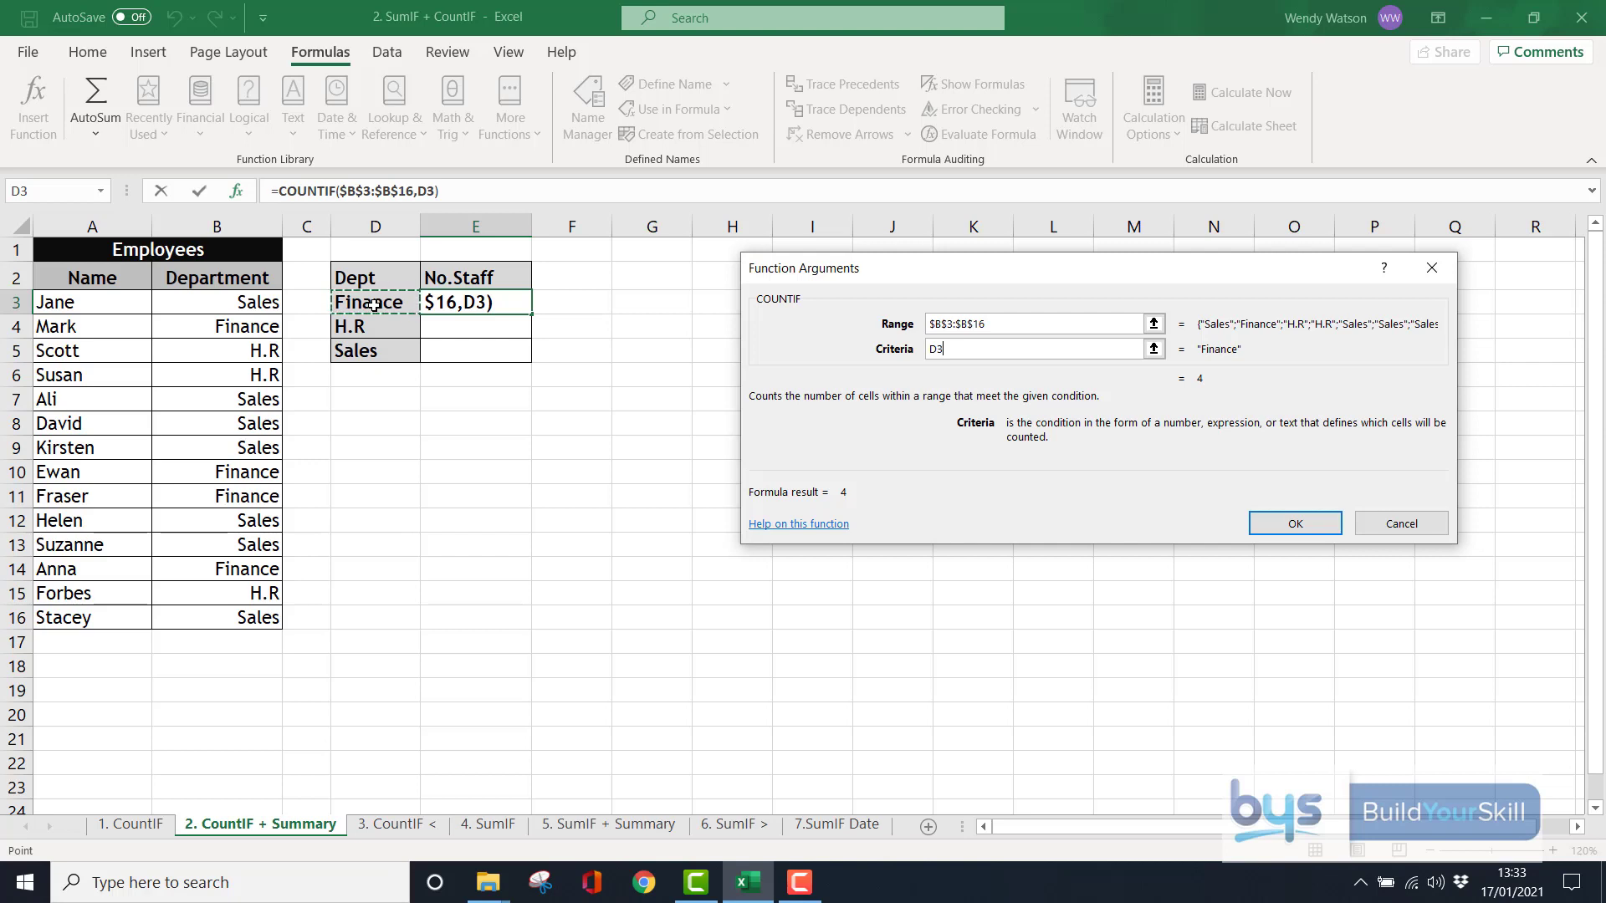
click(1295, 523)
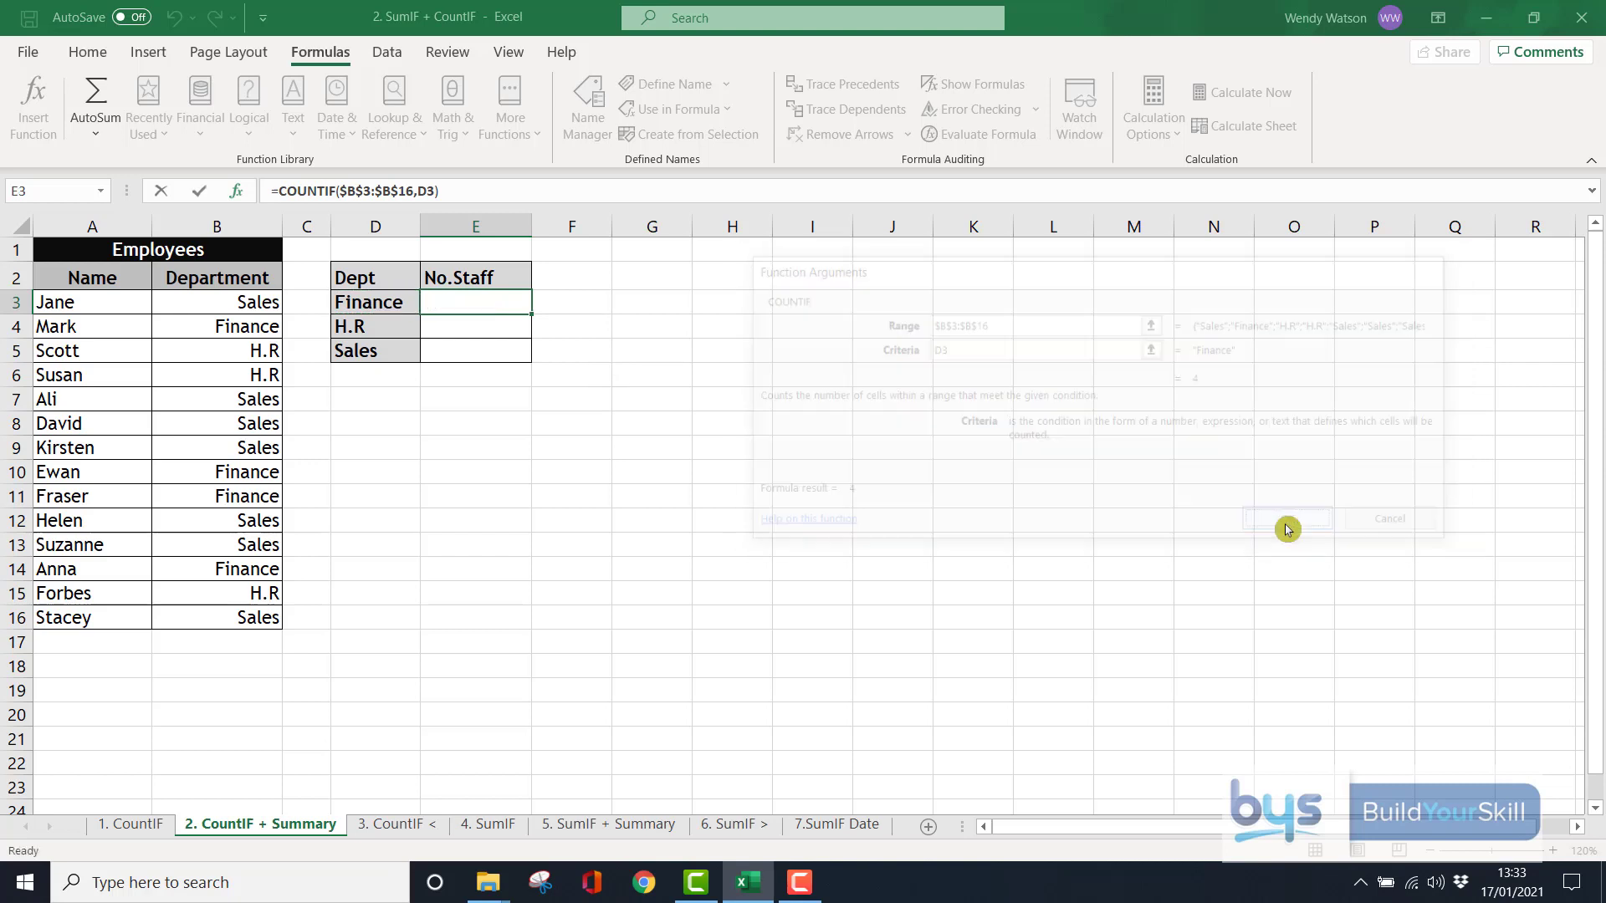
Copy the Finance COUNTIF down to H.R and Sales, then check their formulas showing 3 and 7
click(1286, 519)
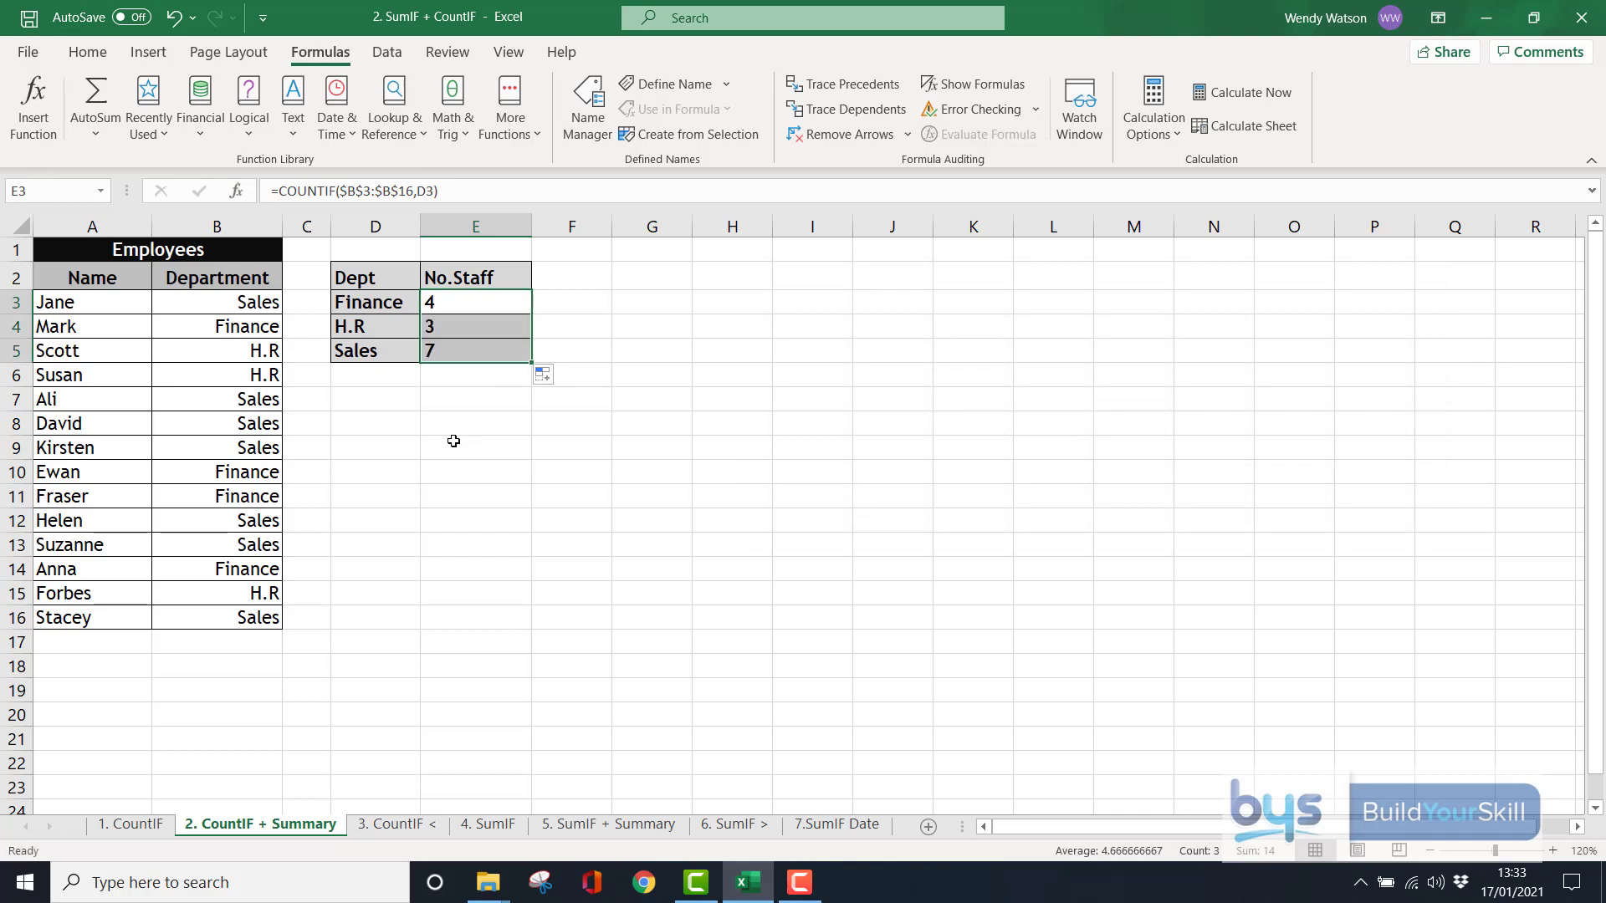
mouse_move(444, 420)
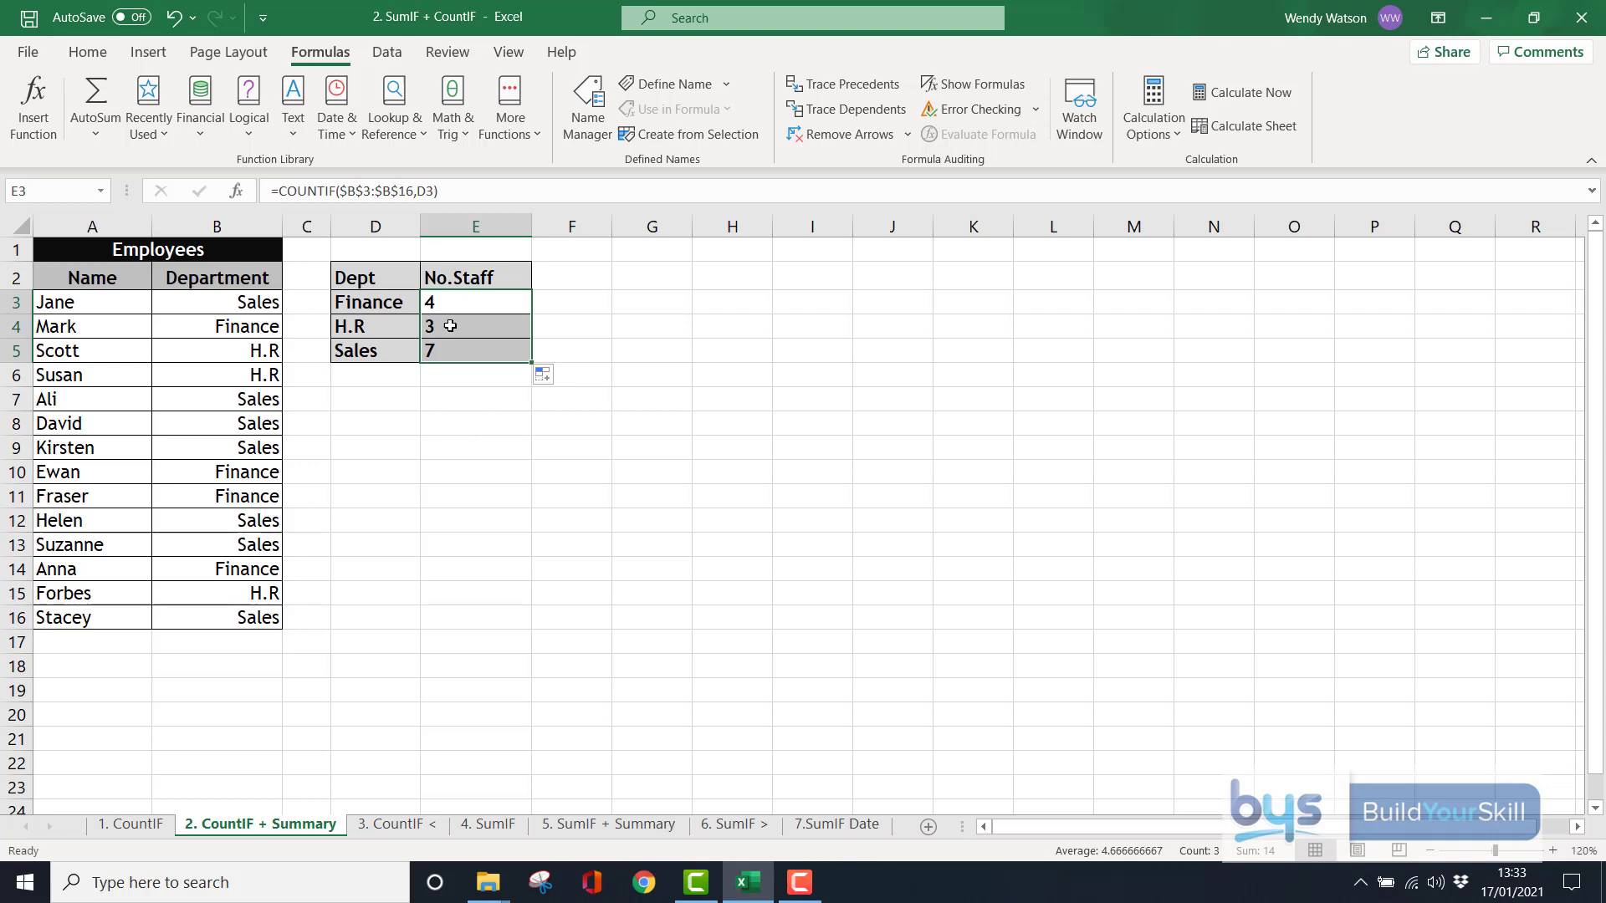
click(475, 327)
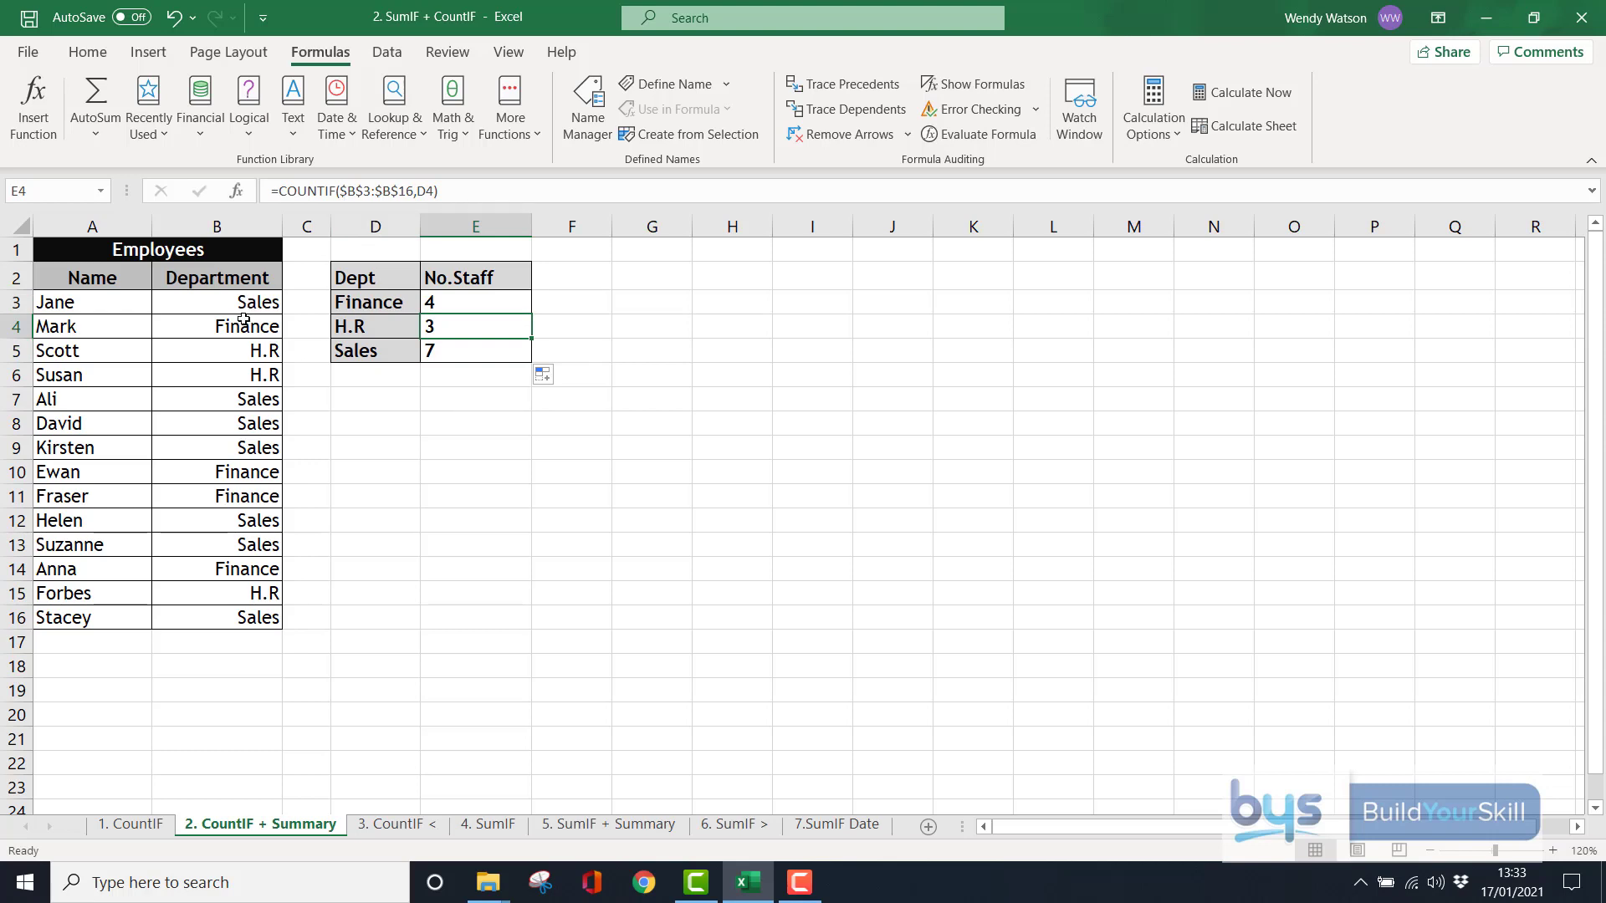
mouse_move(212, 472)
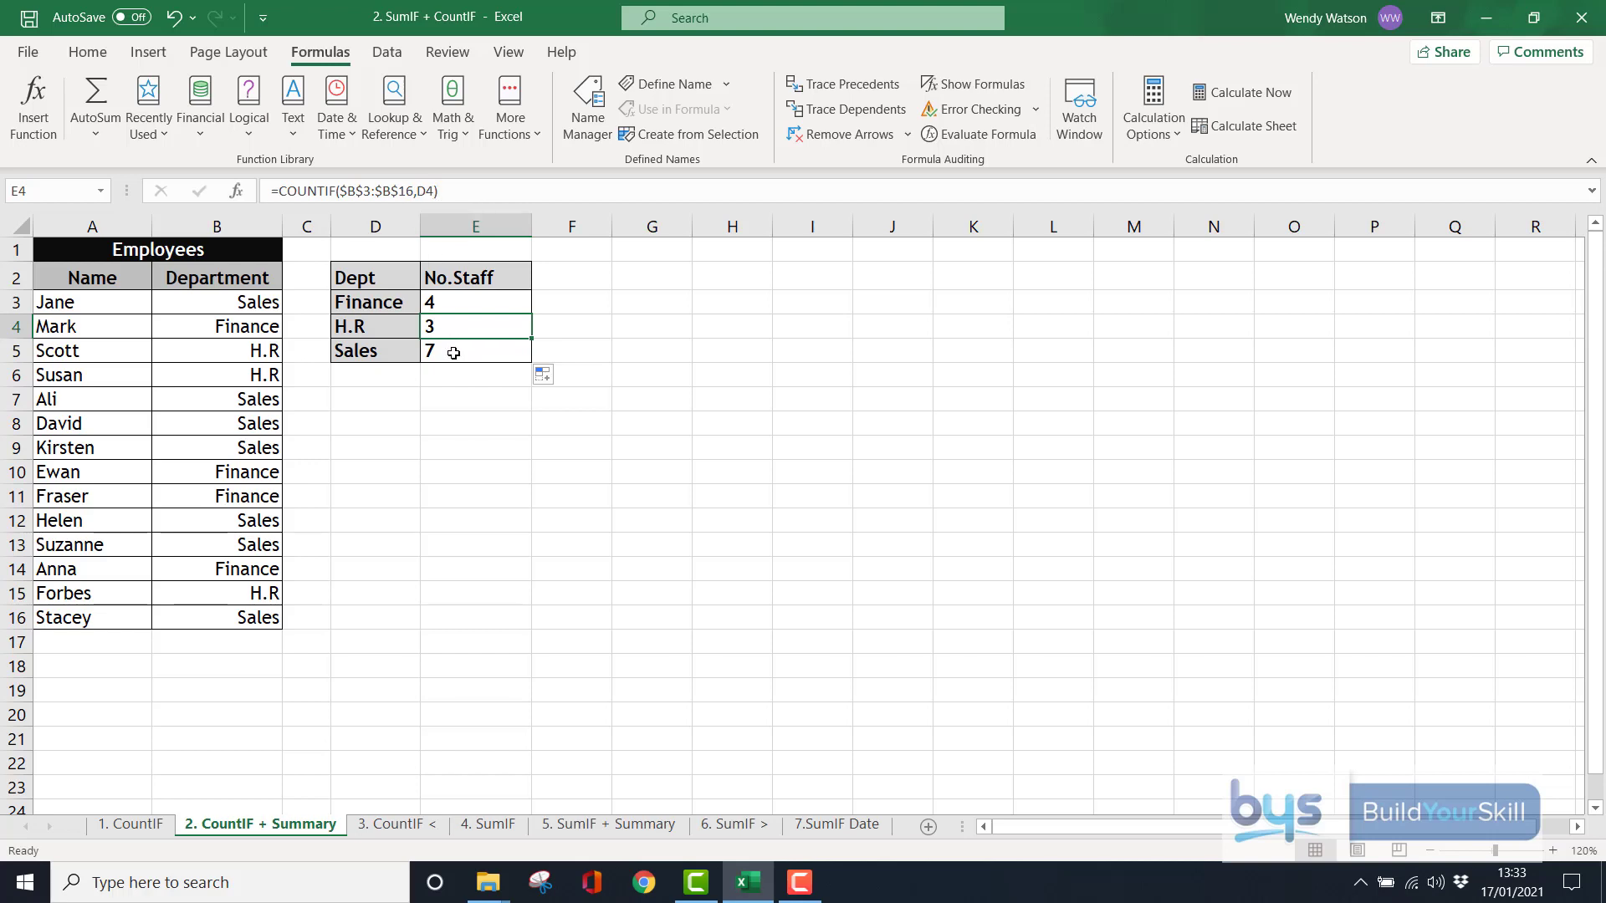
click(475, 351)
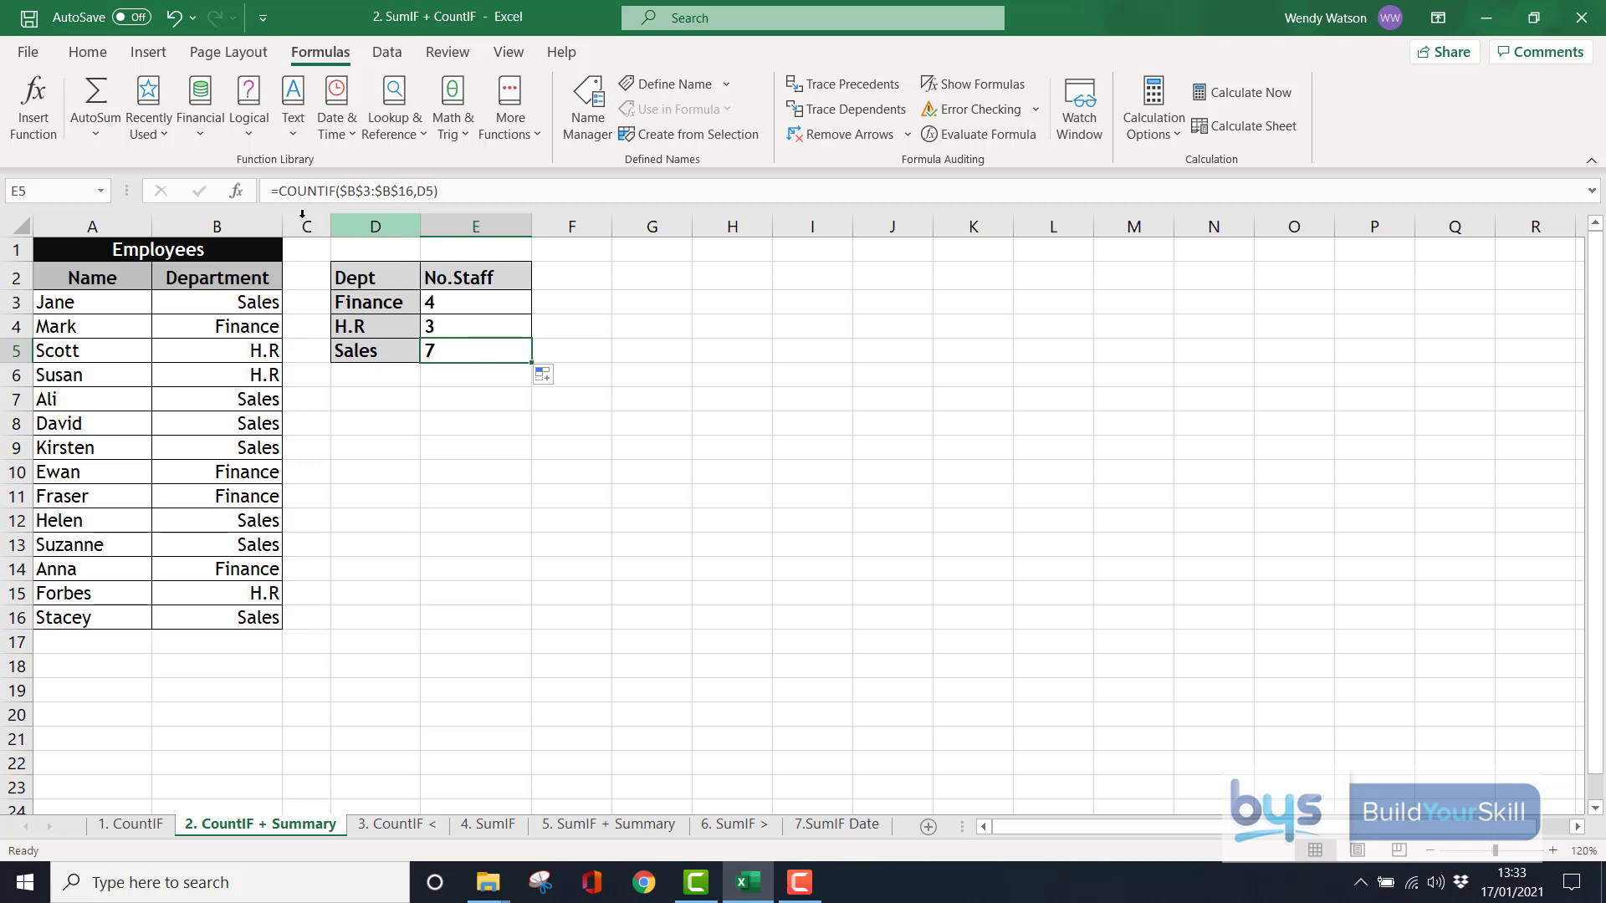
mouse_move(386, 191)
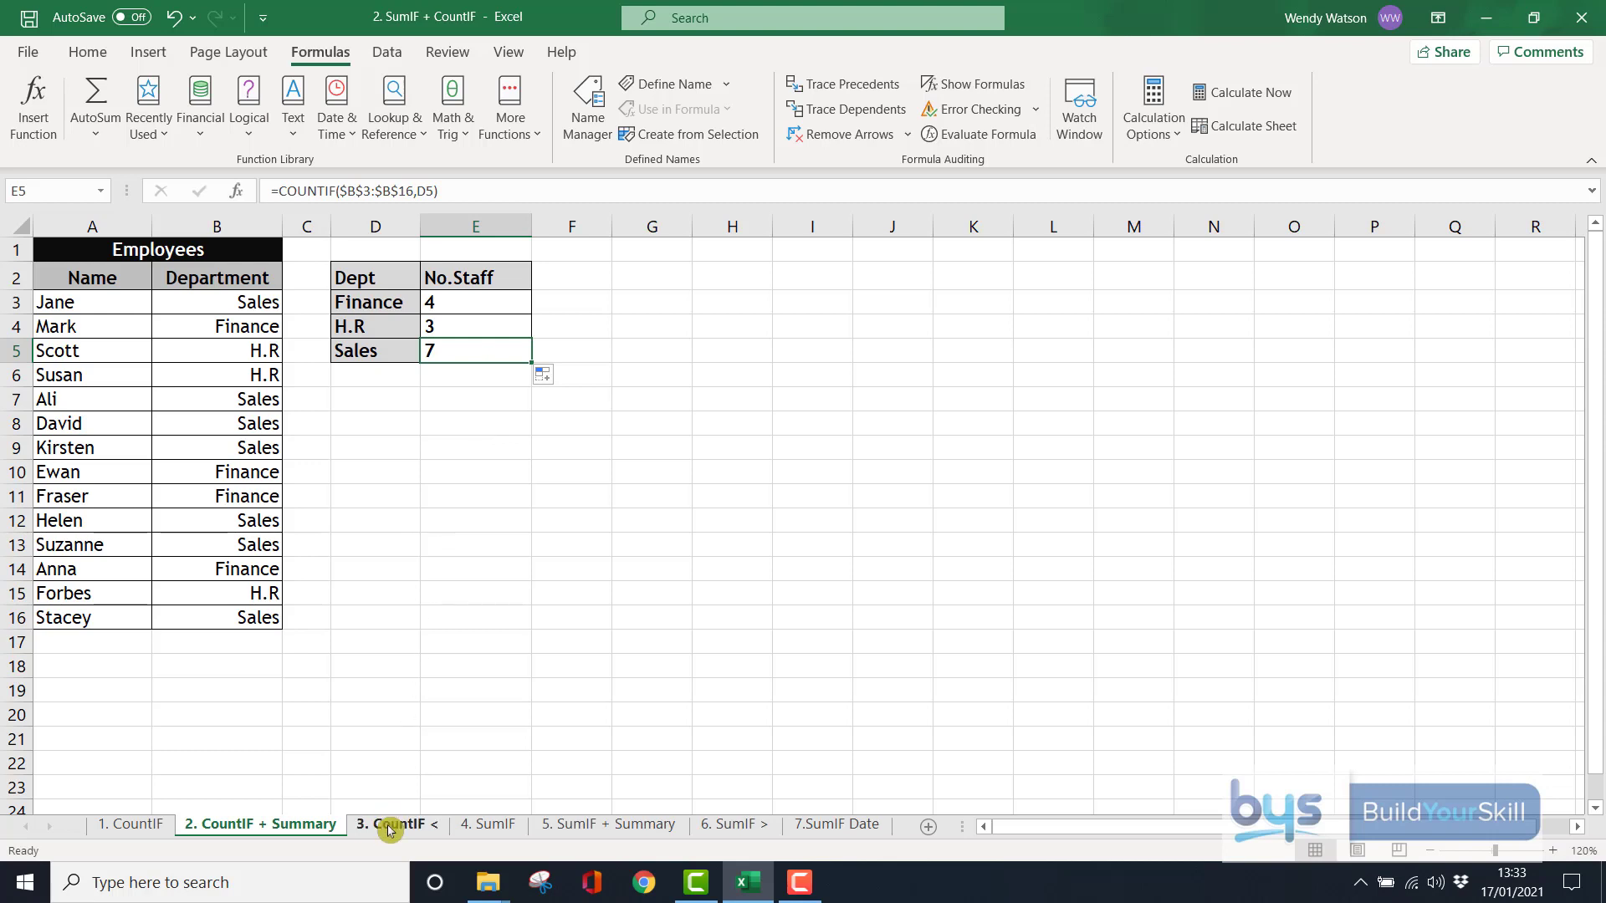
Go to the '3. CountIF <' Sales Week 1 sheet
click(391, 824)
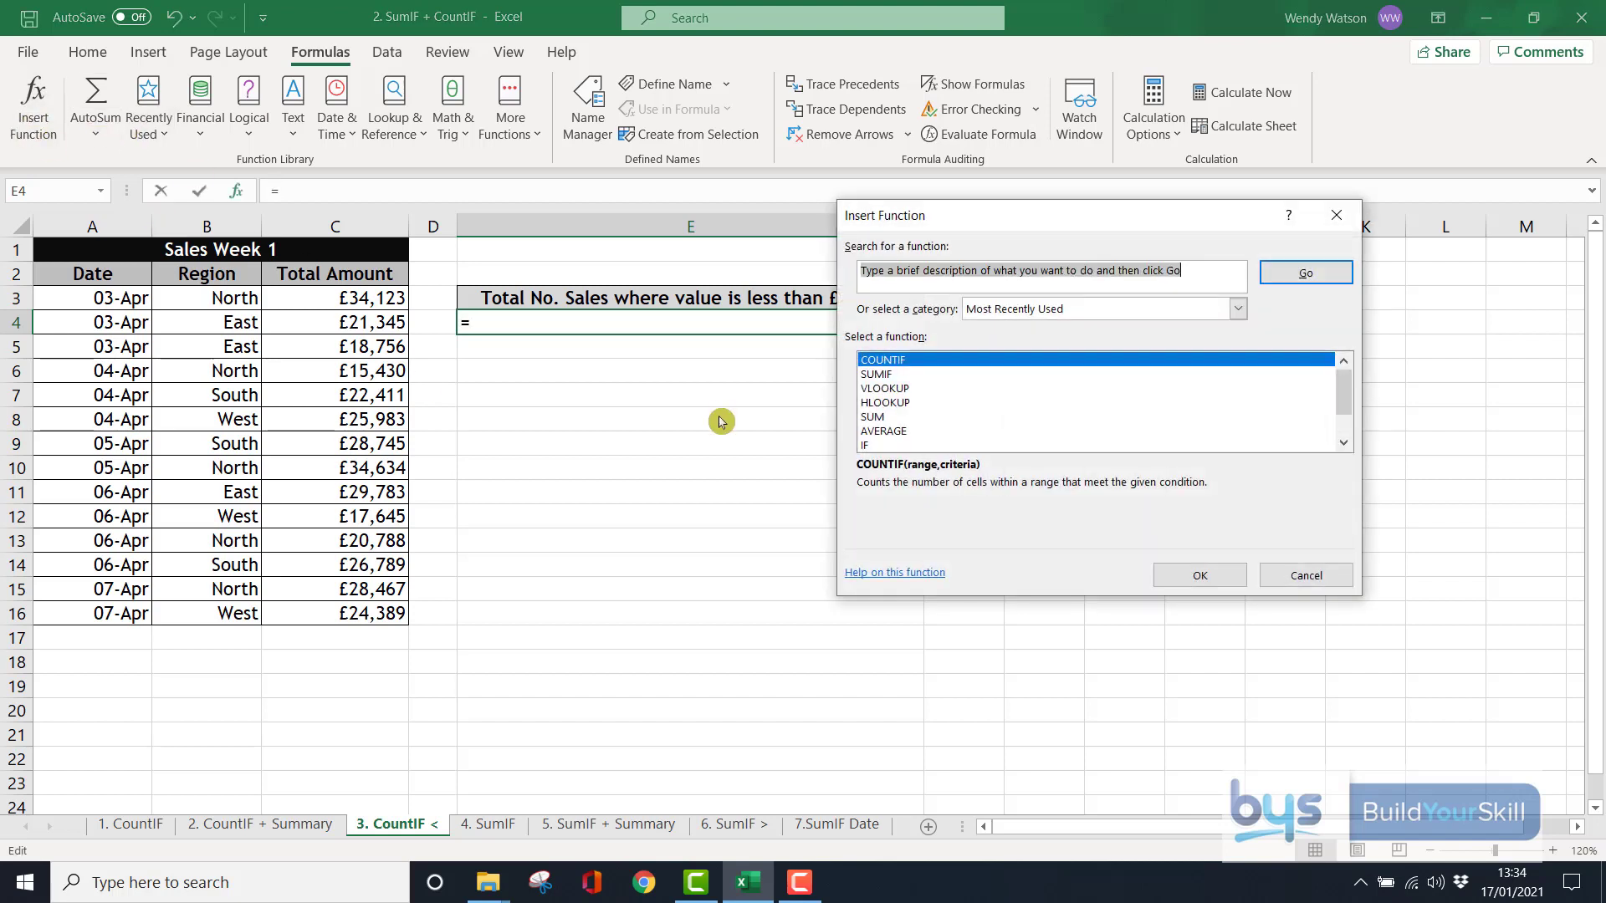
Insert COUNTIF in E4 over the Total Amount column with criteria <20000, returning 3
click(1199, 575)
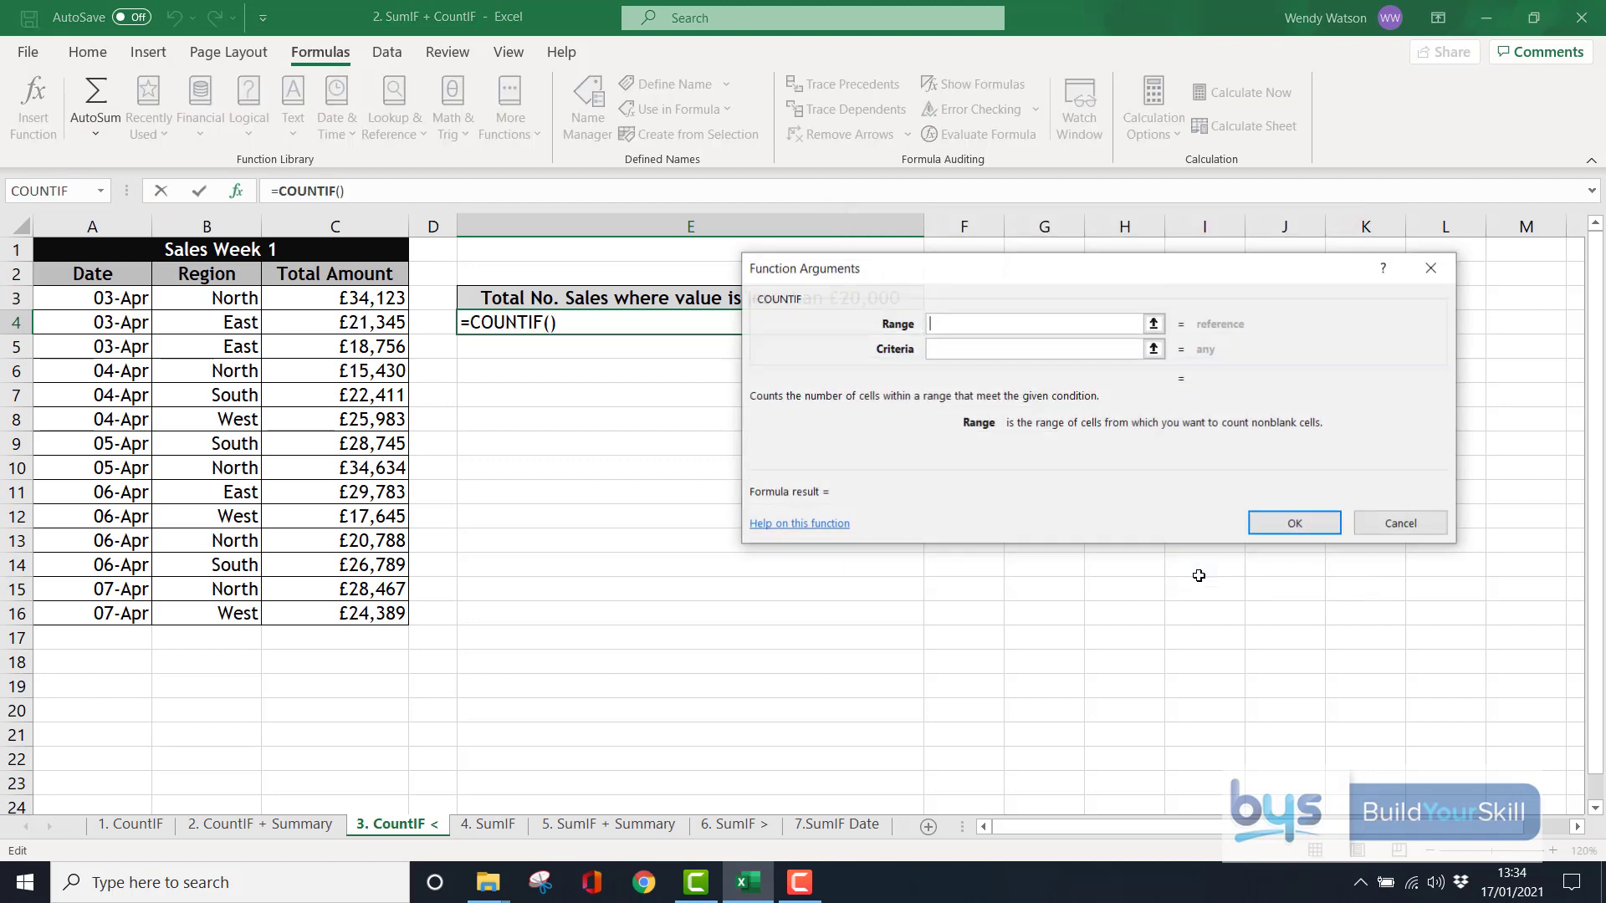
click(335, 298)
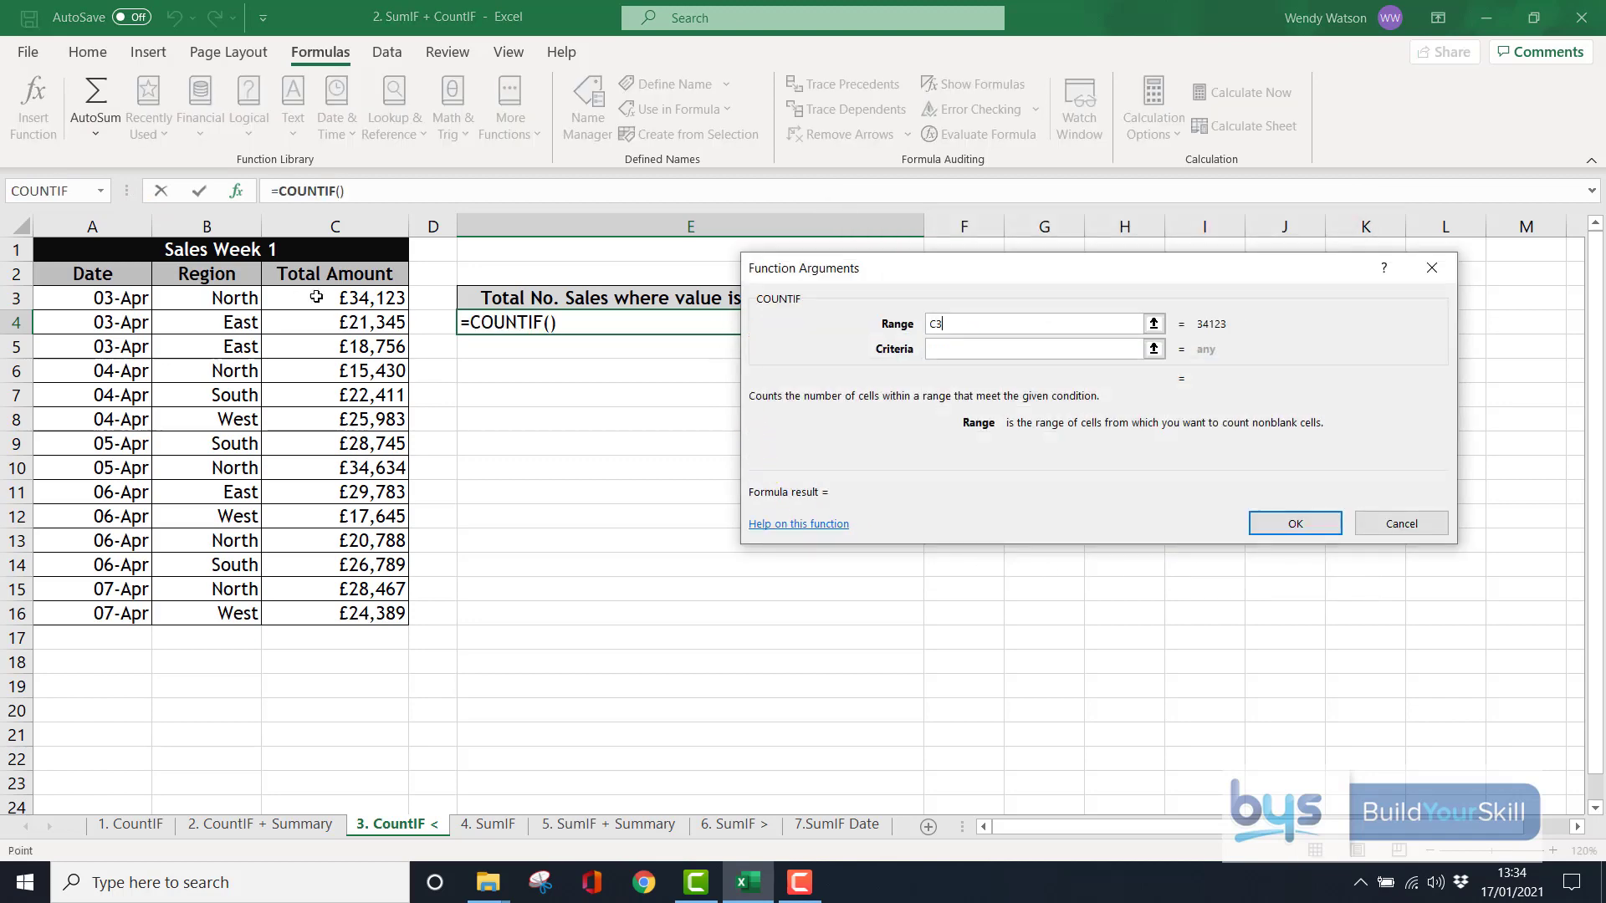
drag(334, 298, 333, 564)
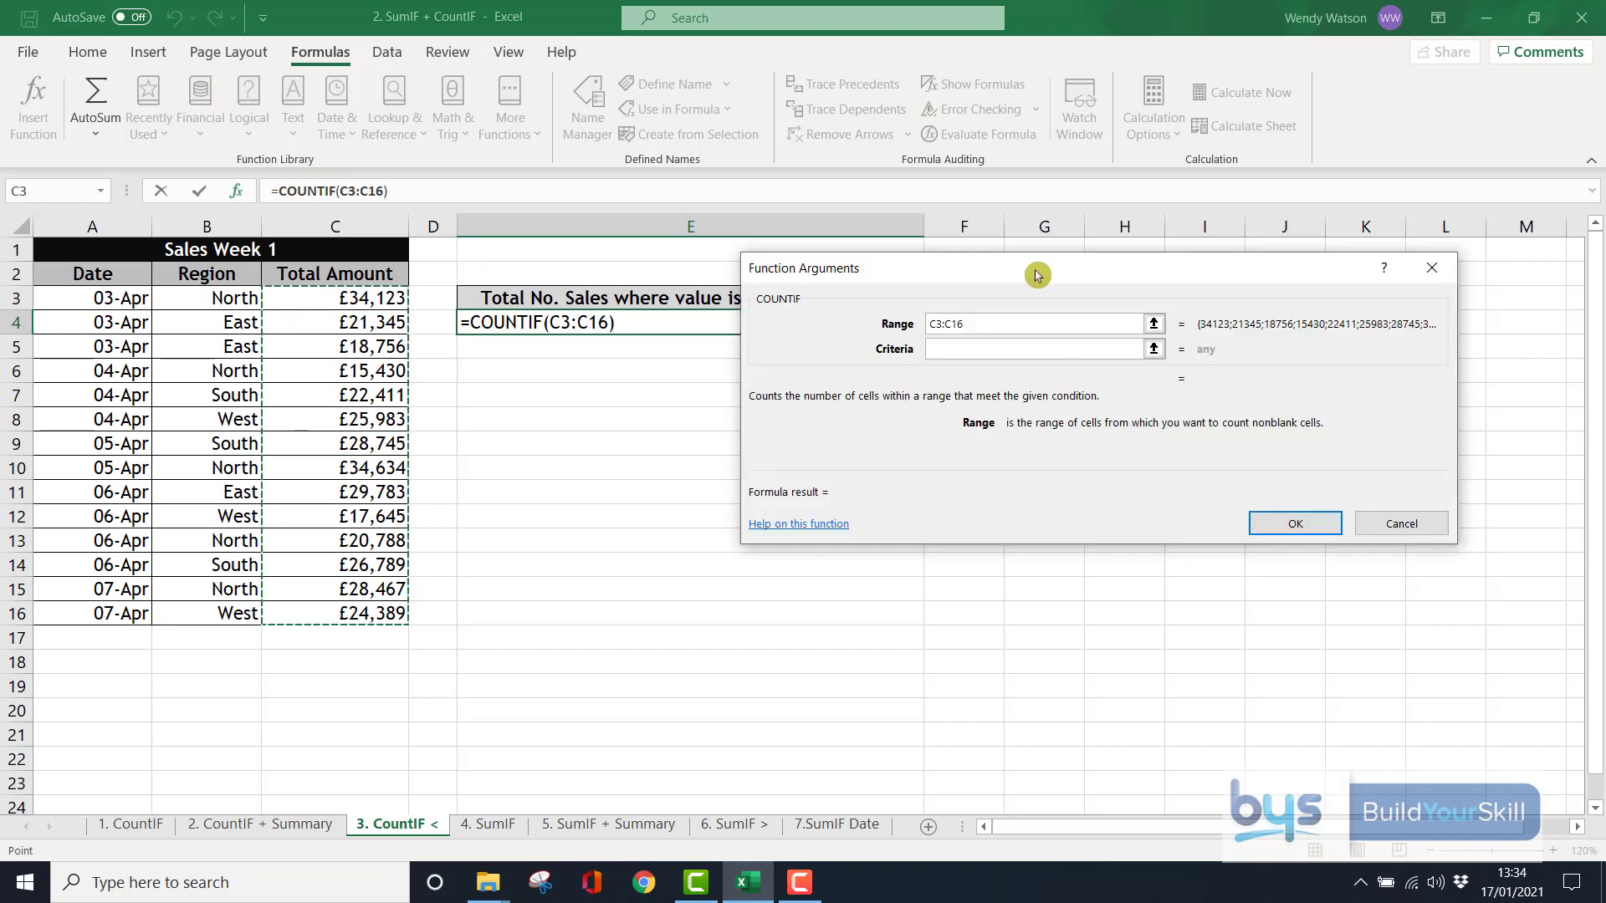
drag(1035, 274, 720, 409)
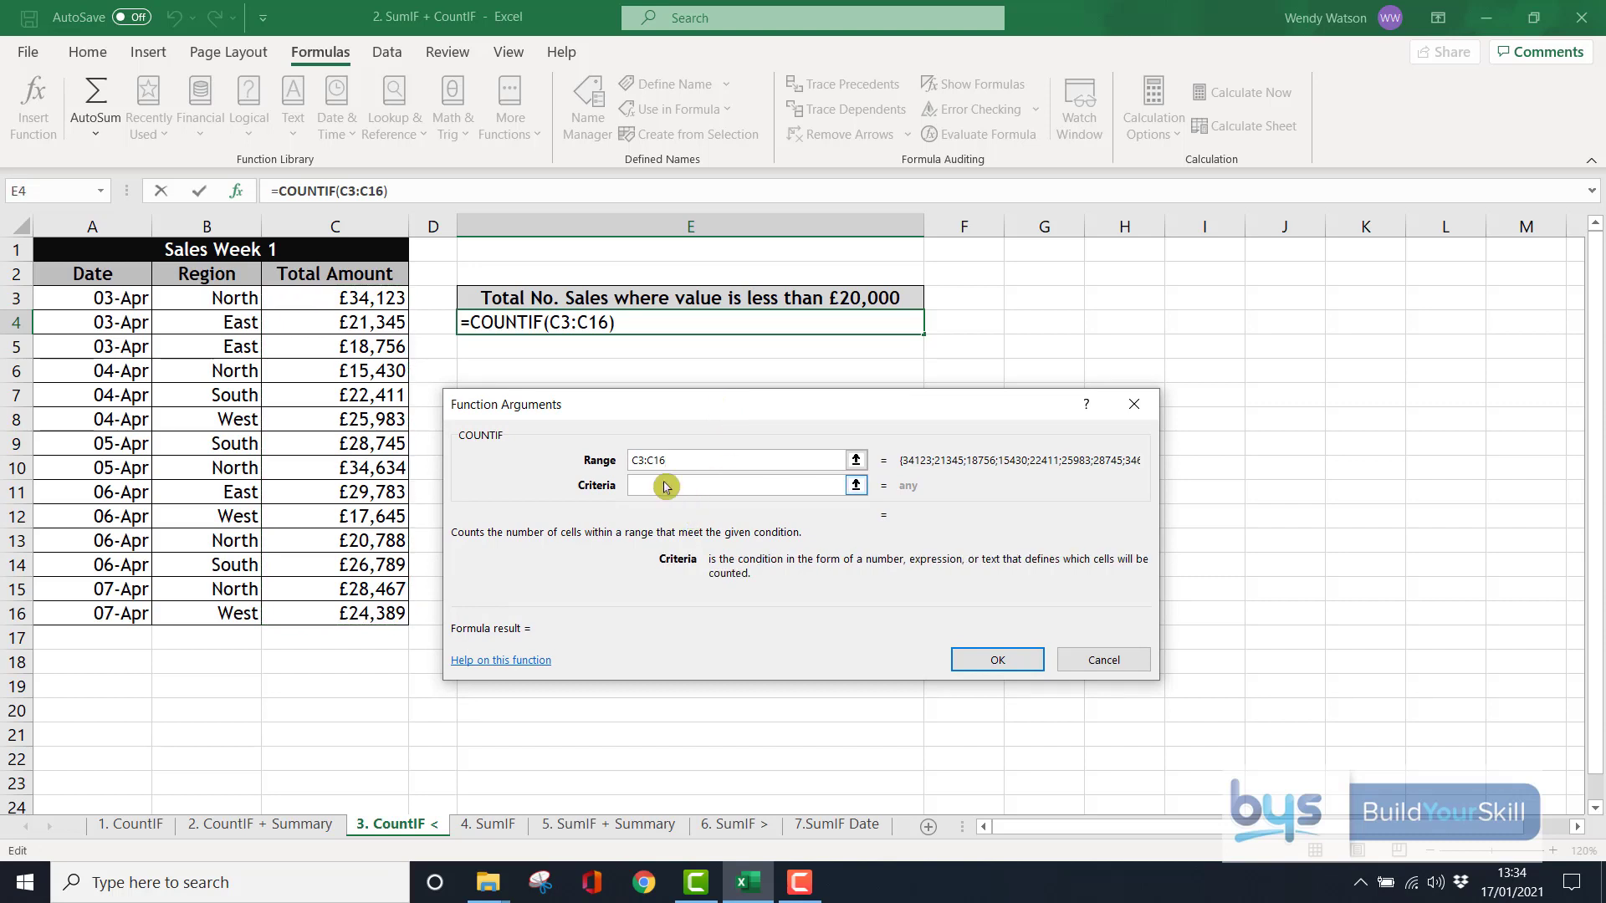
text(<)
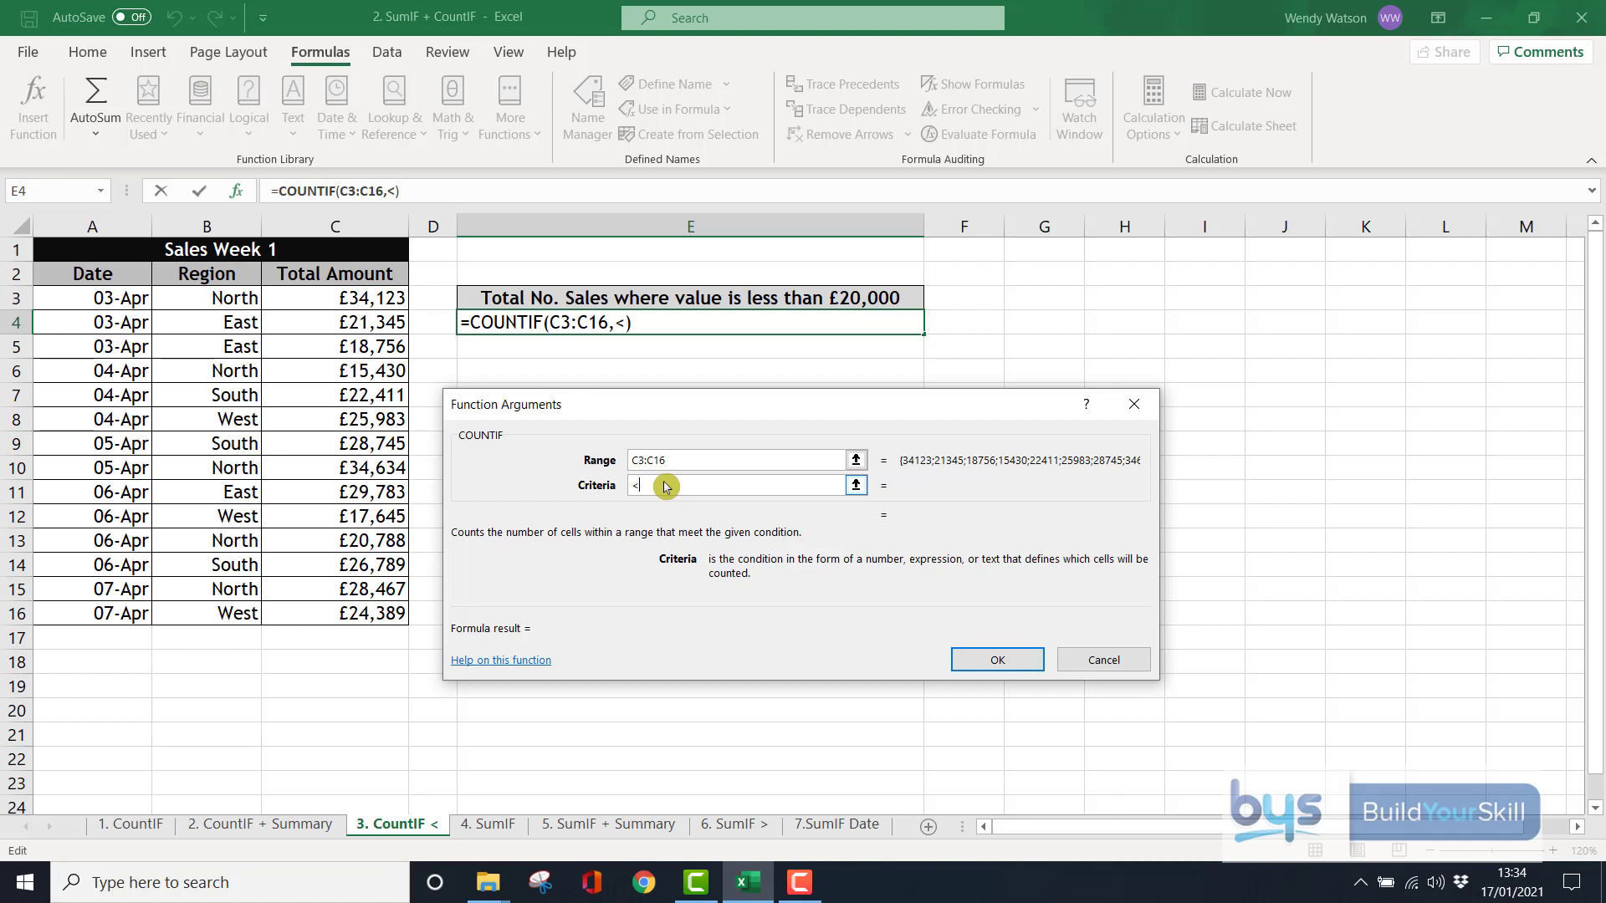
text(20000)
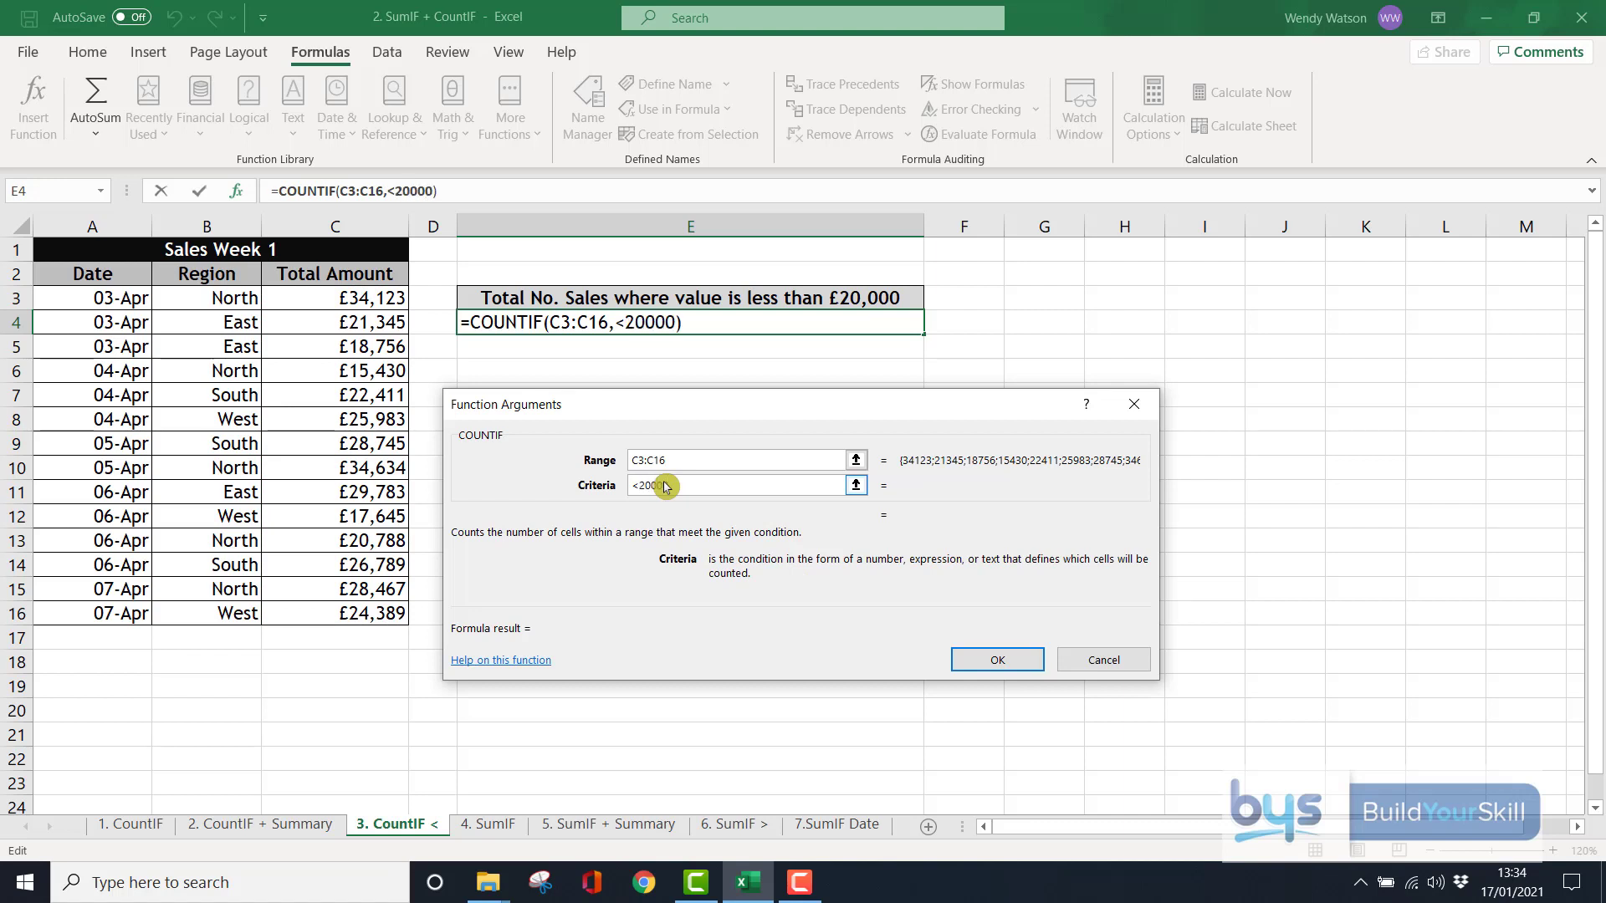
click(997, 659)
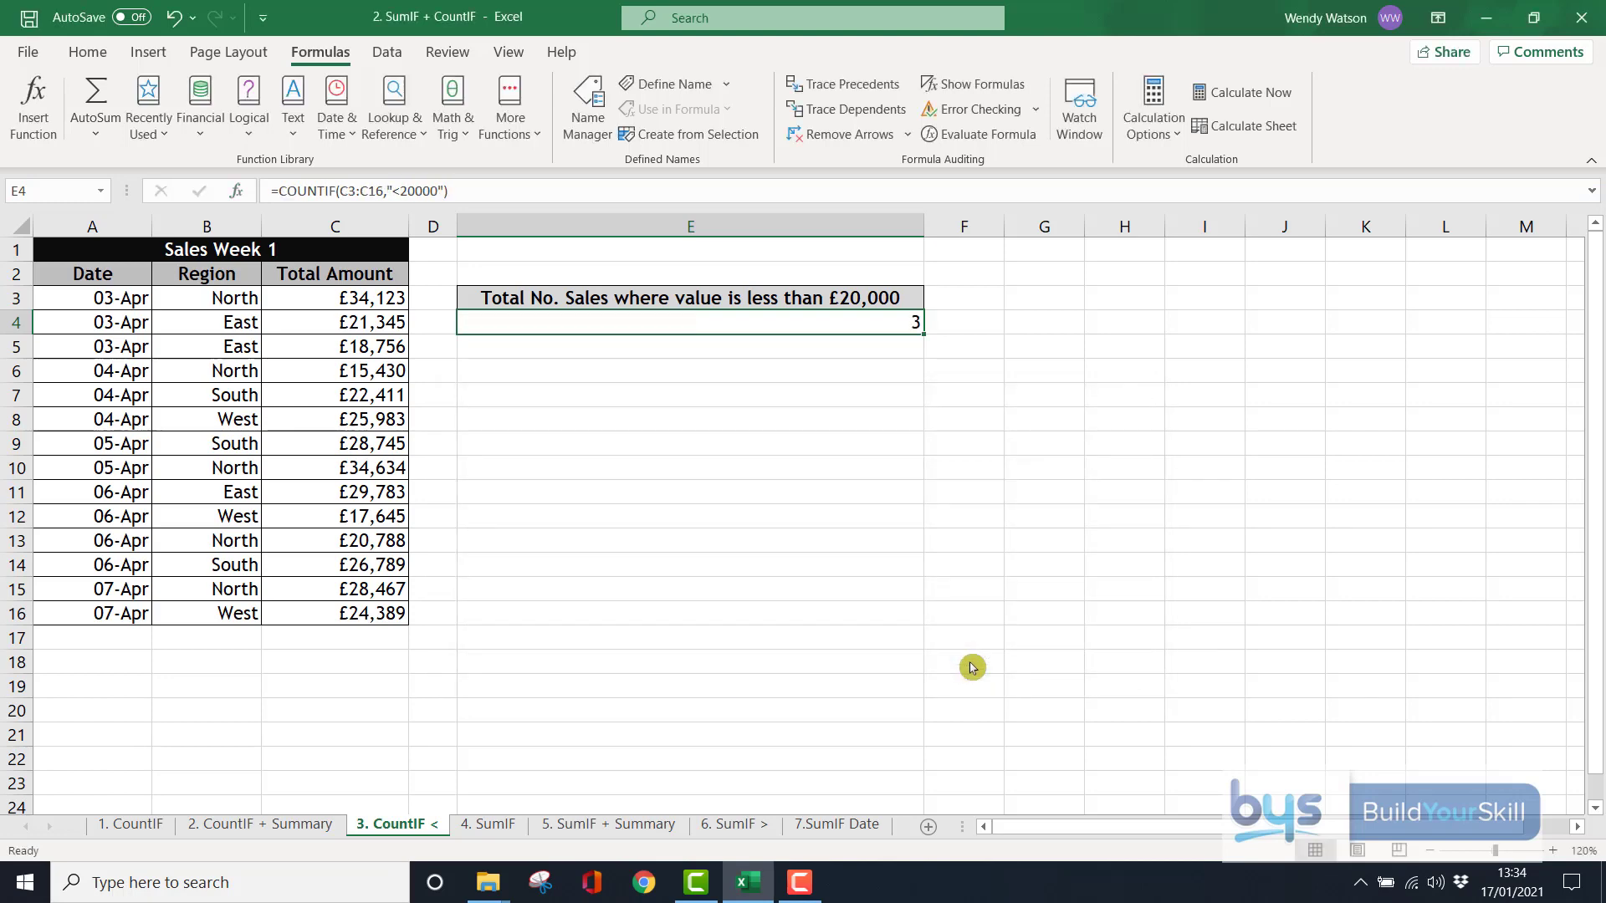
mouse_move(336, 386)
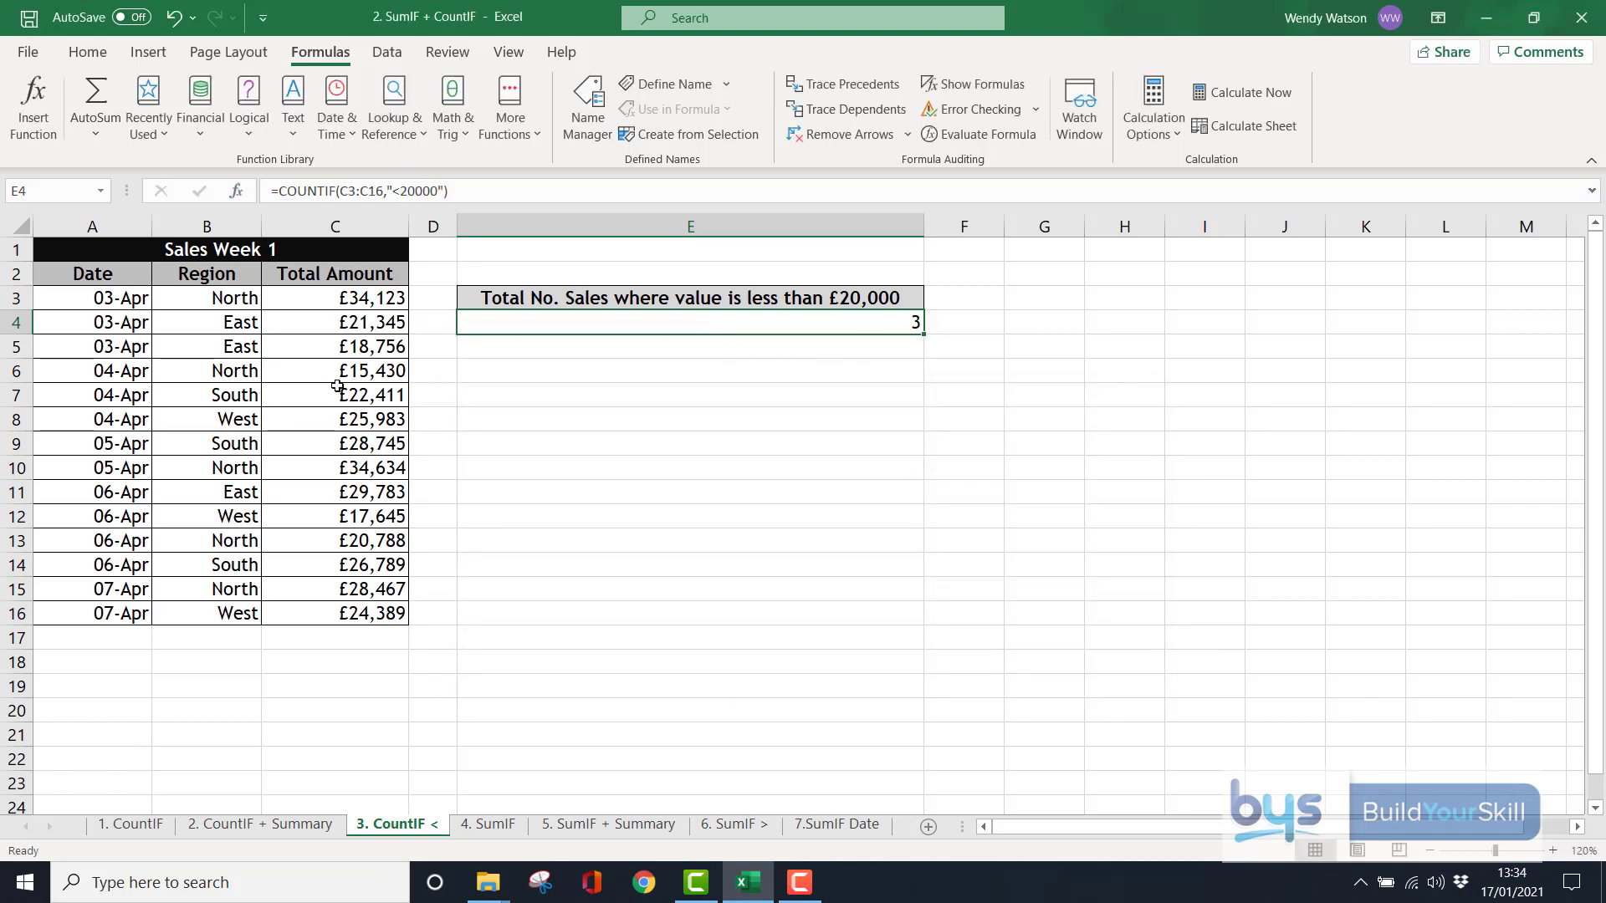
mouse_move(549, 373)
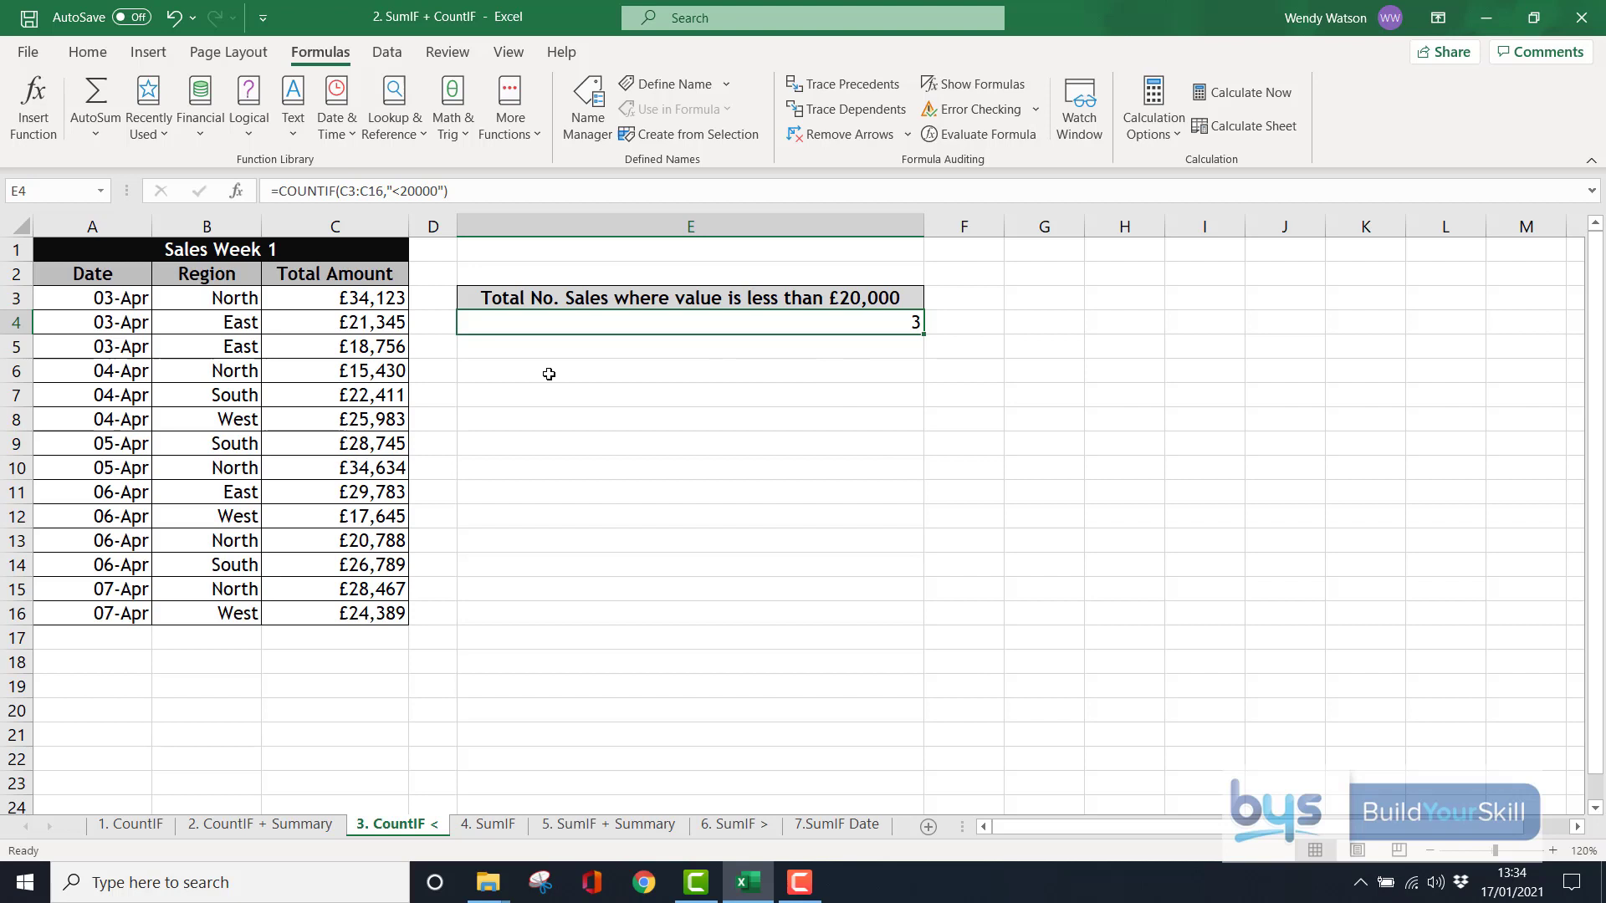
Switch to the '4. SumIF' sheet showing the Total Amount for North Region heading
click(489, 824)
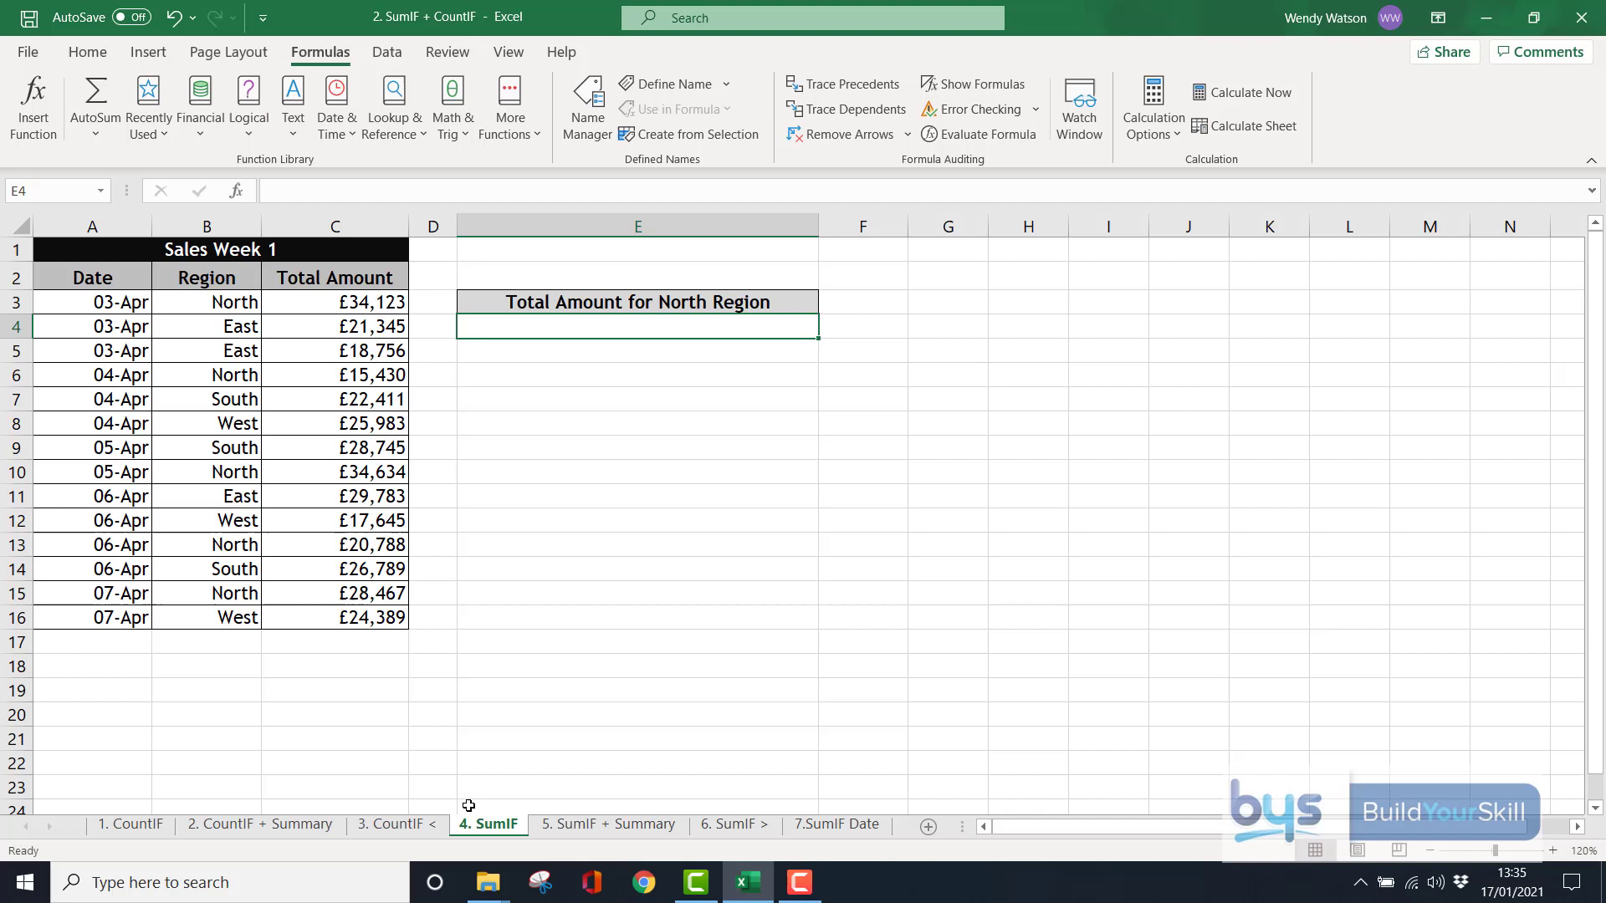
mouse_move(513, 728)
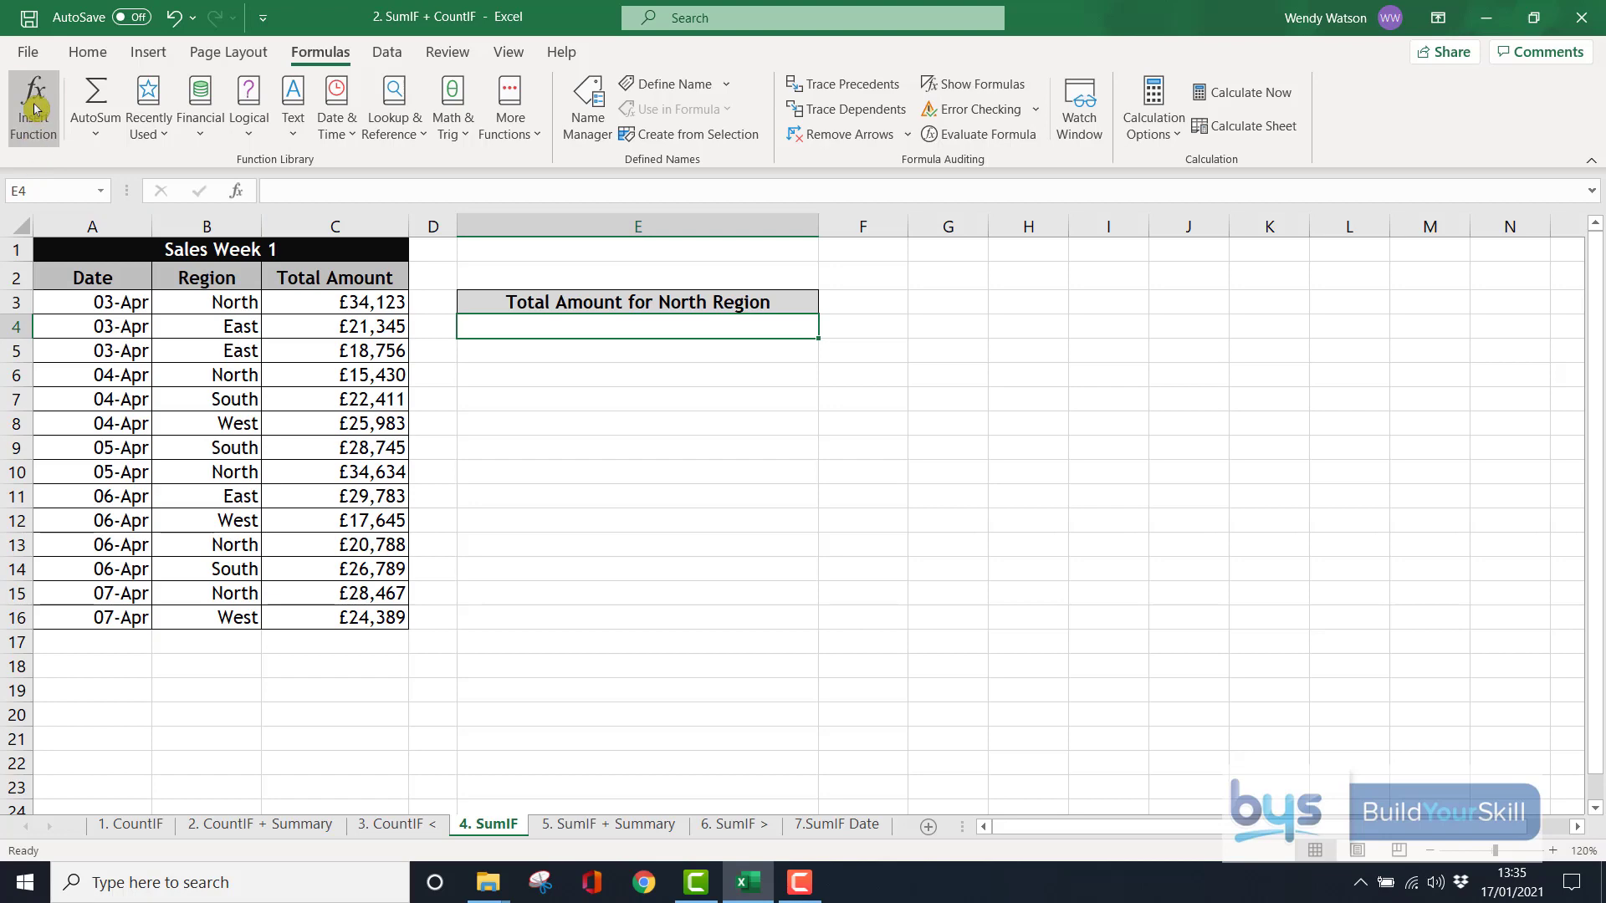
Enter SUMIF in E4 with range B3:B16, criteria North and sum range C3:C16
click(33, 98)
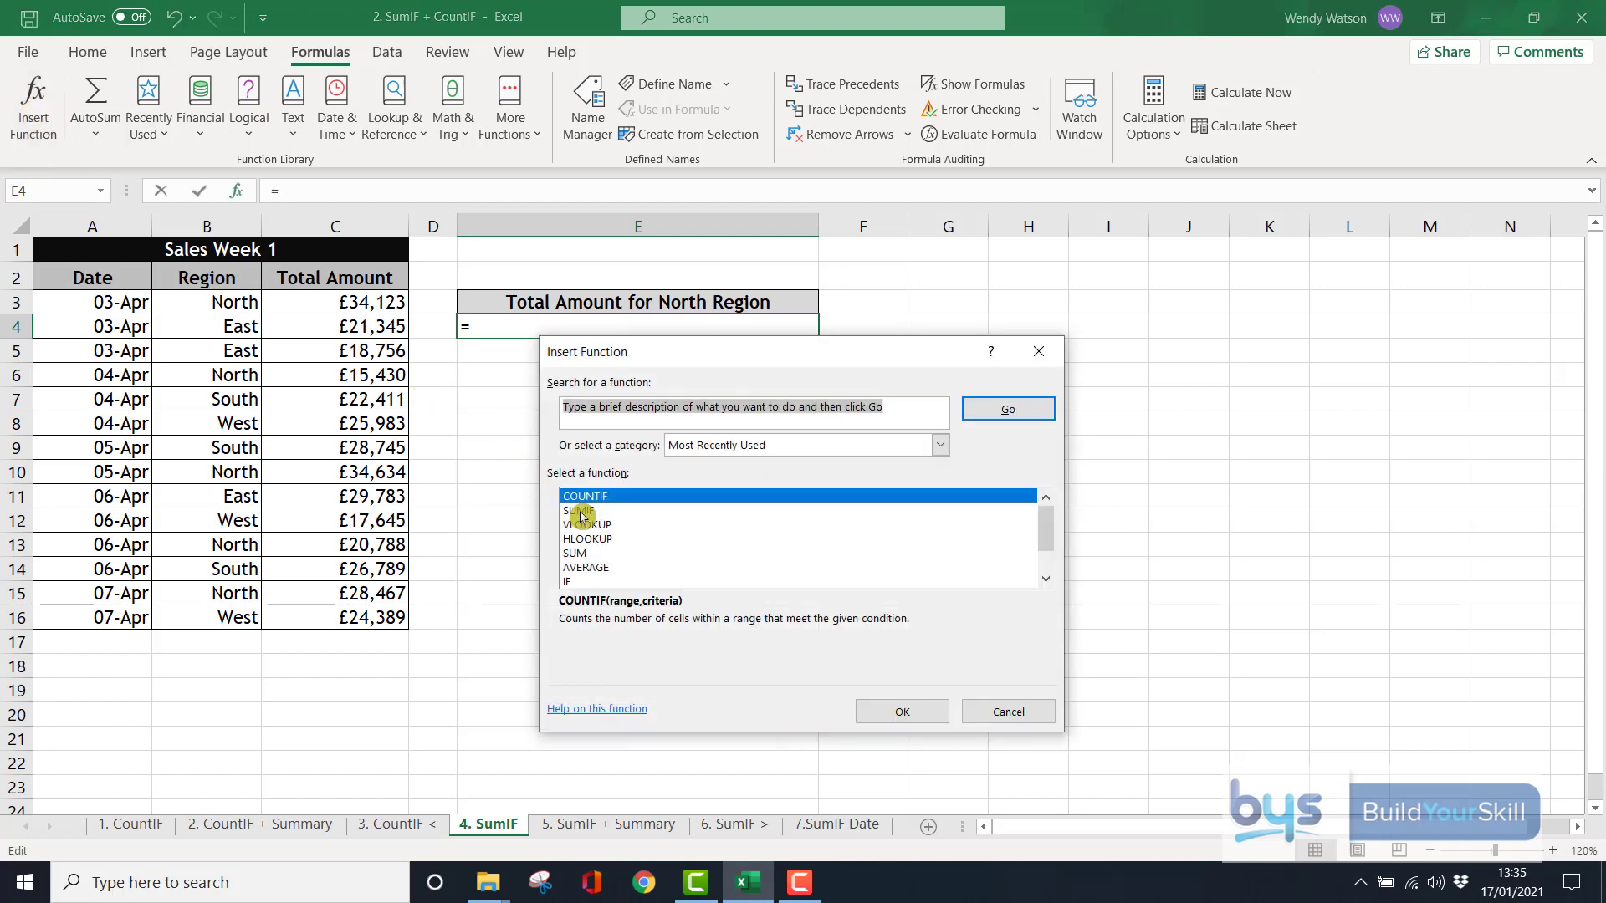
click(901, 711)
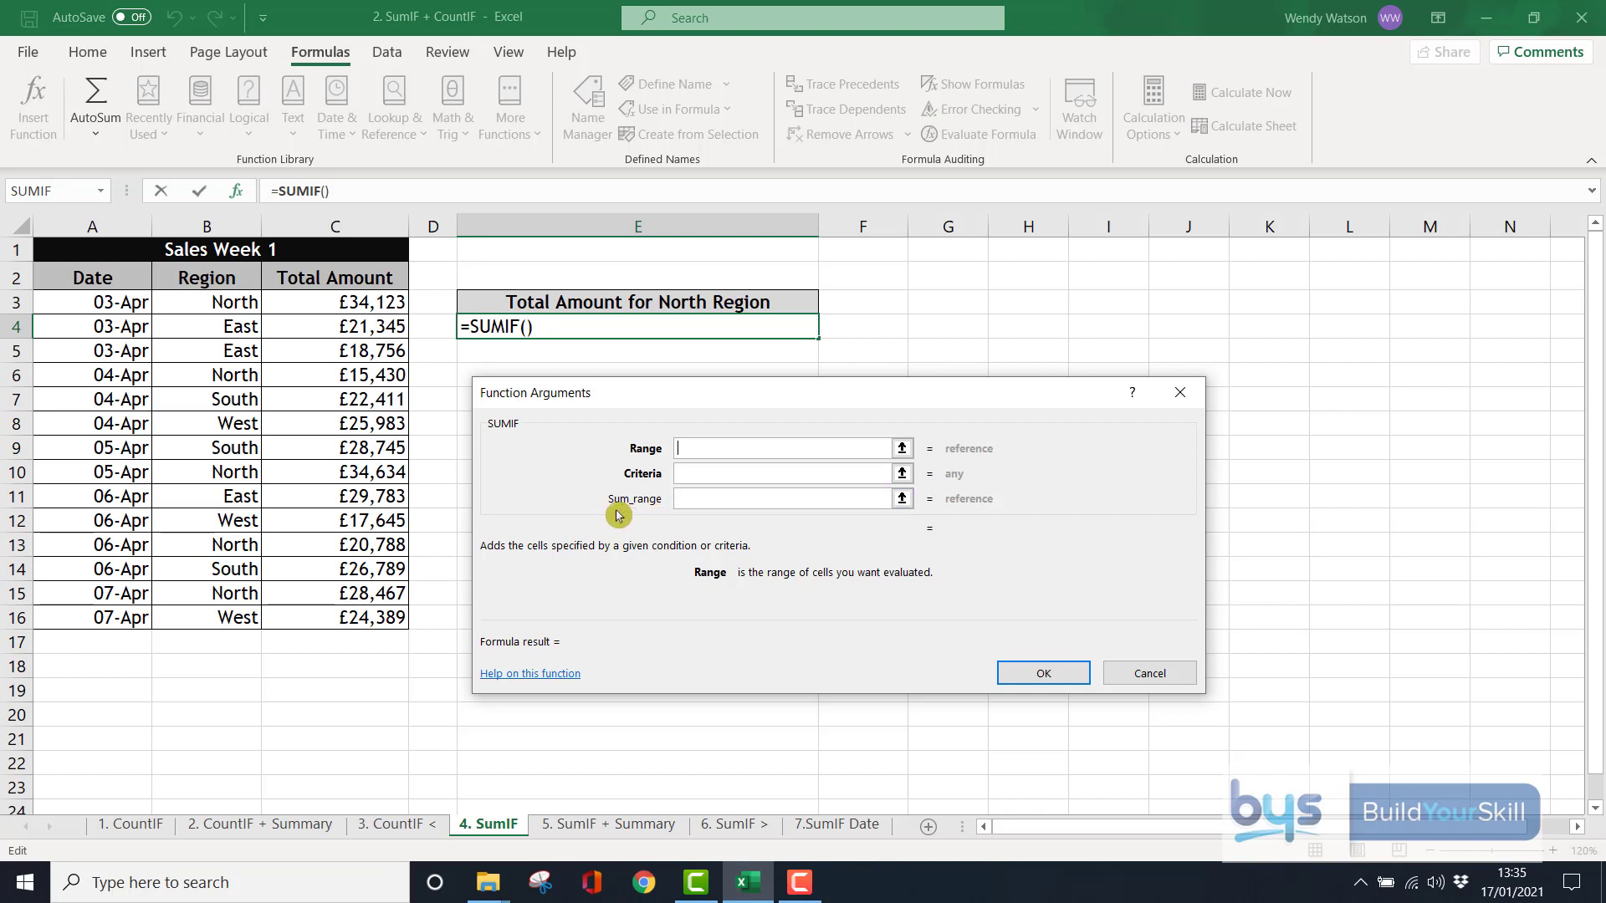
mouse_move(592, 509)
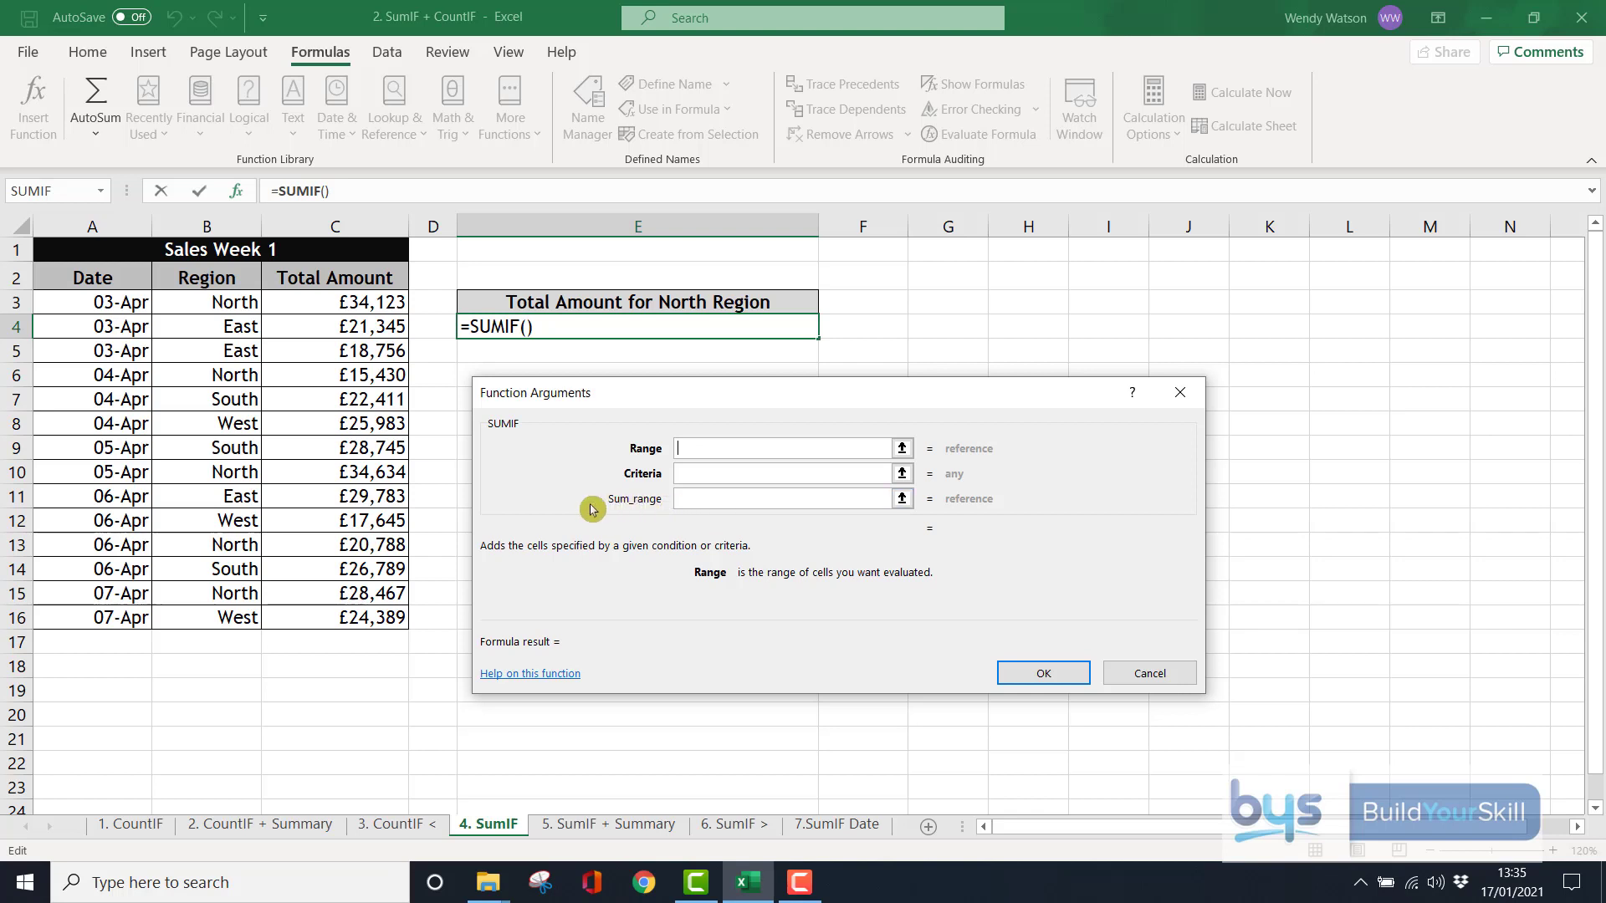
mouse_move(648, 513)
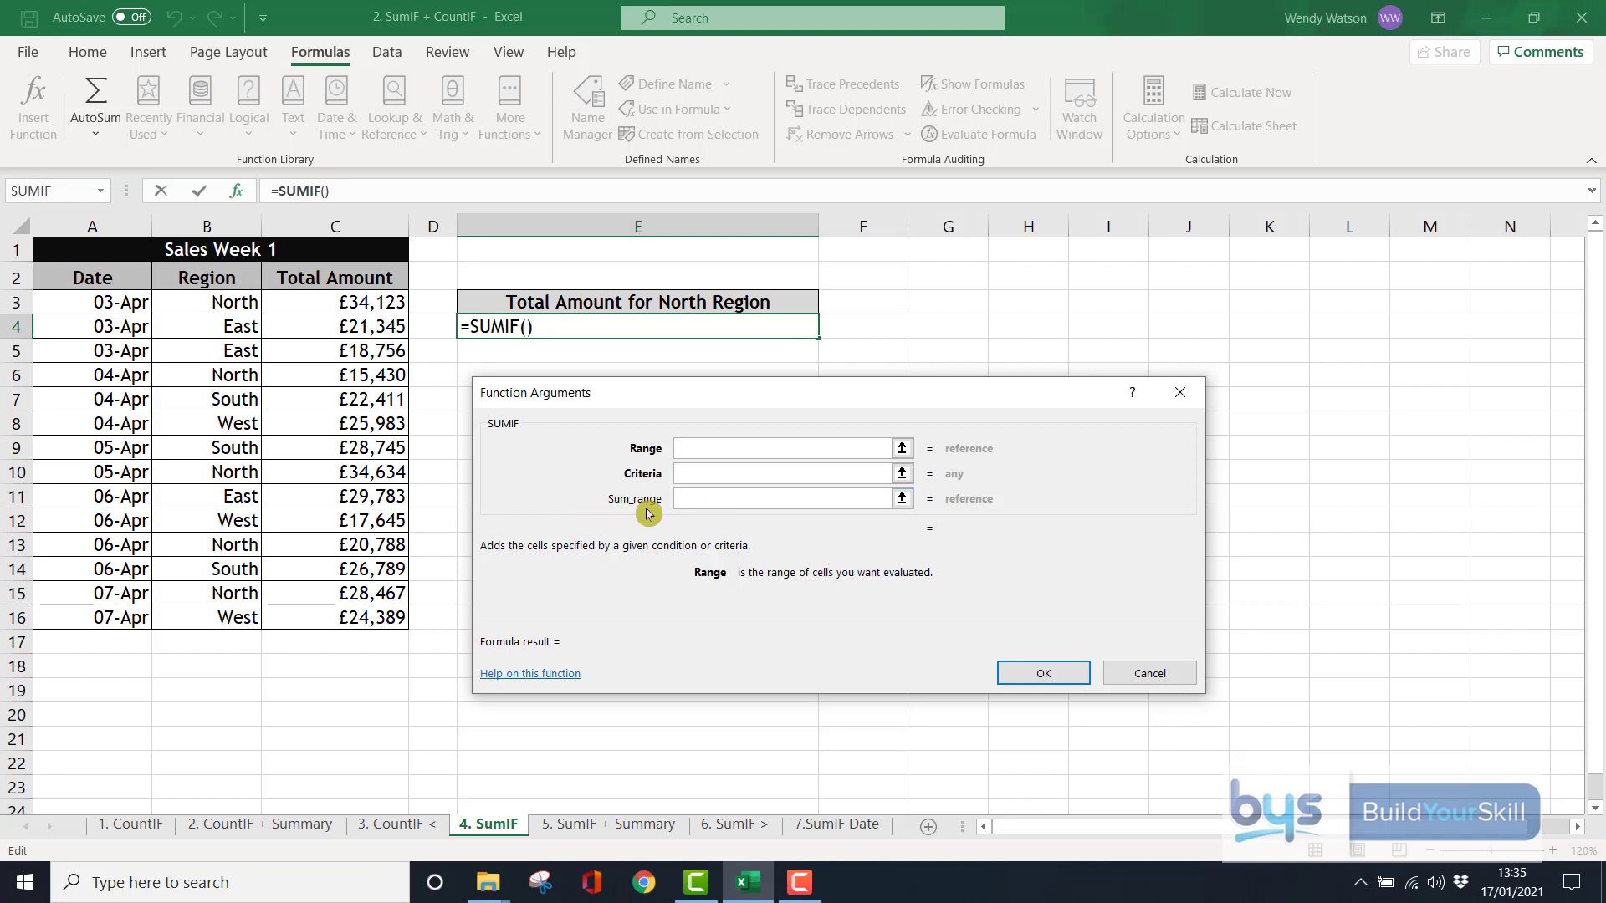
mouse_move(635, 479)
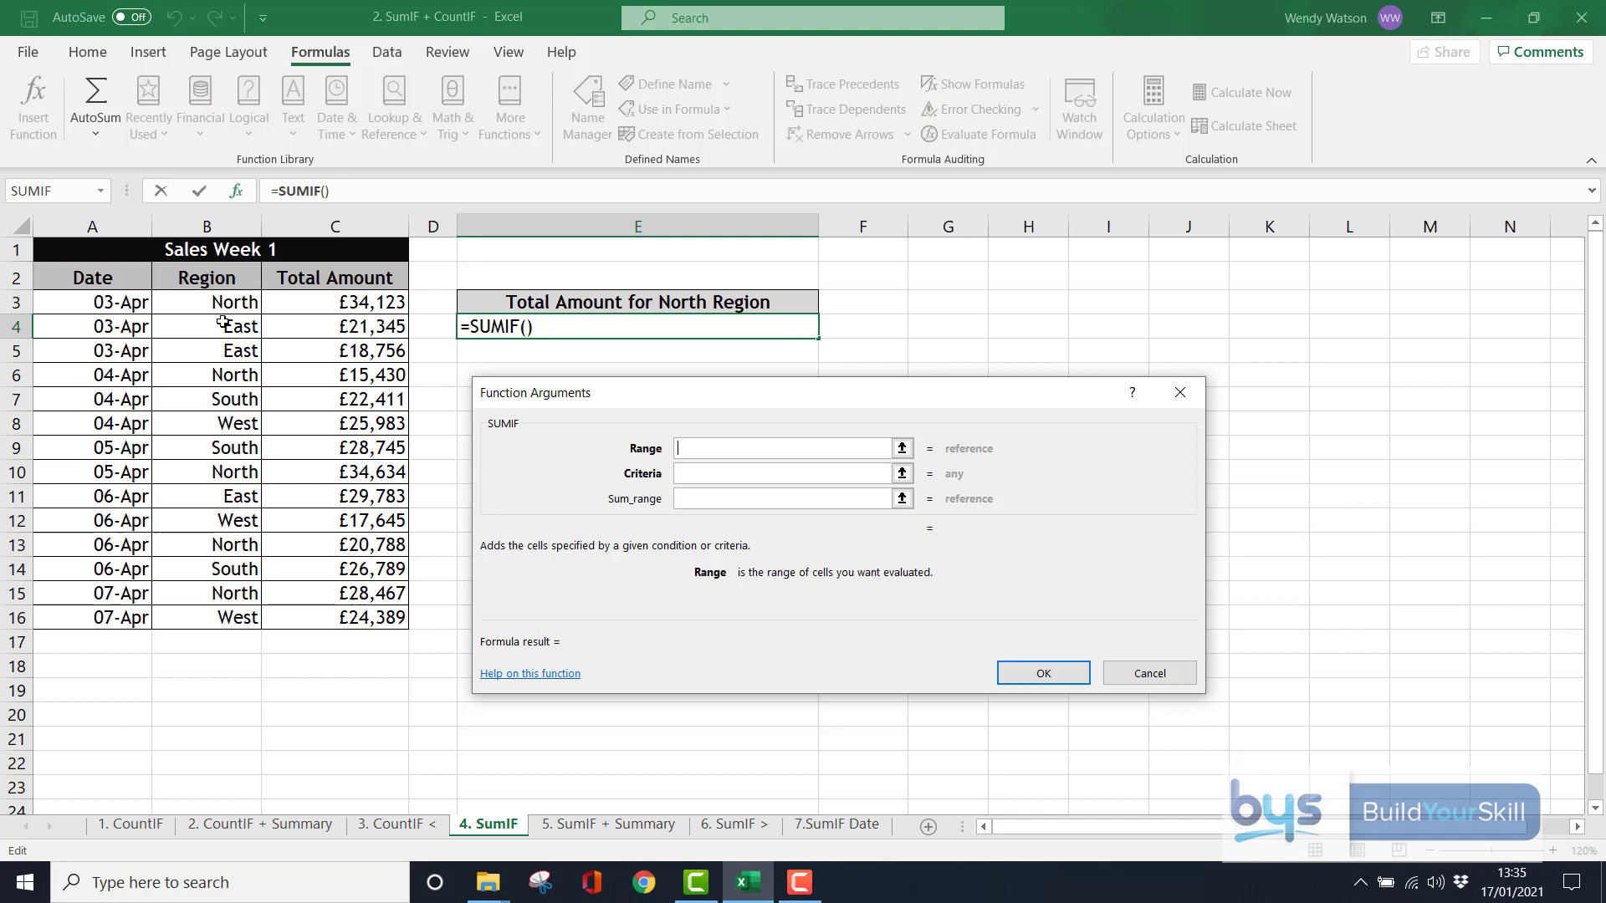
click(207, 302)
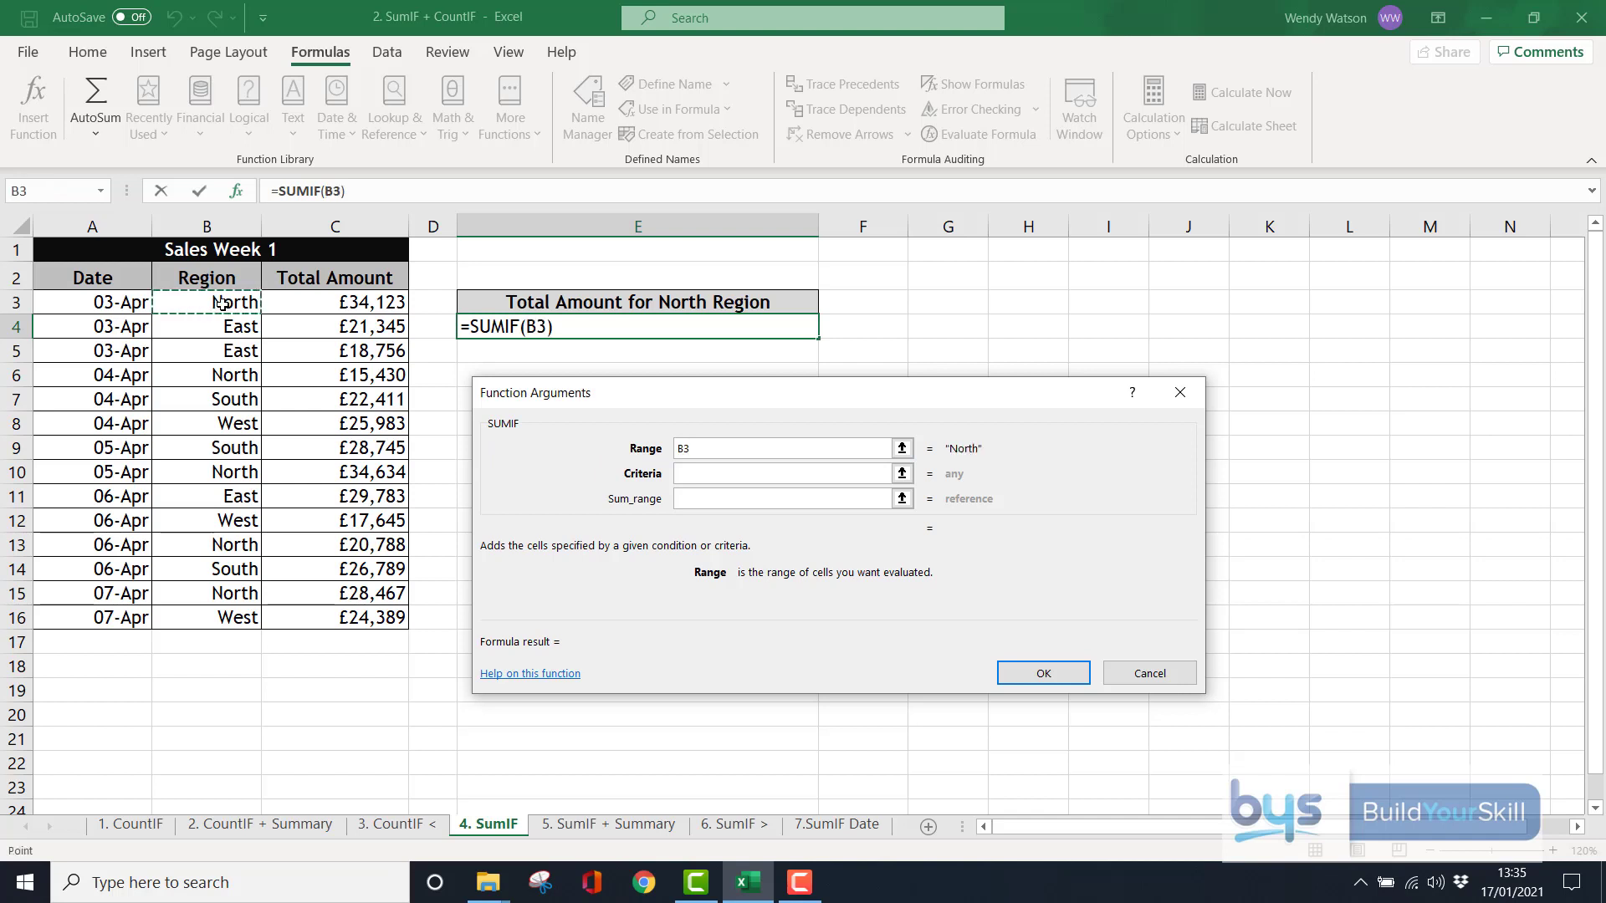
drag(206, 302, 206, 496)
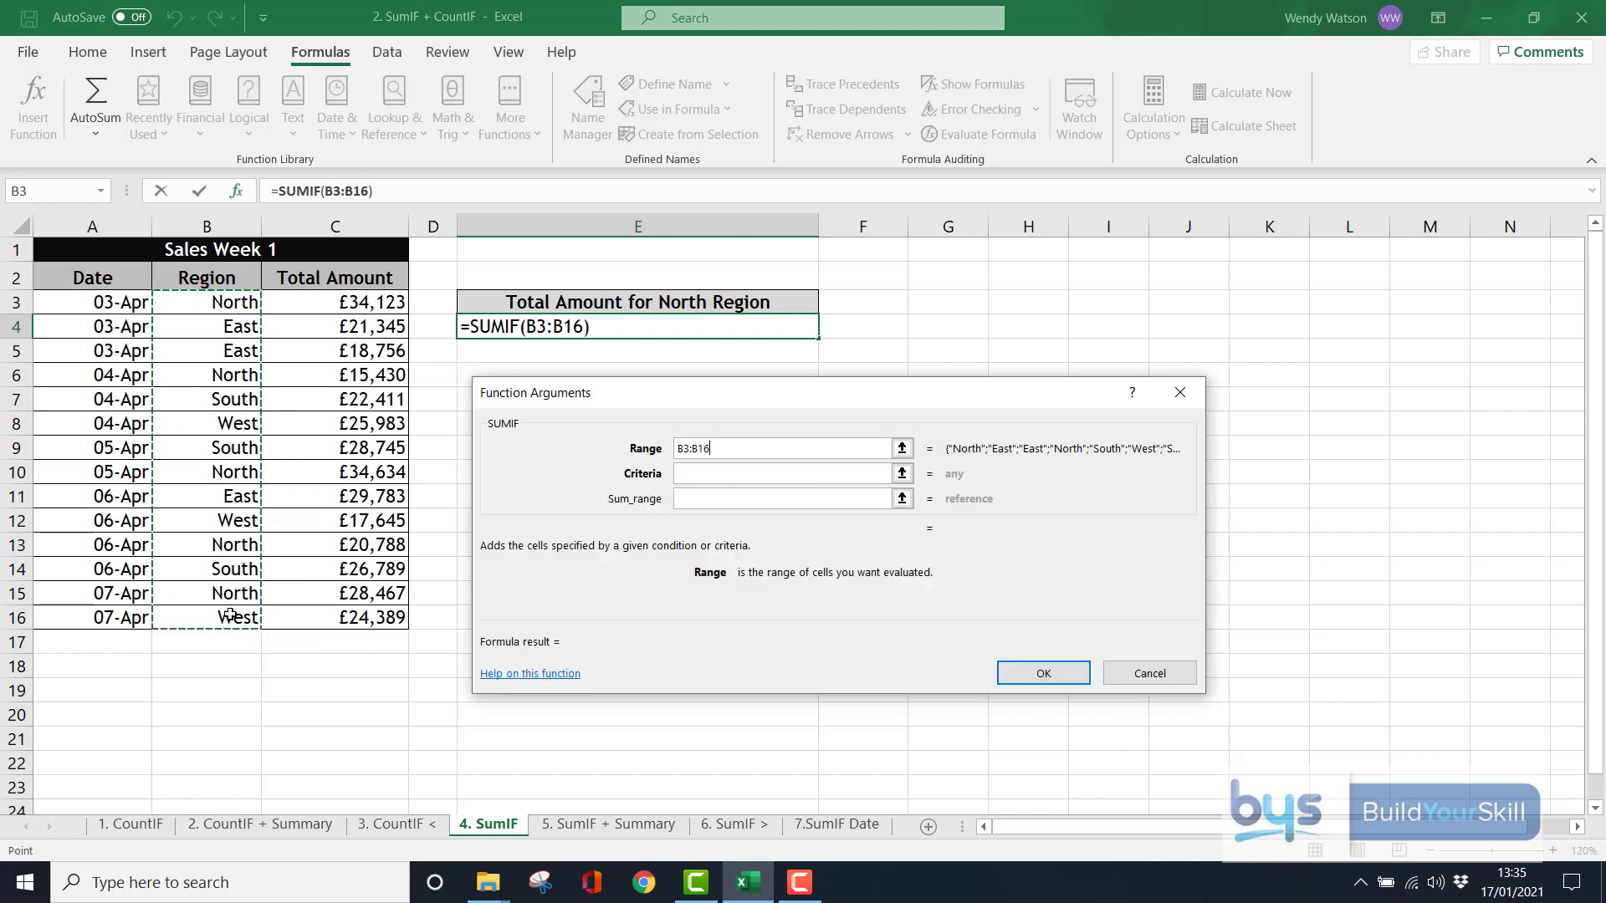
click(733, 473)
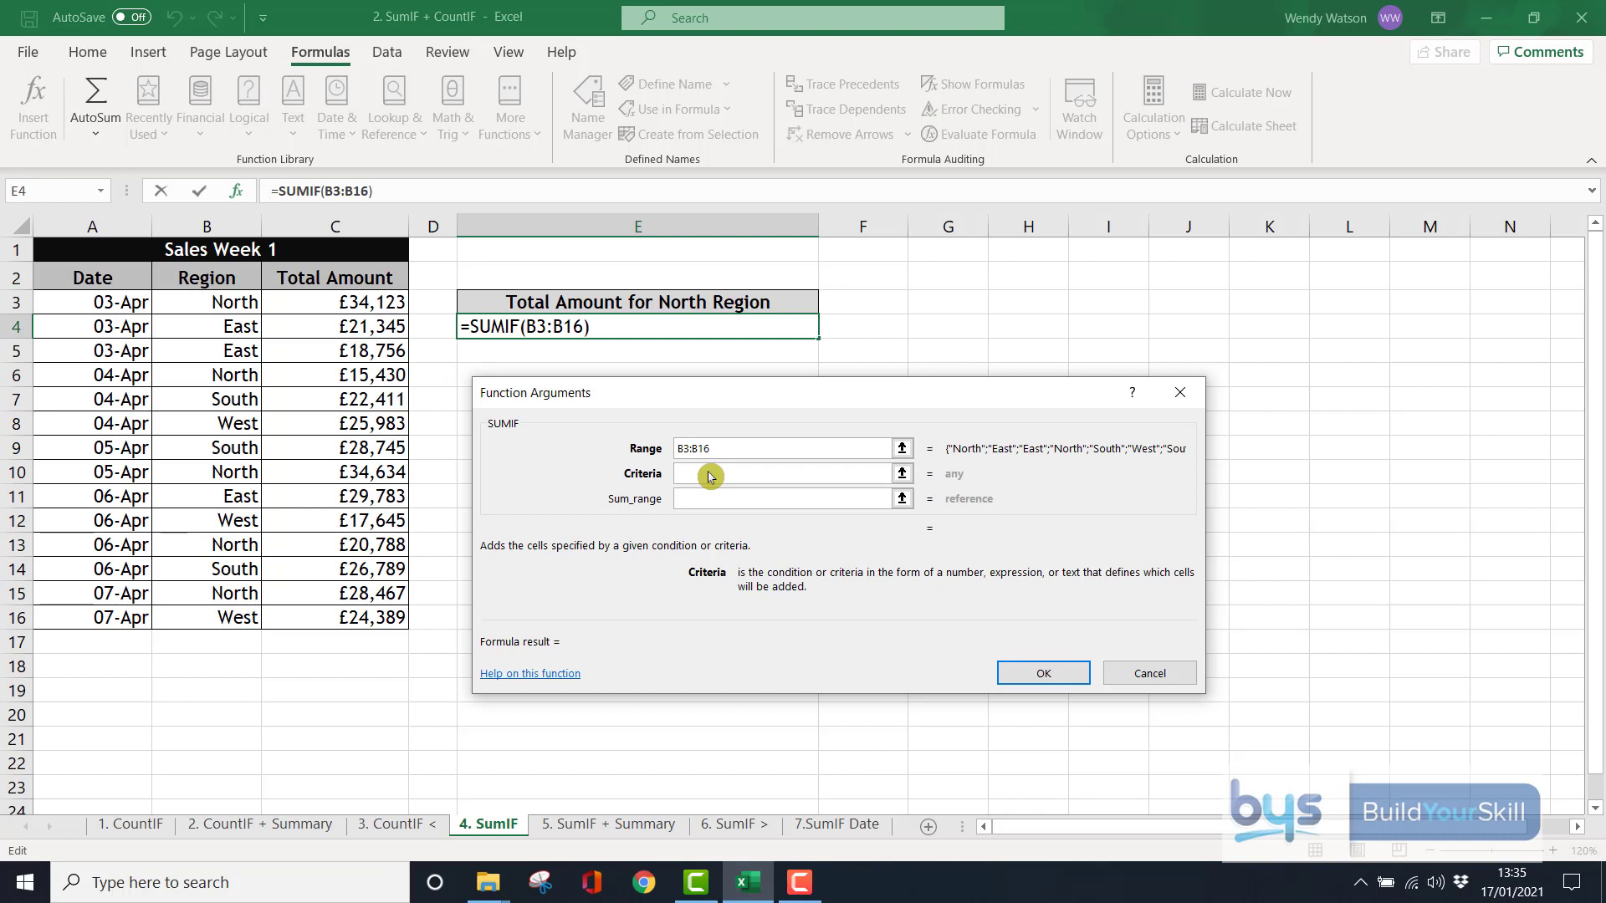
text(North)
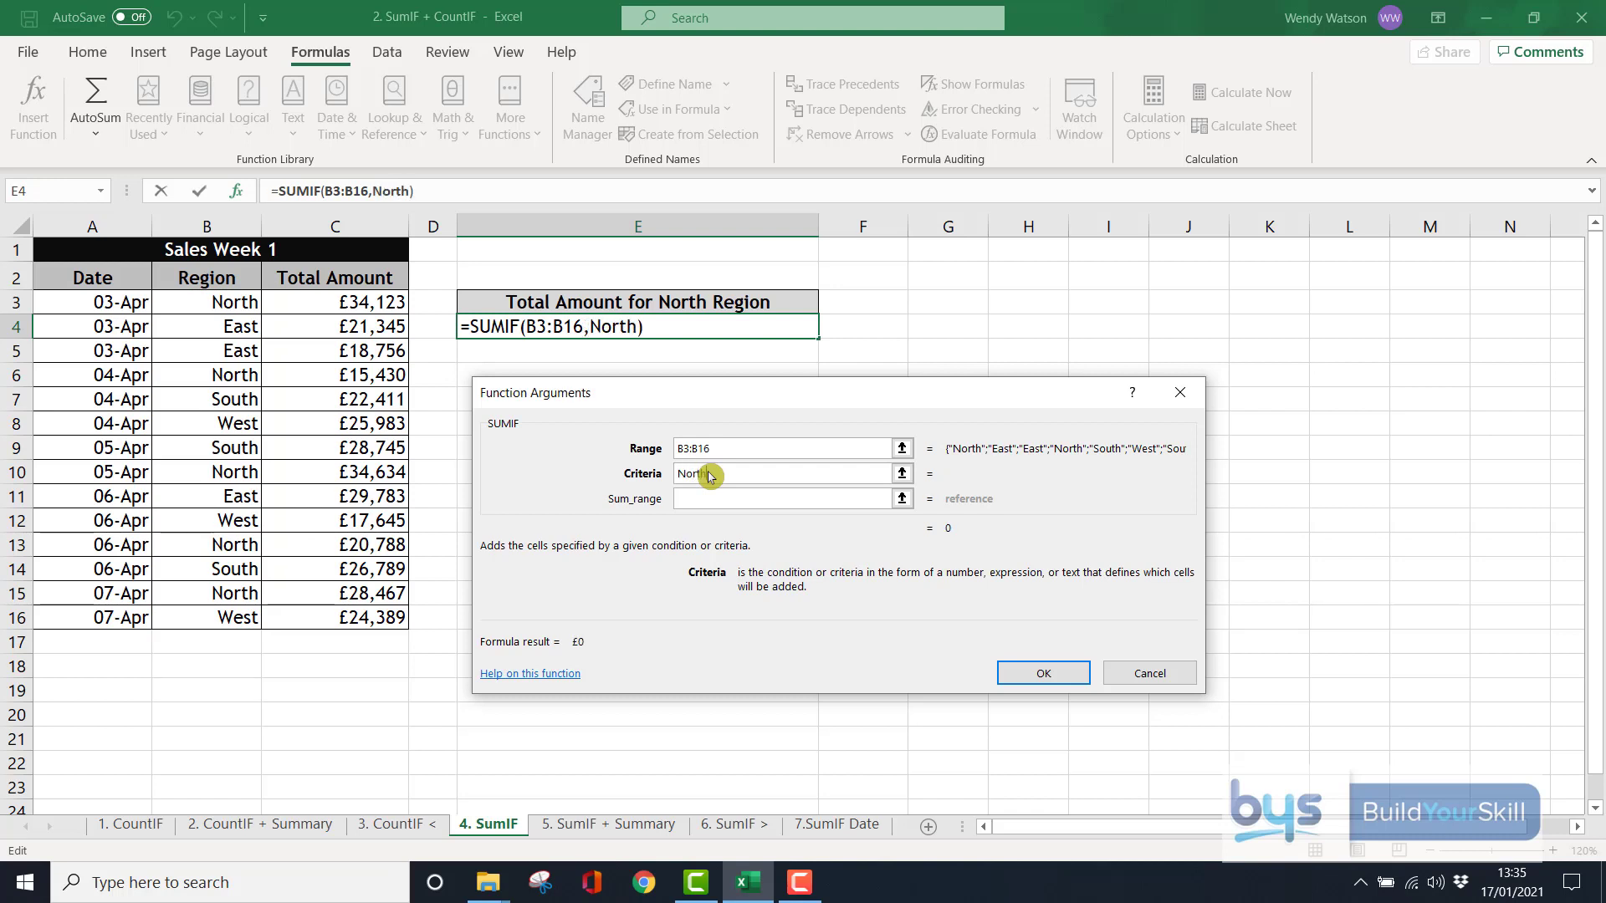
click(783, 498)
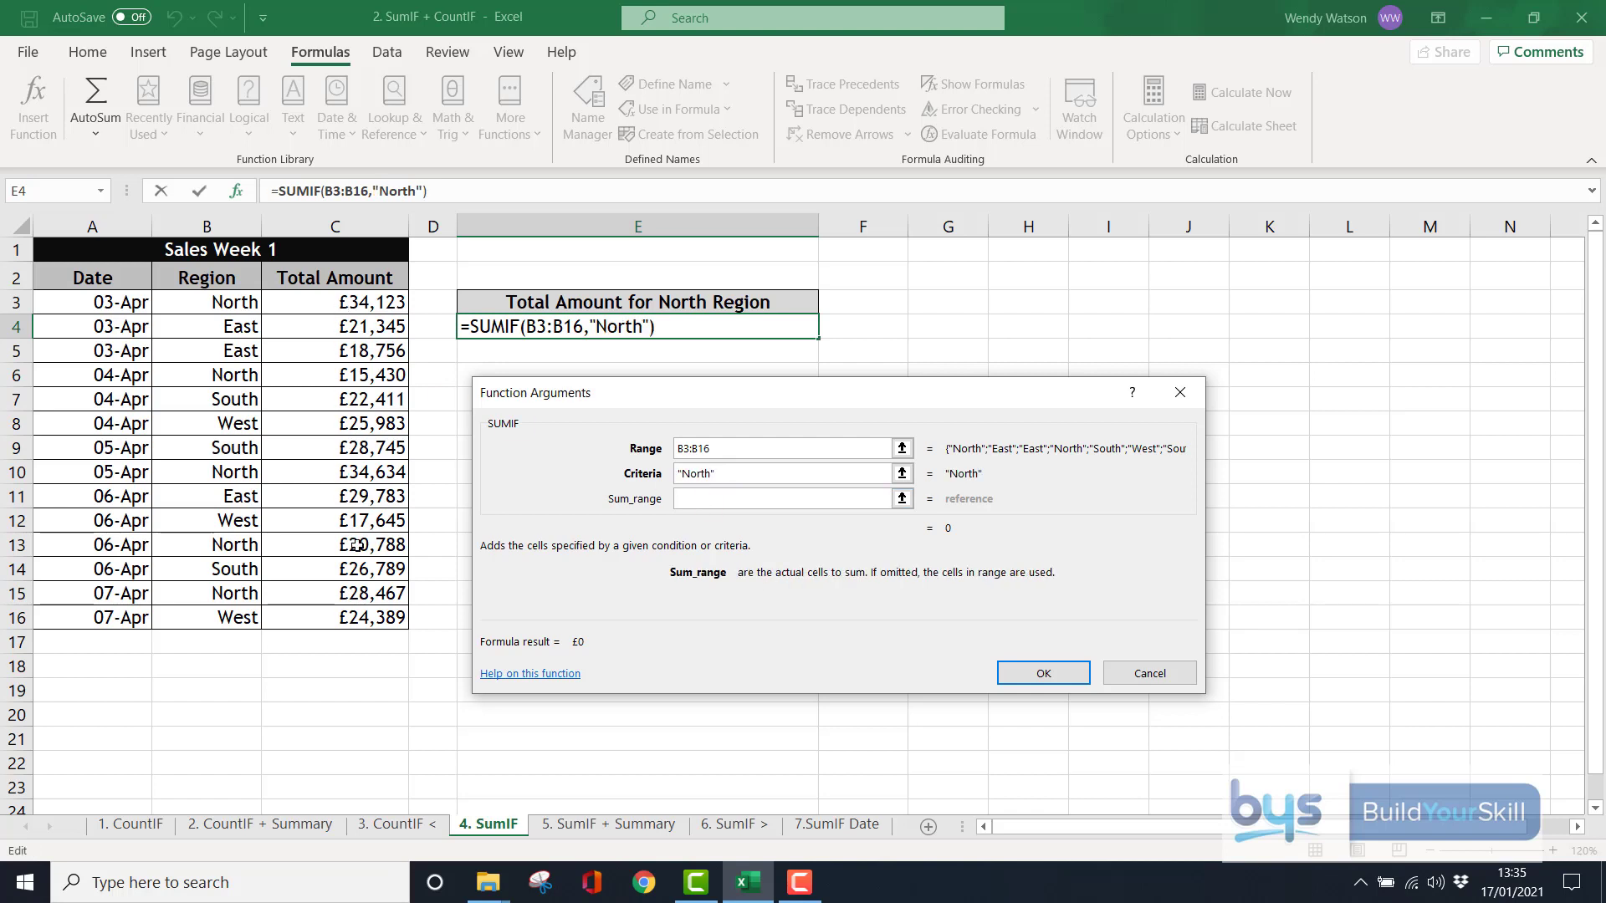
mouse_move(324, 343)
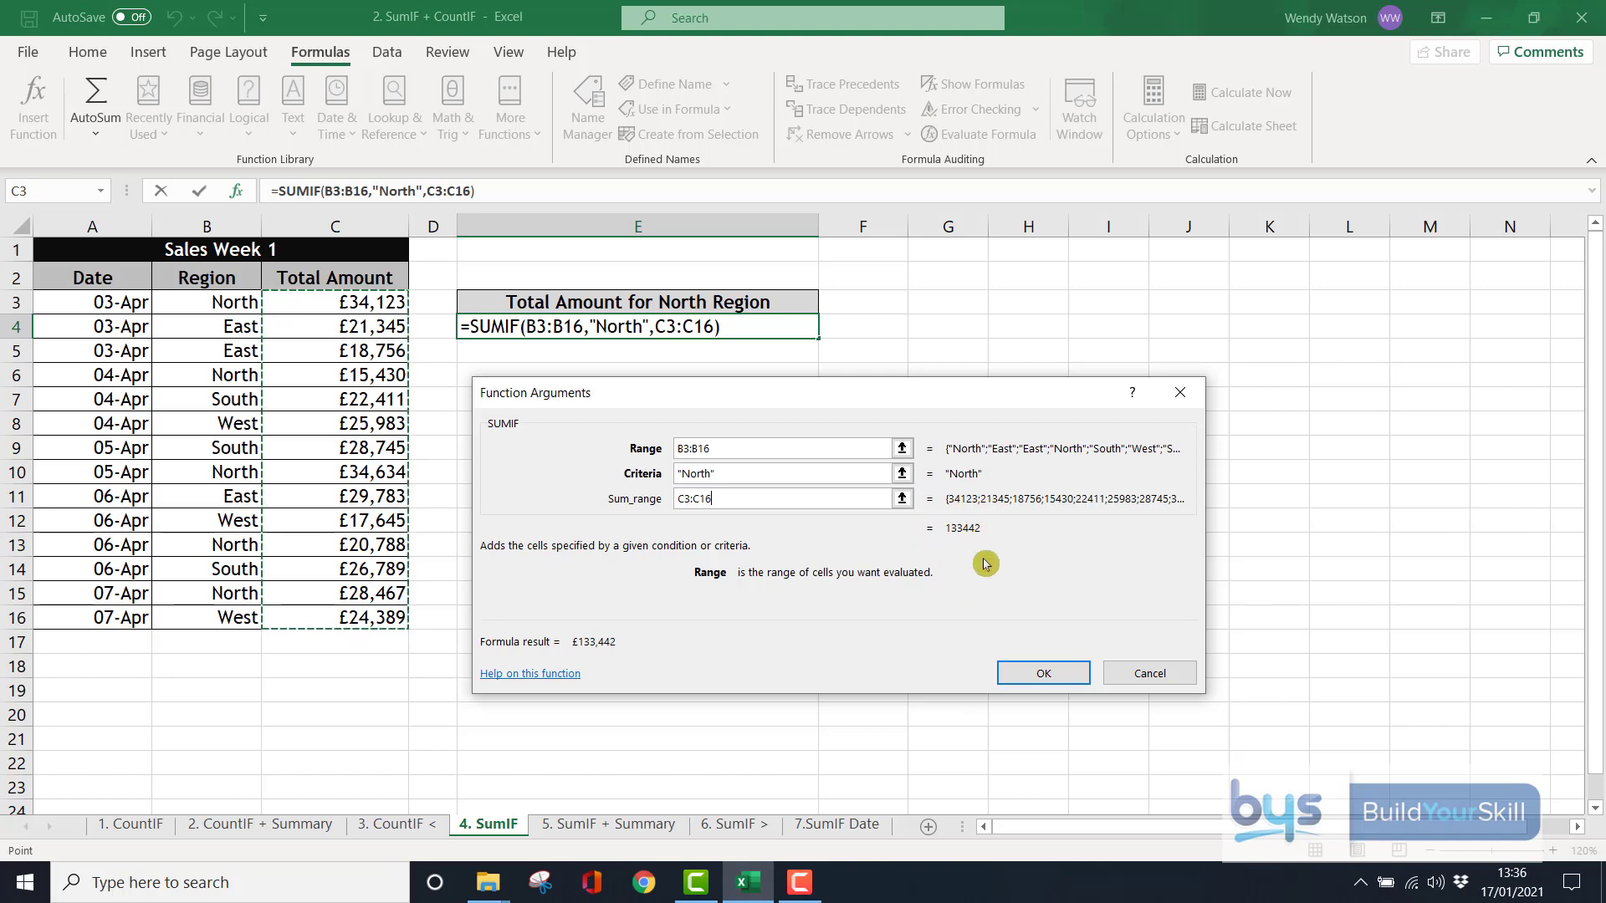
click(1043, 673)
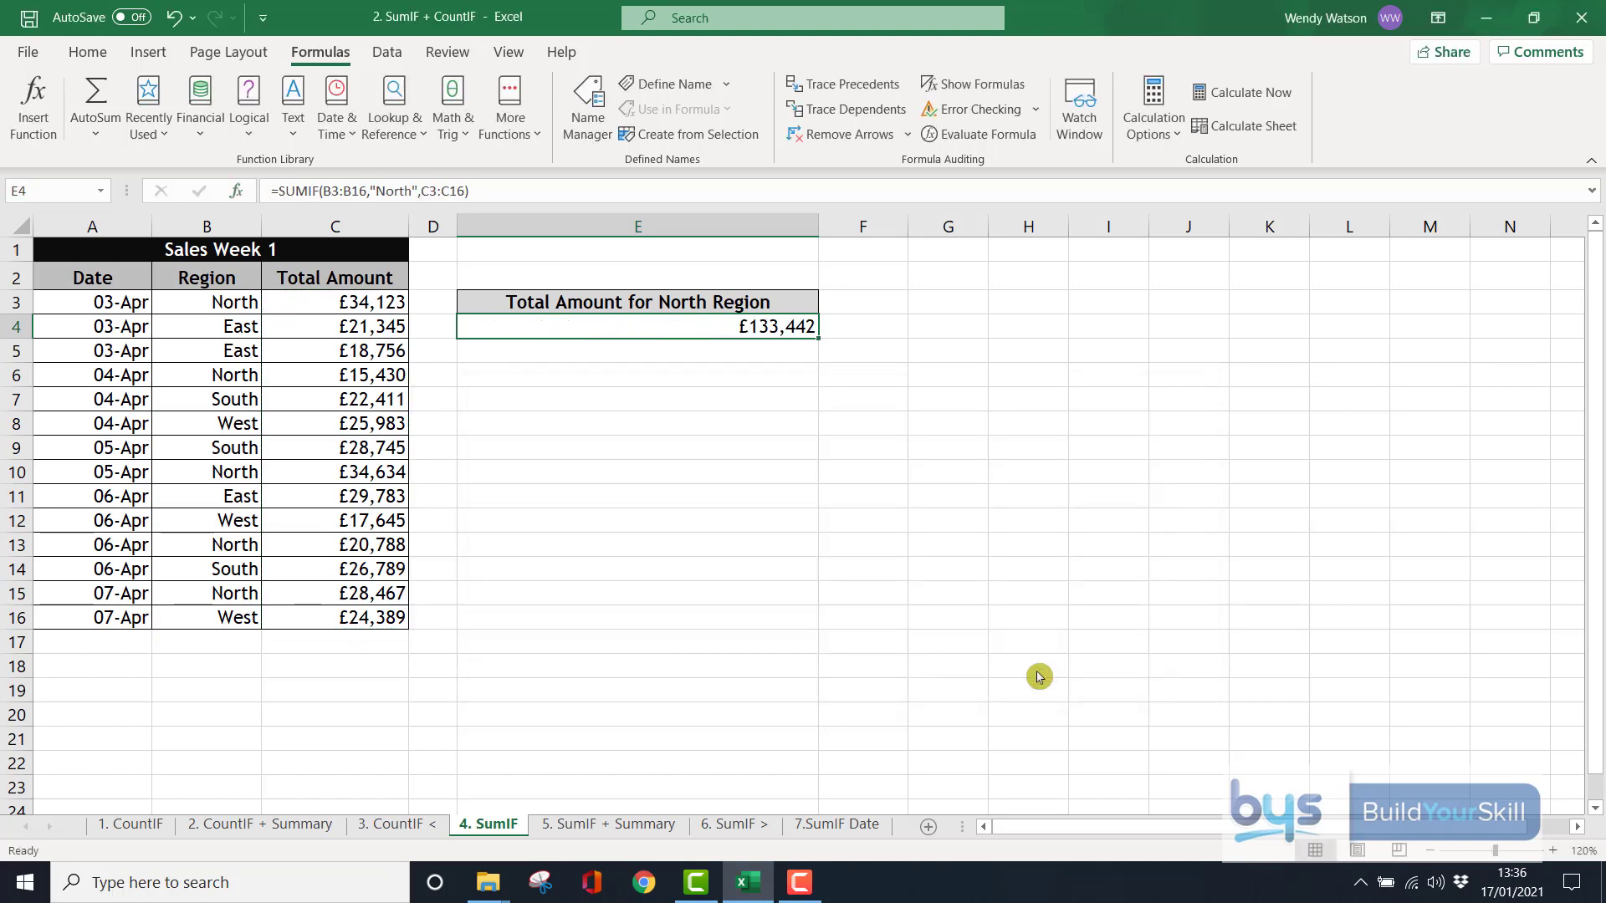
mouse_move(759, 322)
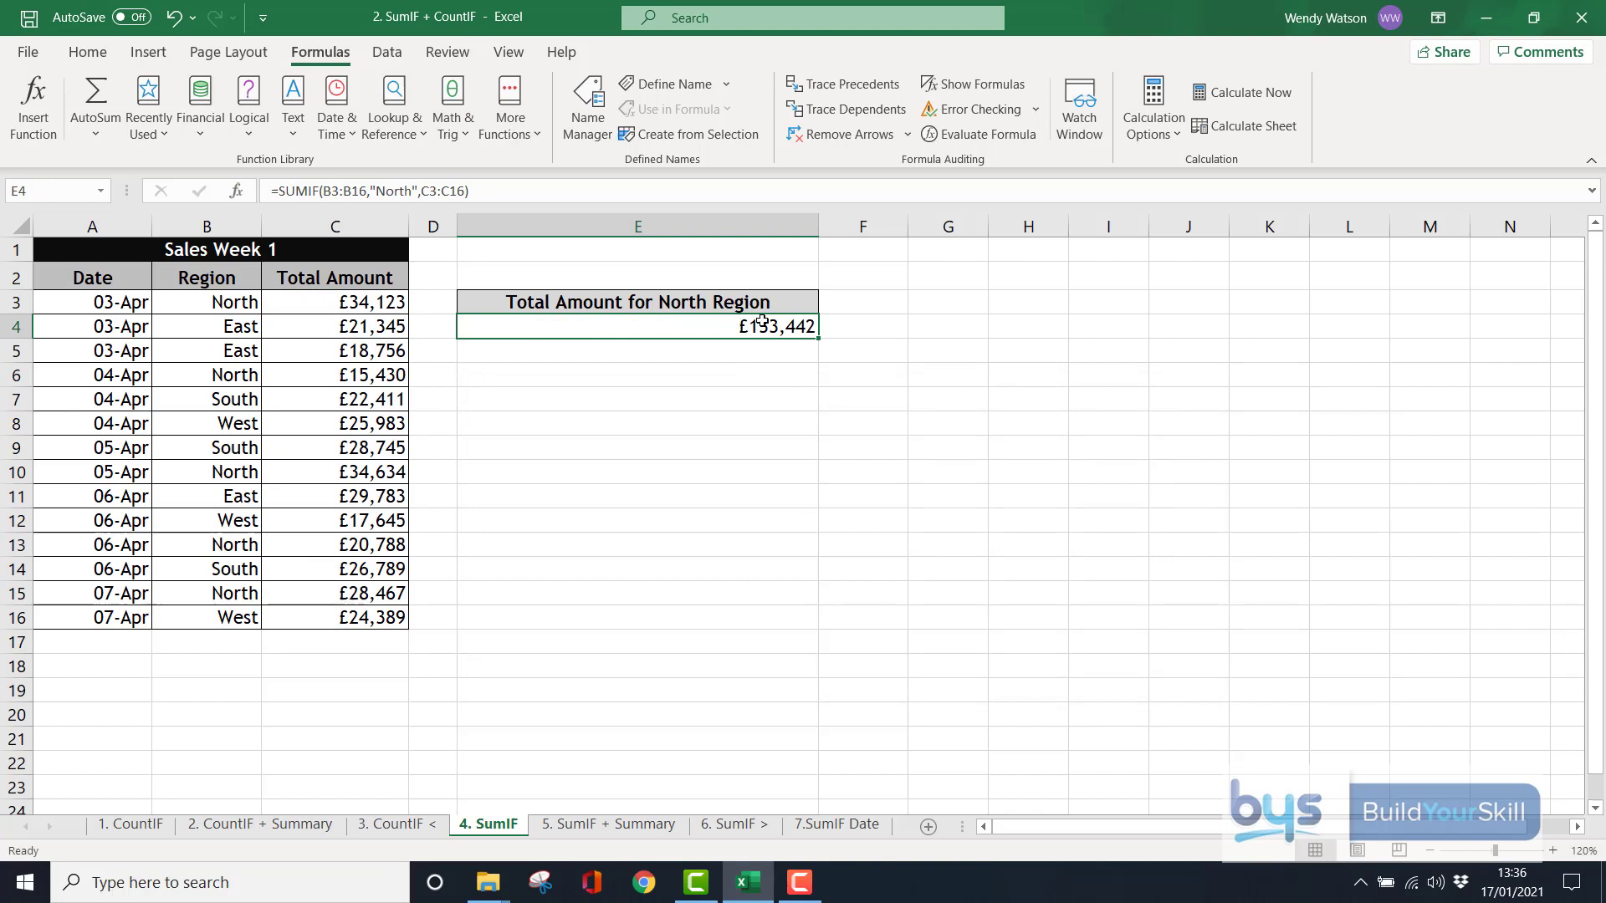
mouse_move(638, 493)
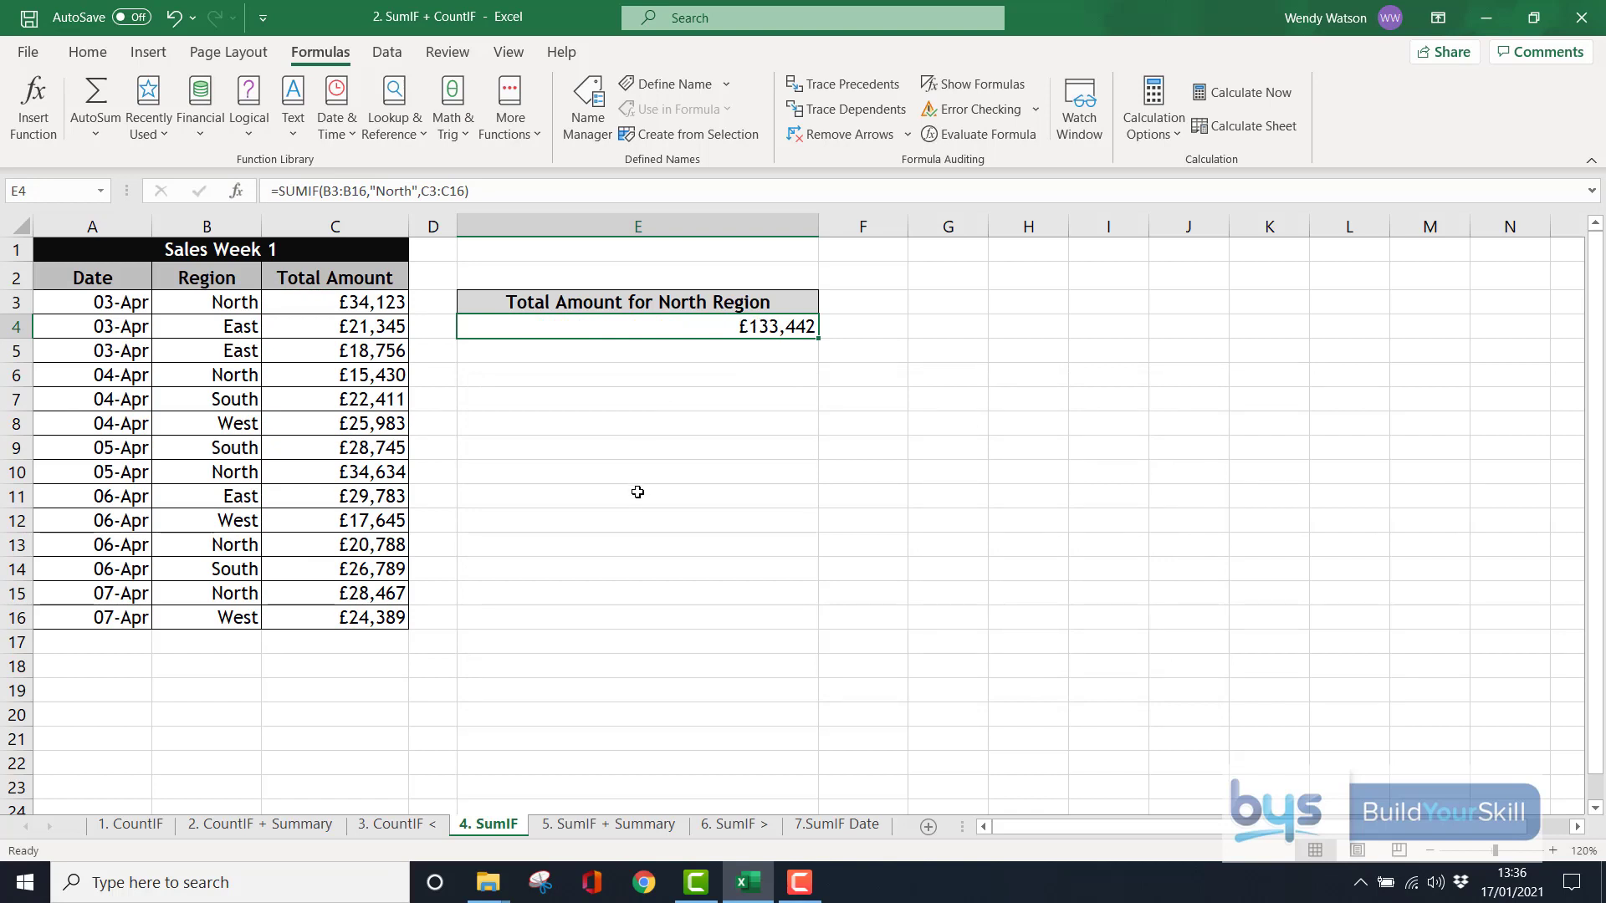
On the '5. SumIF + Summary' sheet, start a SUMIF with absolute region range $B$3:$B$16
click(607, 824)
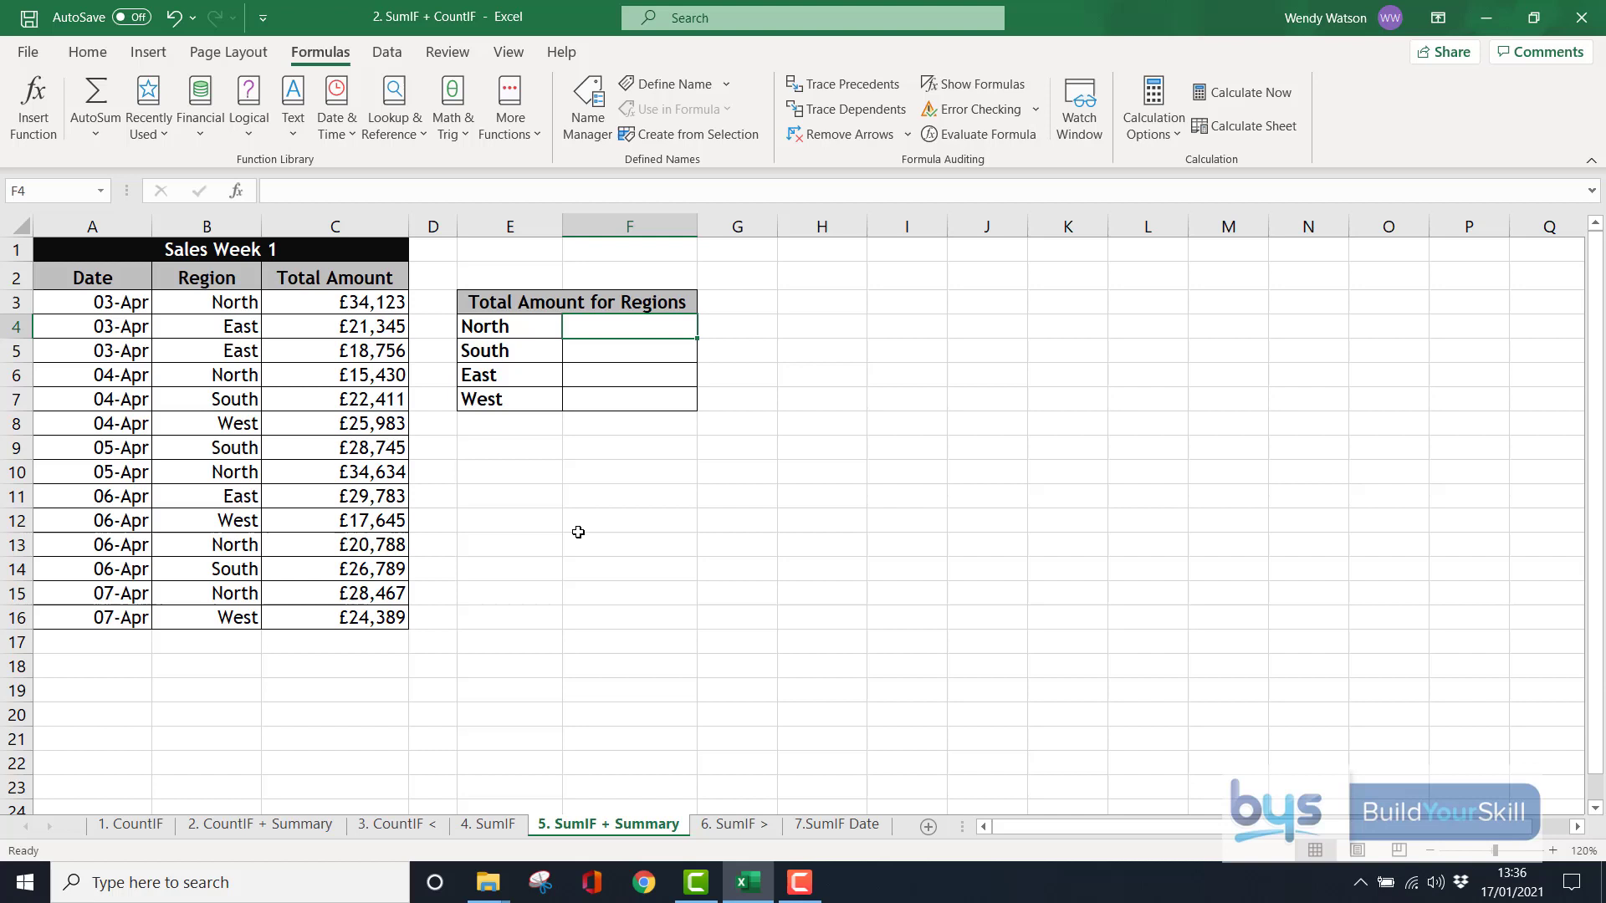
mouse_move(636, 368)
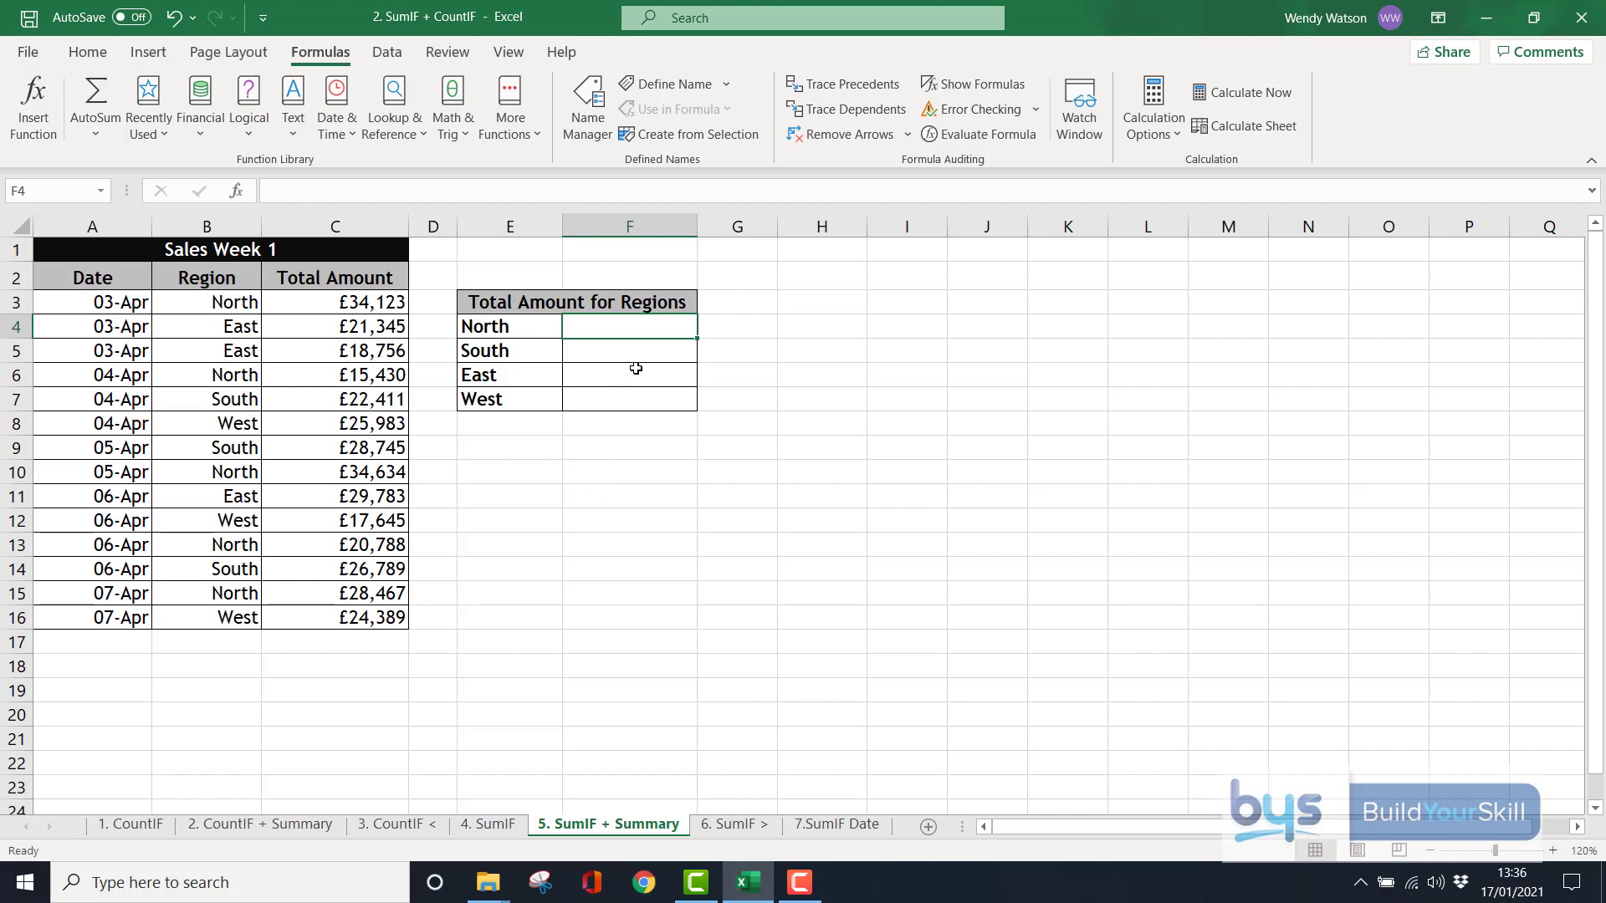
mouse_move(637, 331)
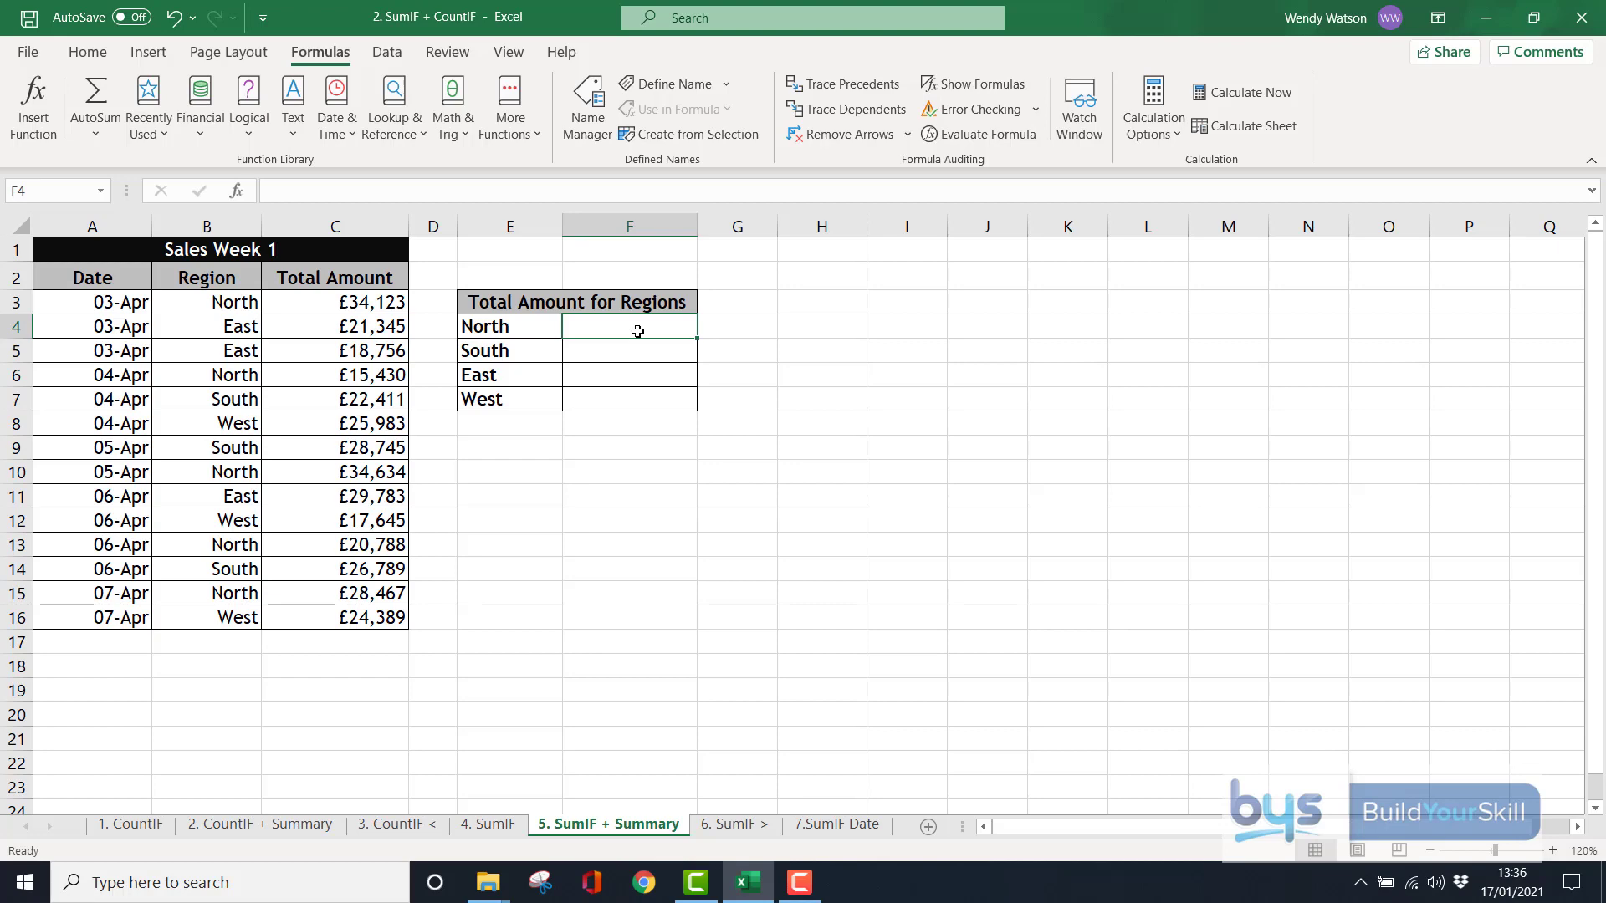
click(33, 95)
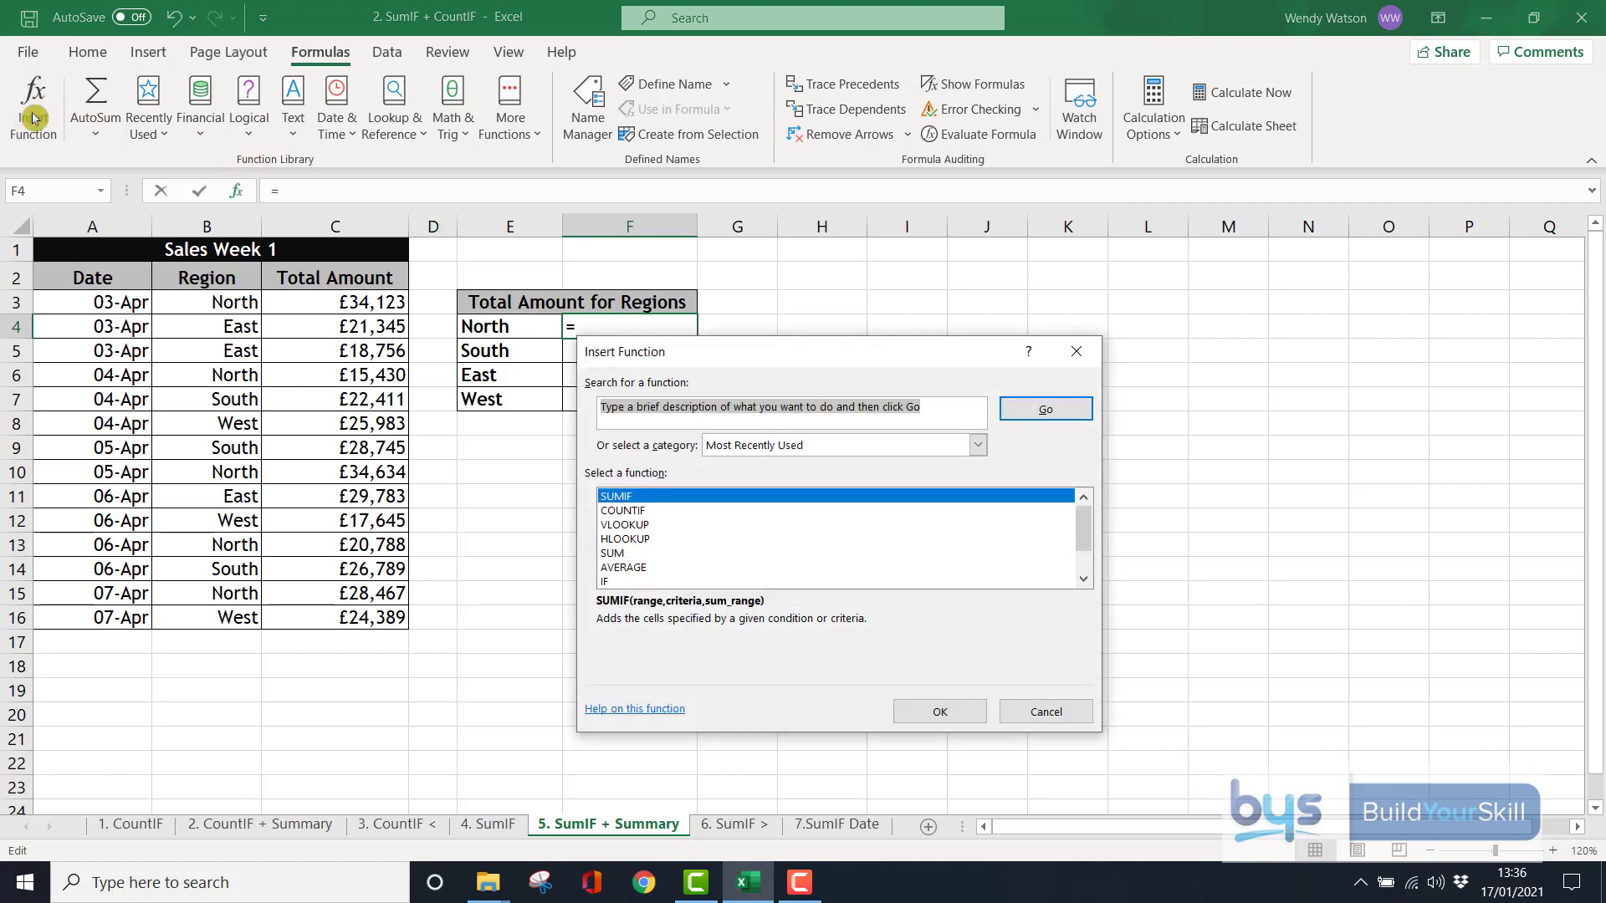
click(940, 711)
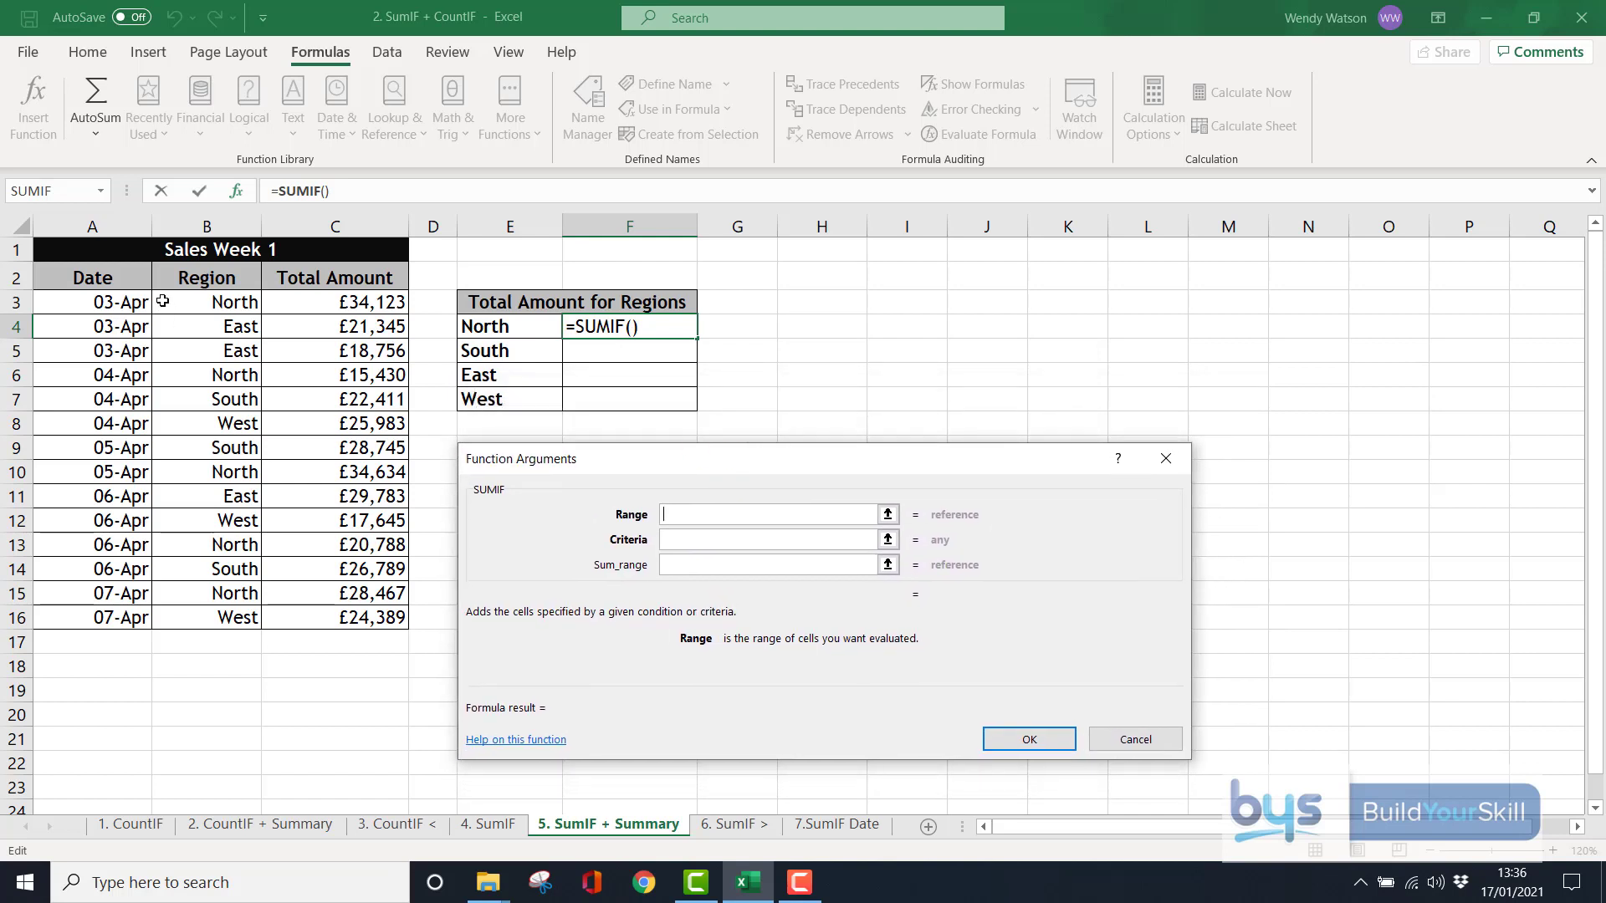
click(207, 302)
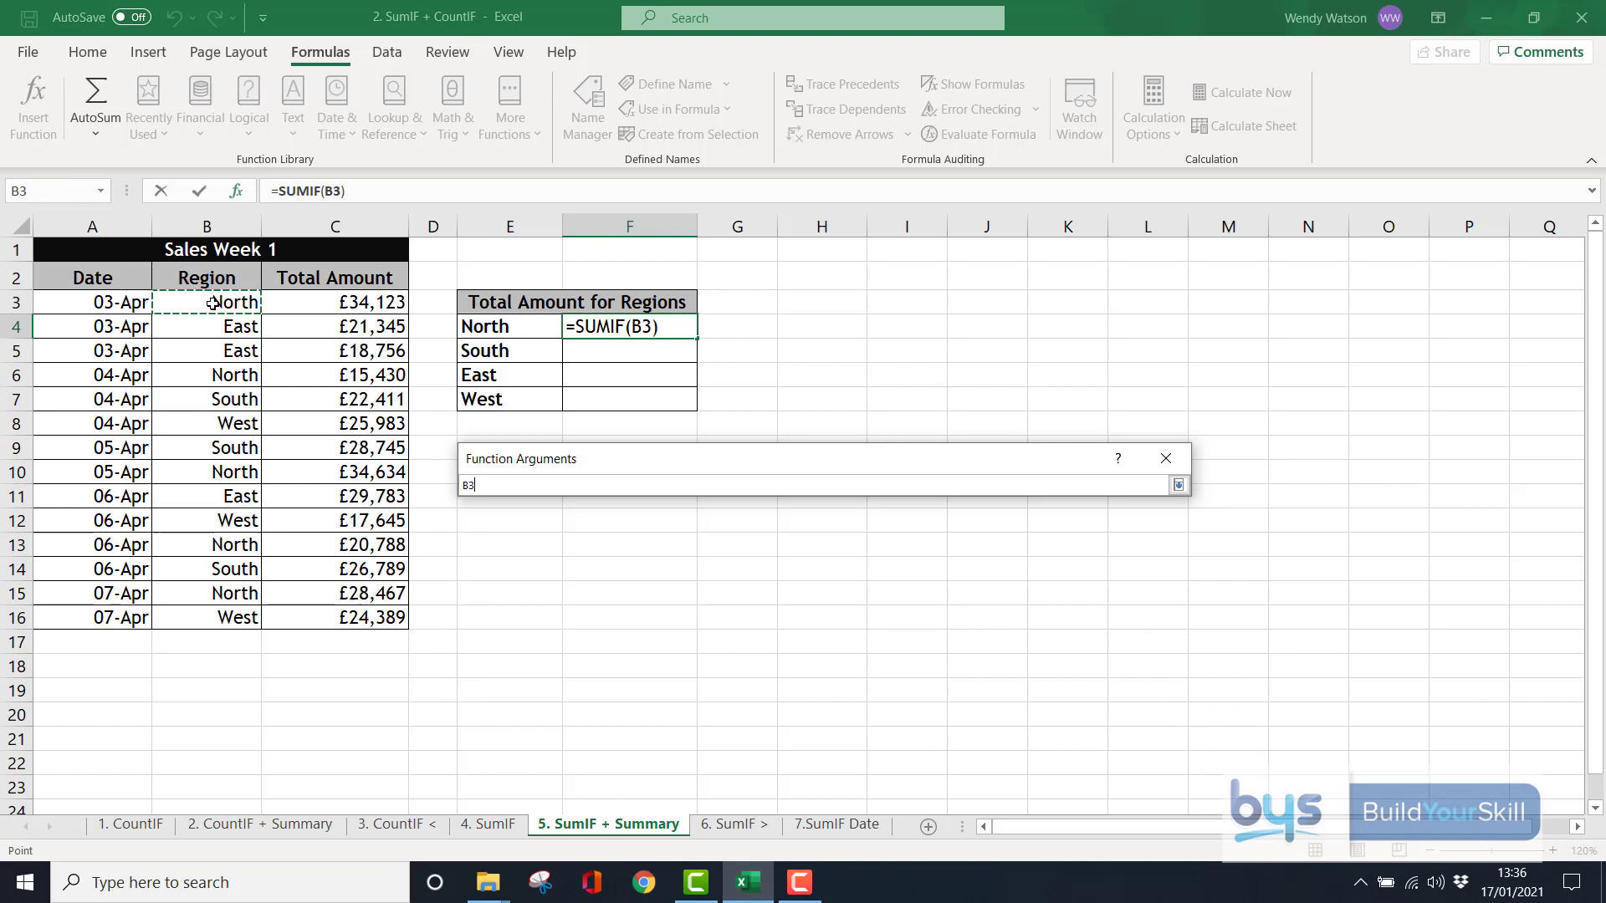
drag(206, 301, 206, 616)
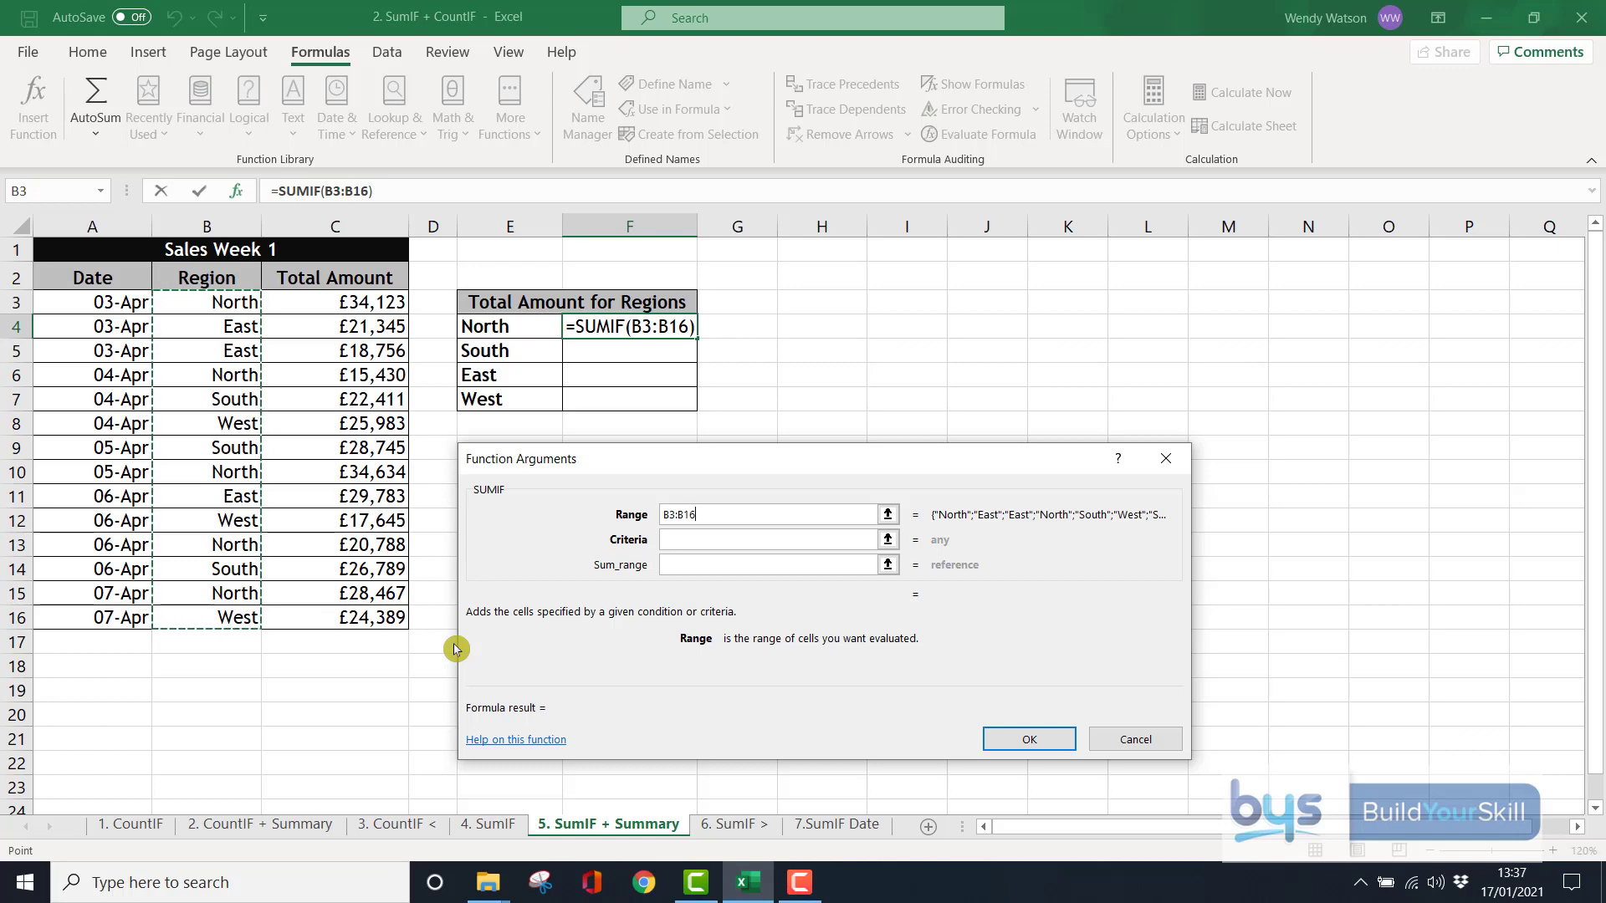
key(F4)
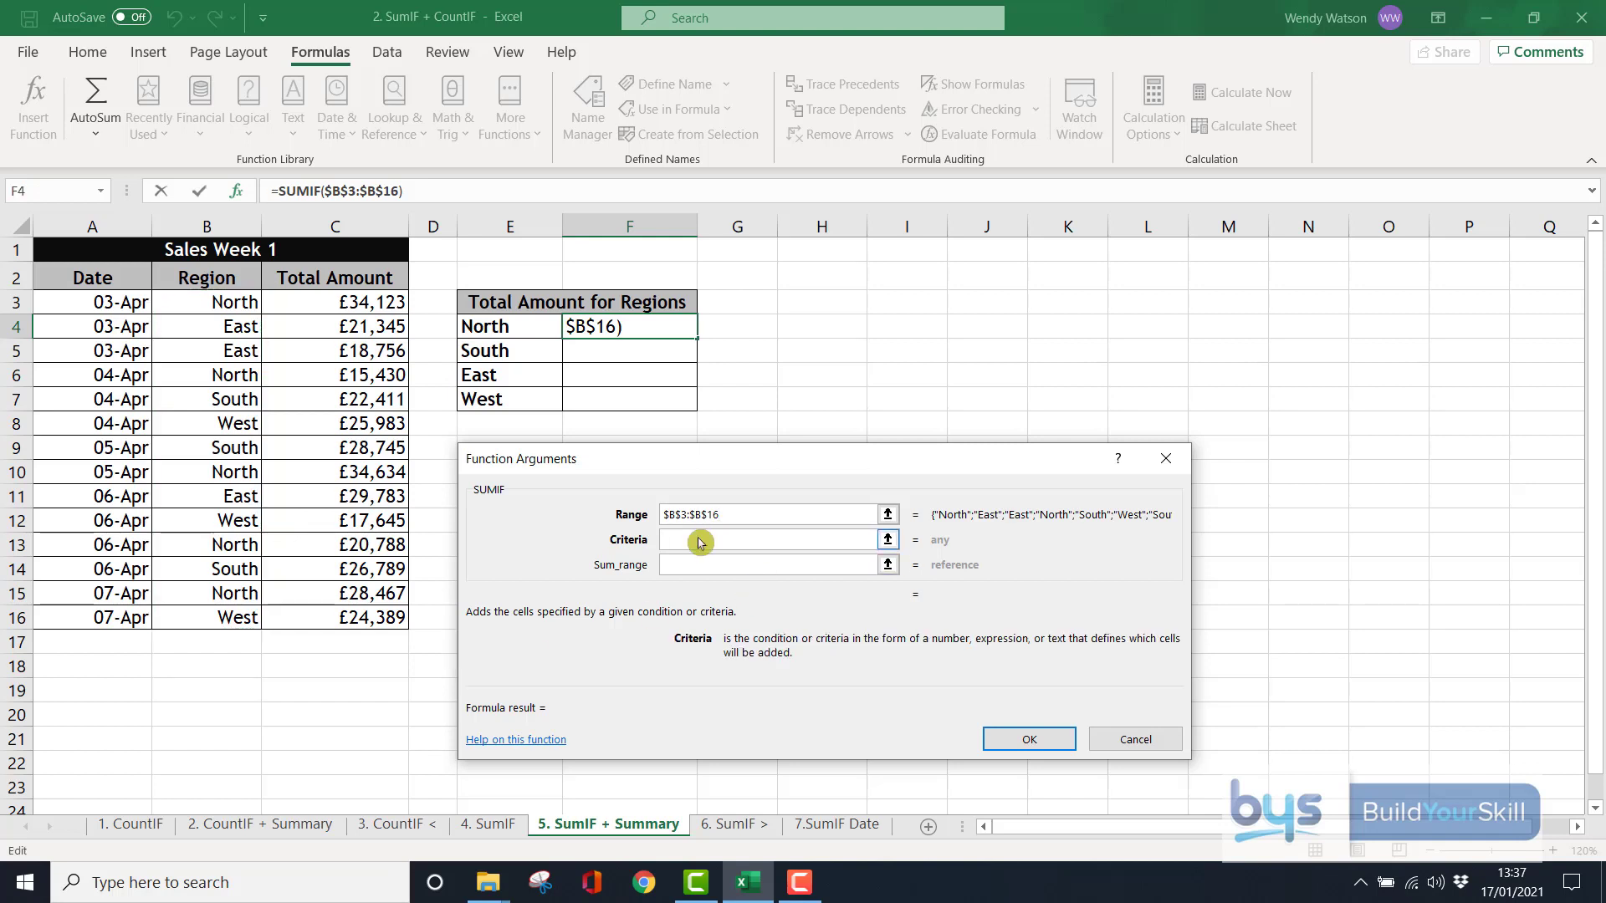
Set criteria E4 and sum range C3:C16, confirming the North total of £133,442
click(765, 540)
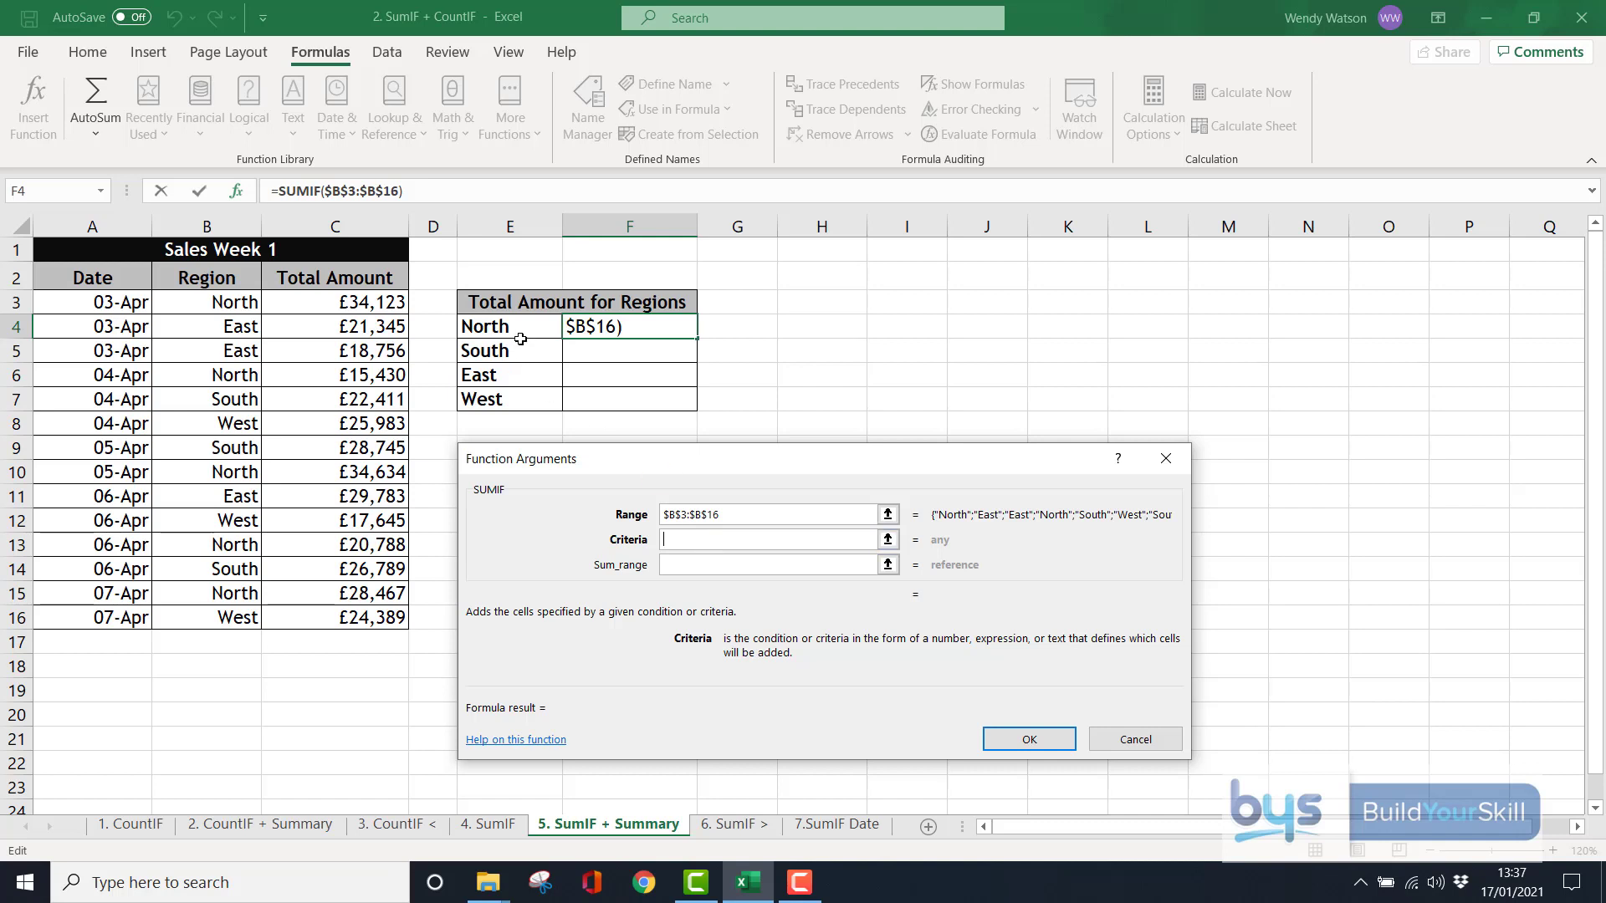
click(509, 326)
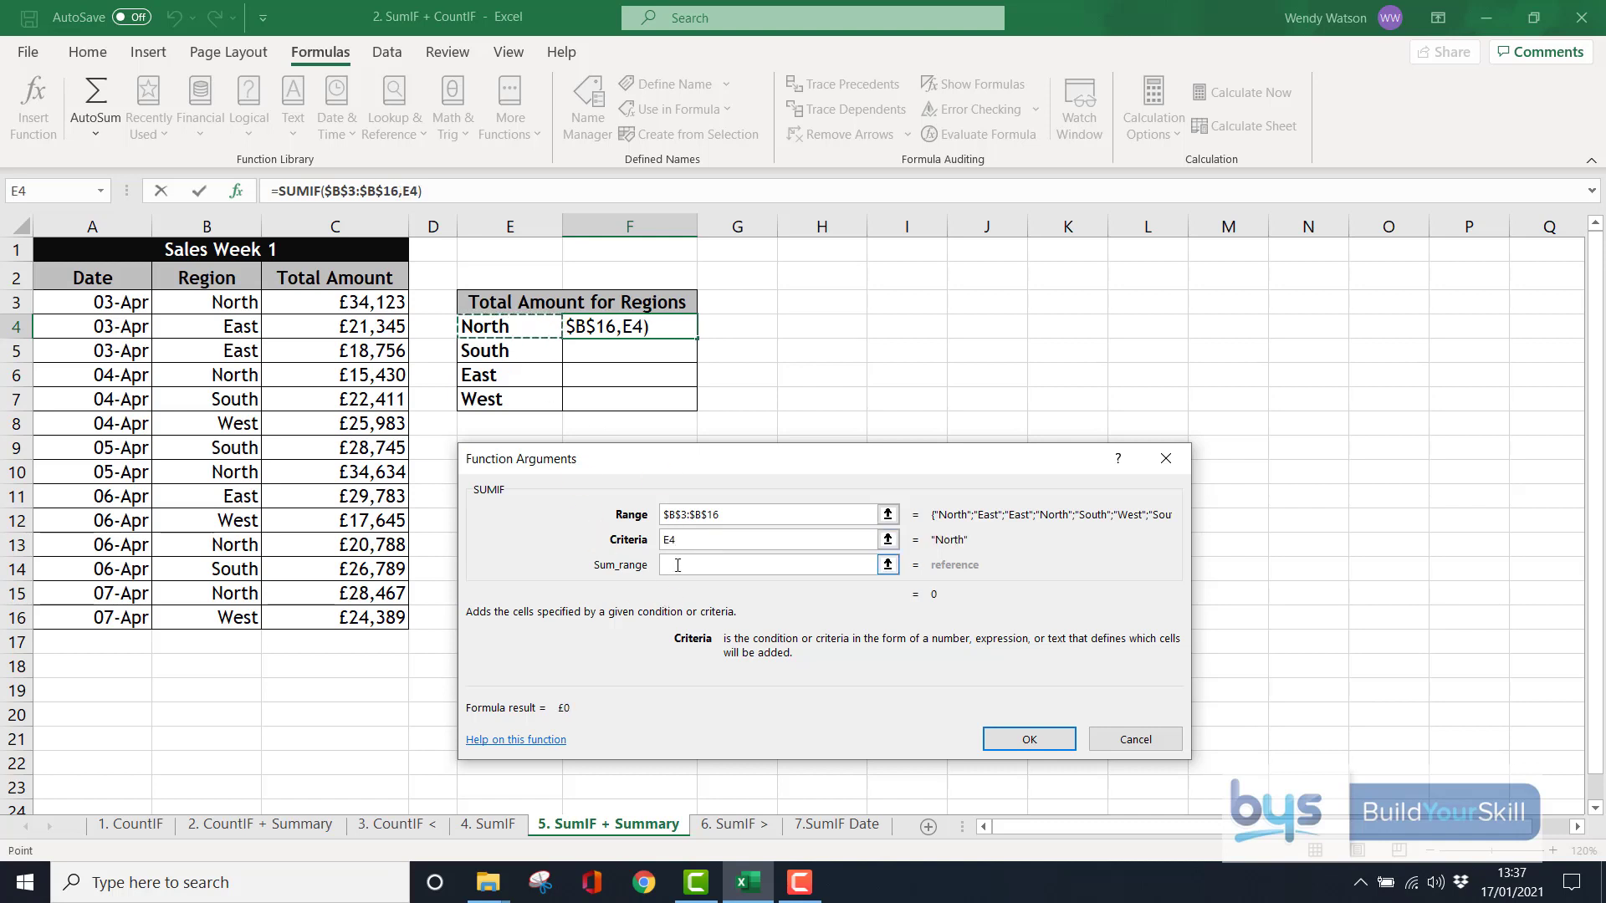
click(770, 565)
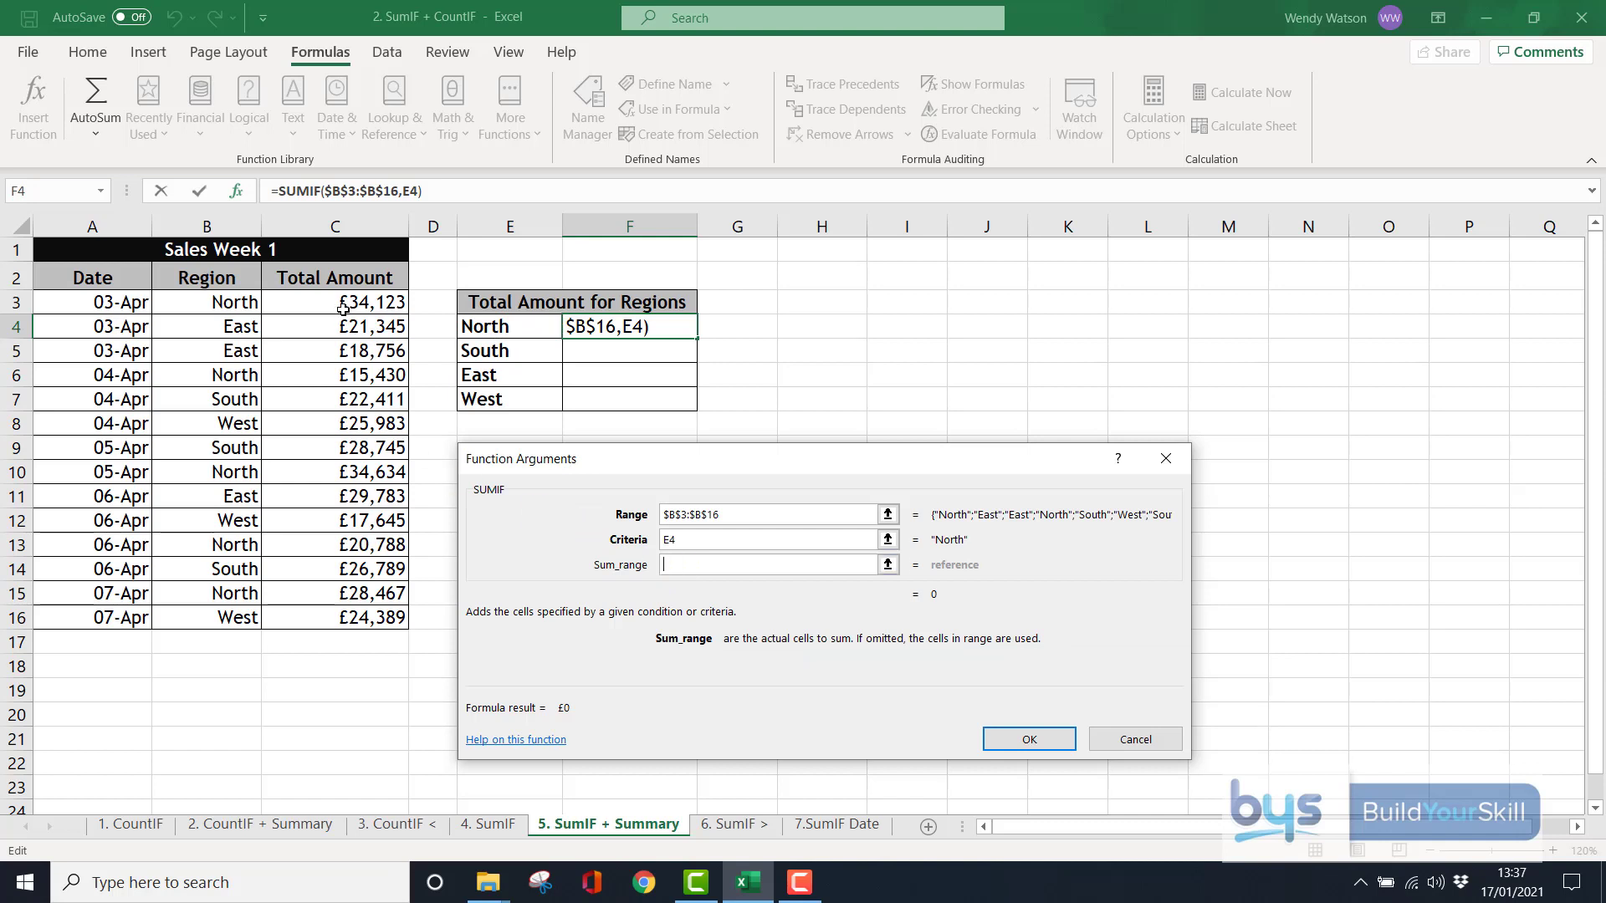
click(336, 302)
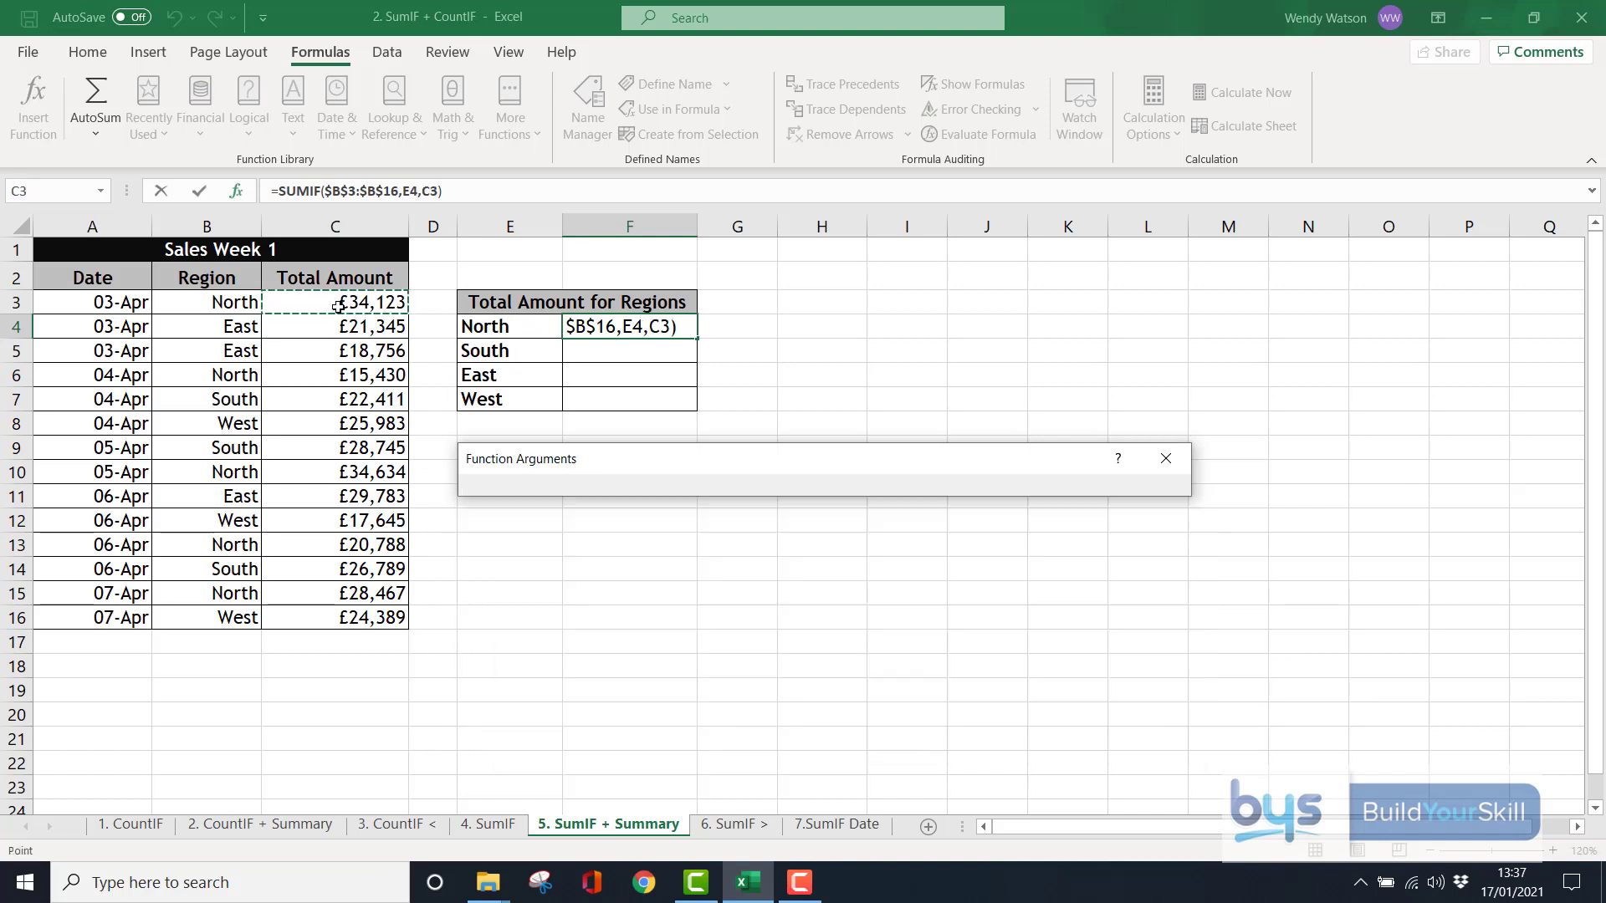
drag(334, 301, 333, 618)
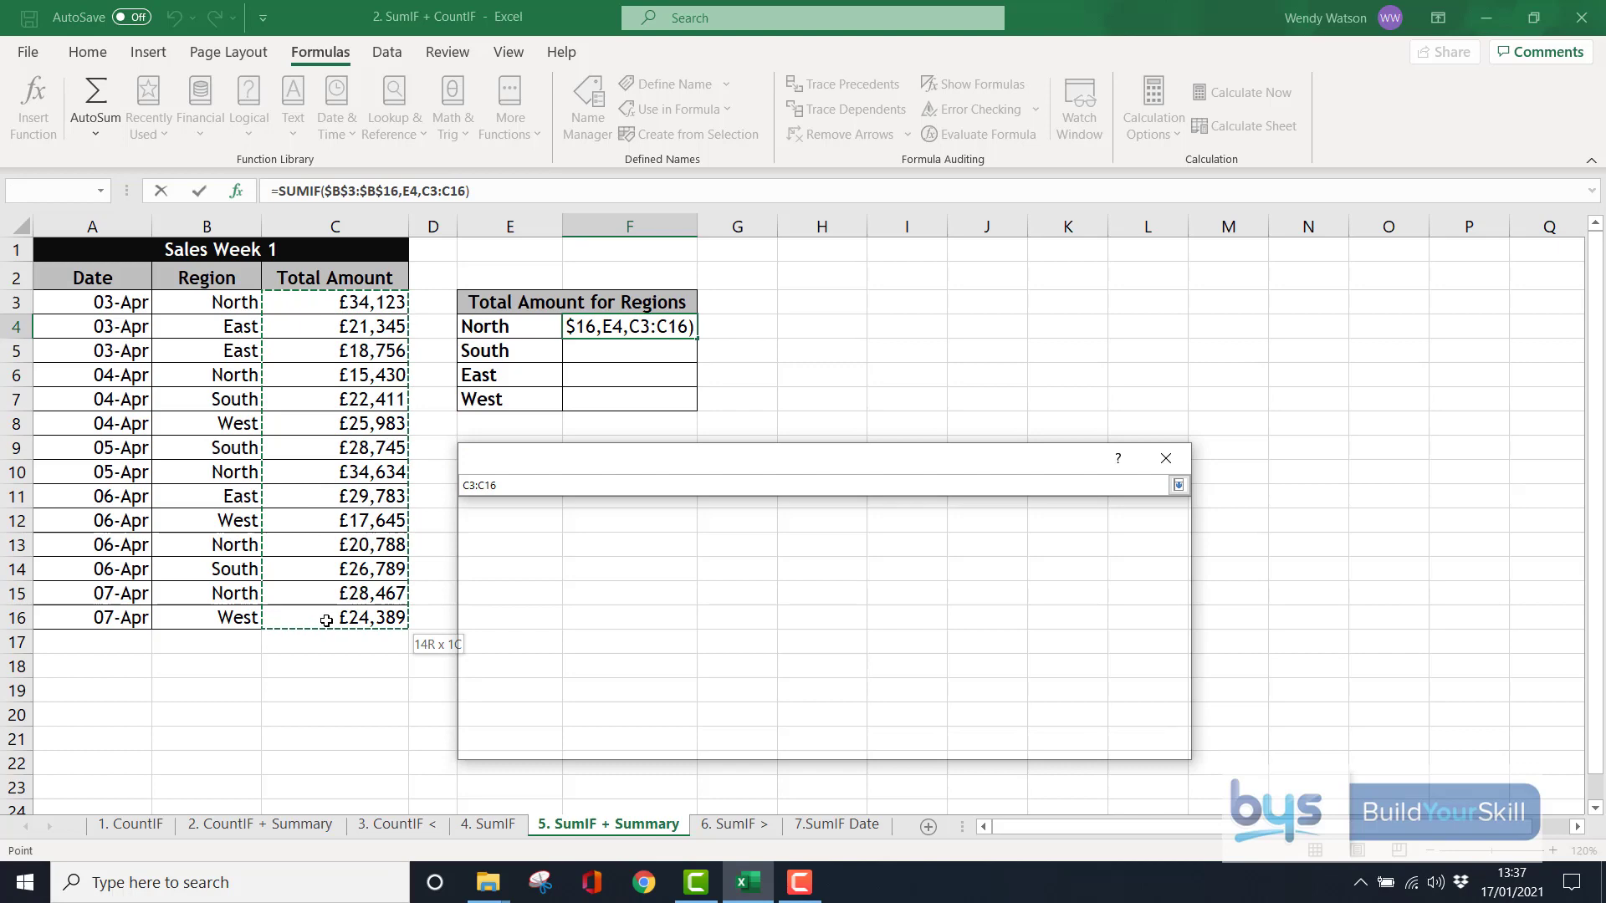
click(1178, 485)
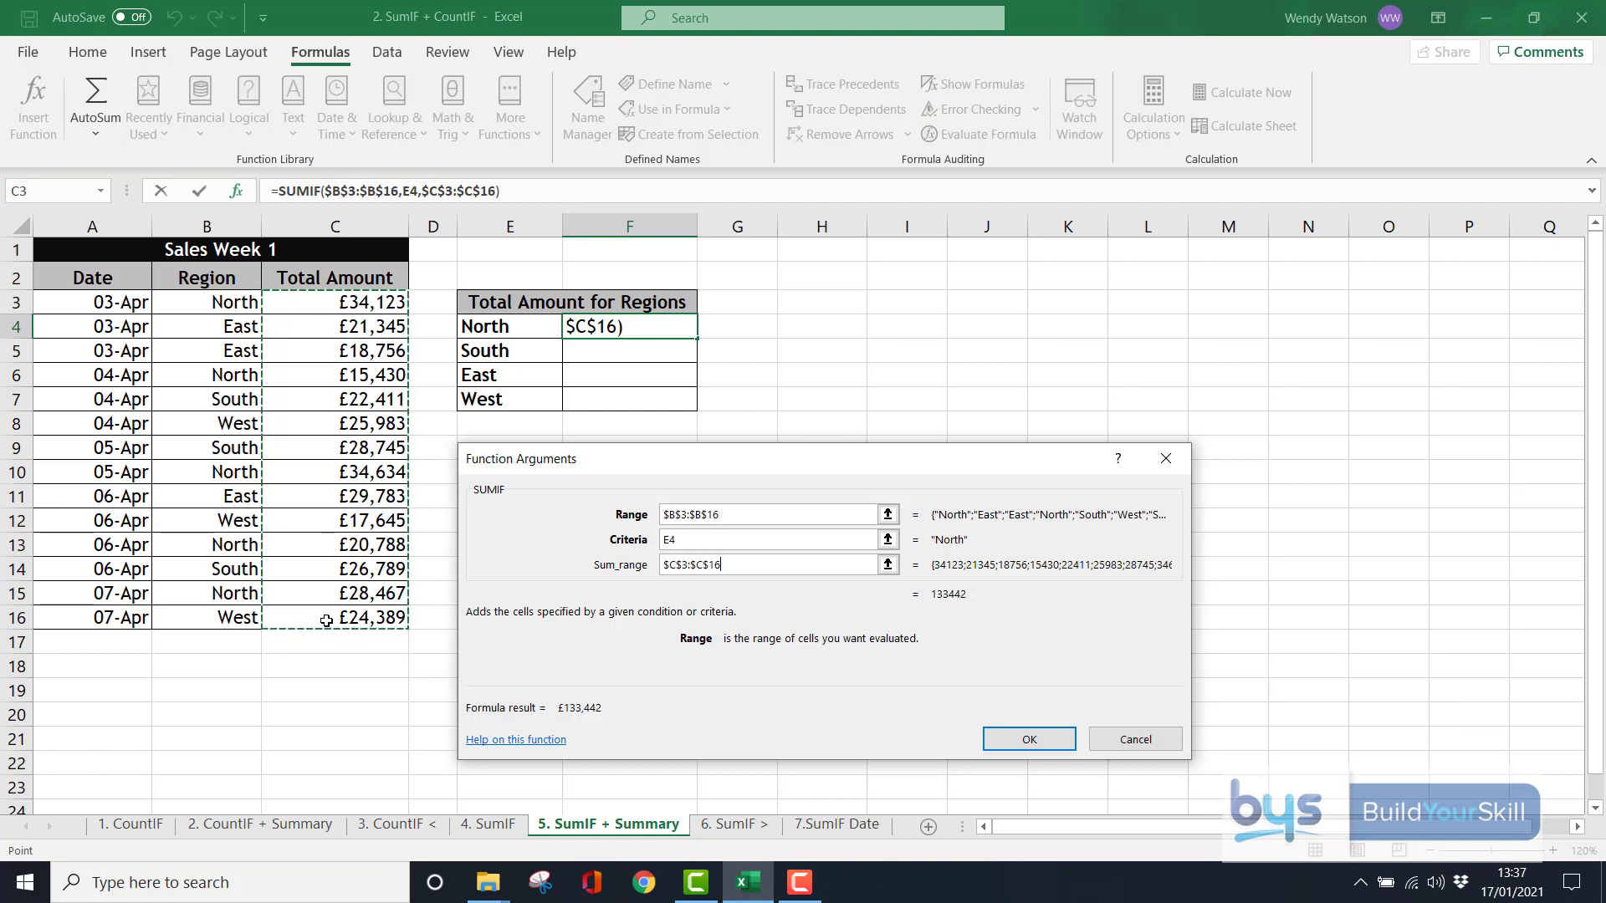
mouse_move(695, 647)
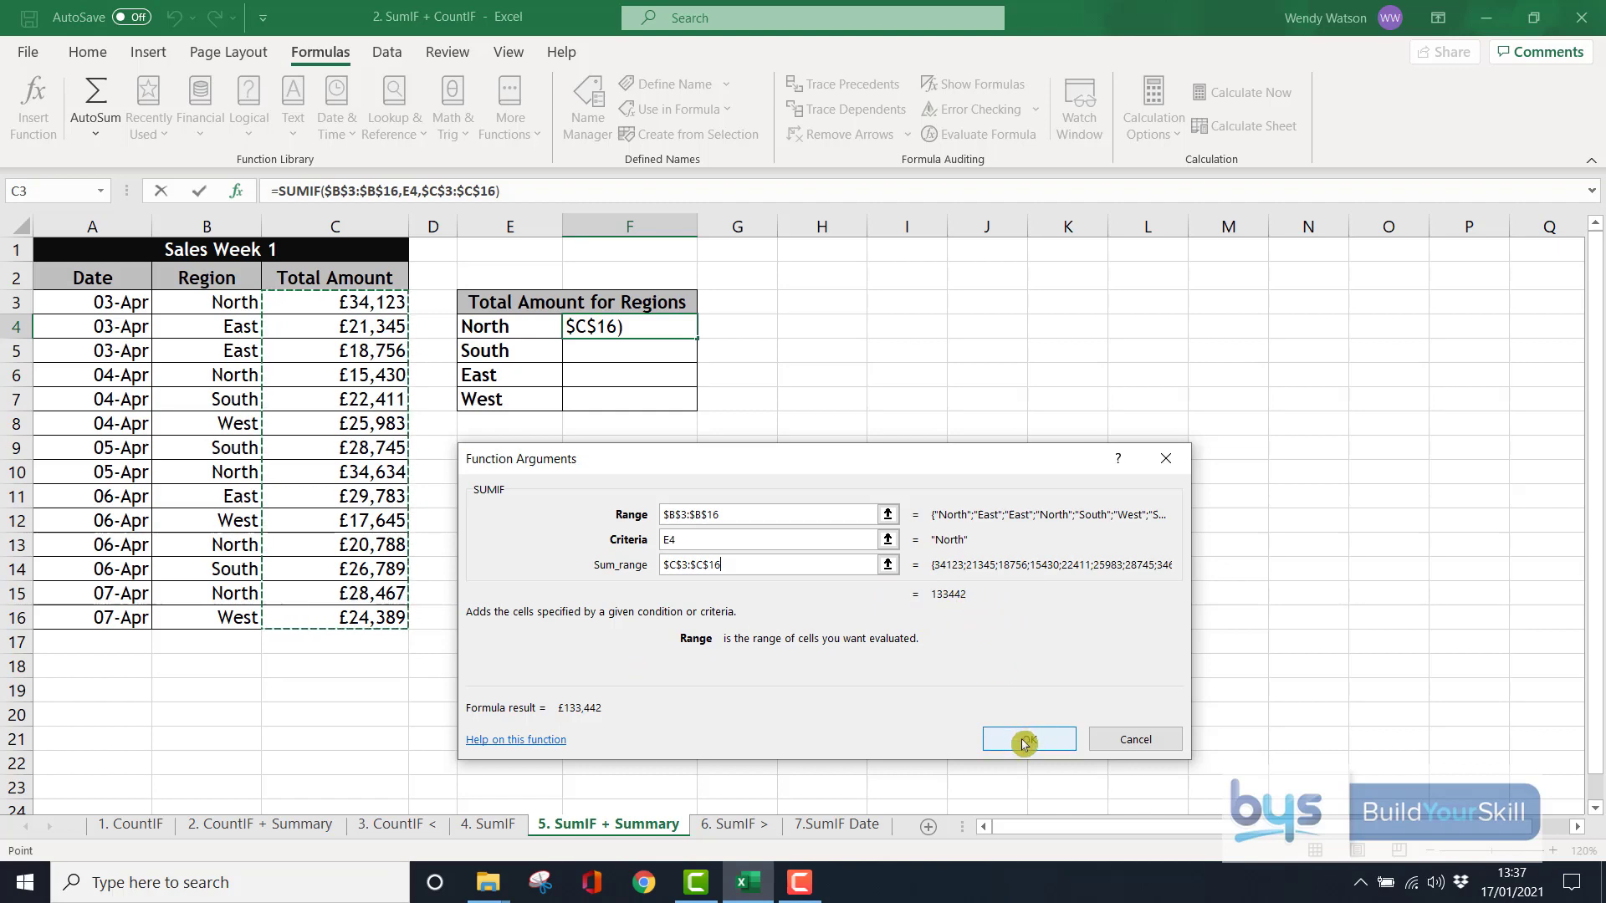
click(1029, 738)
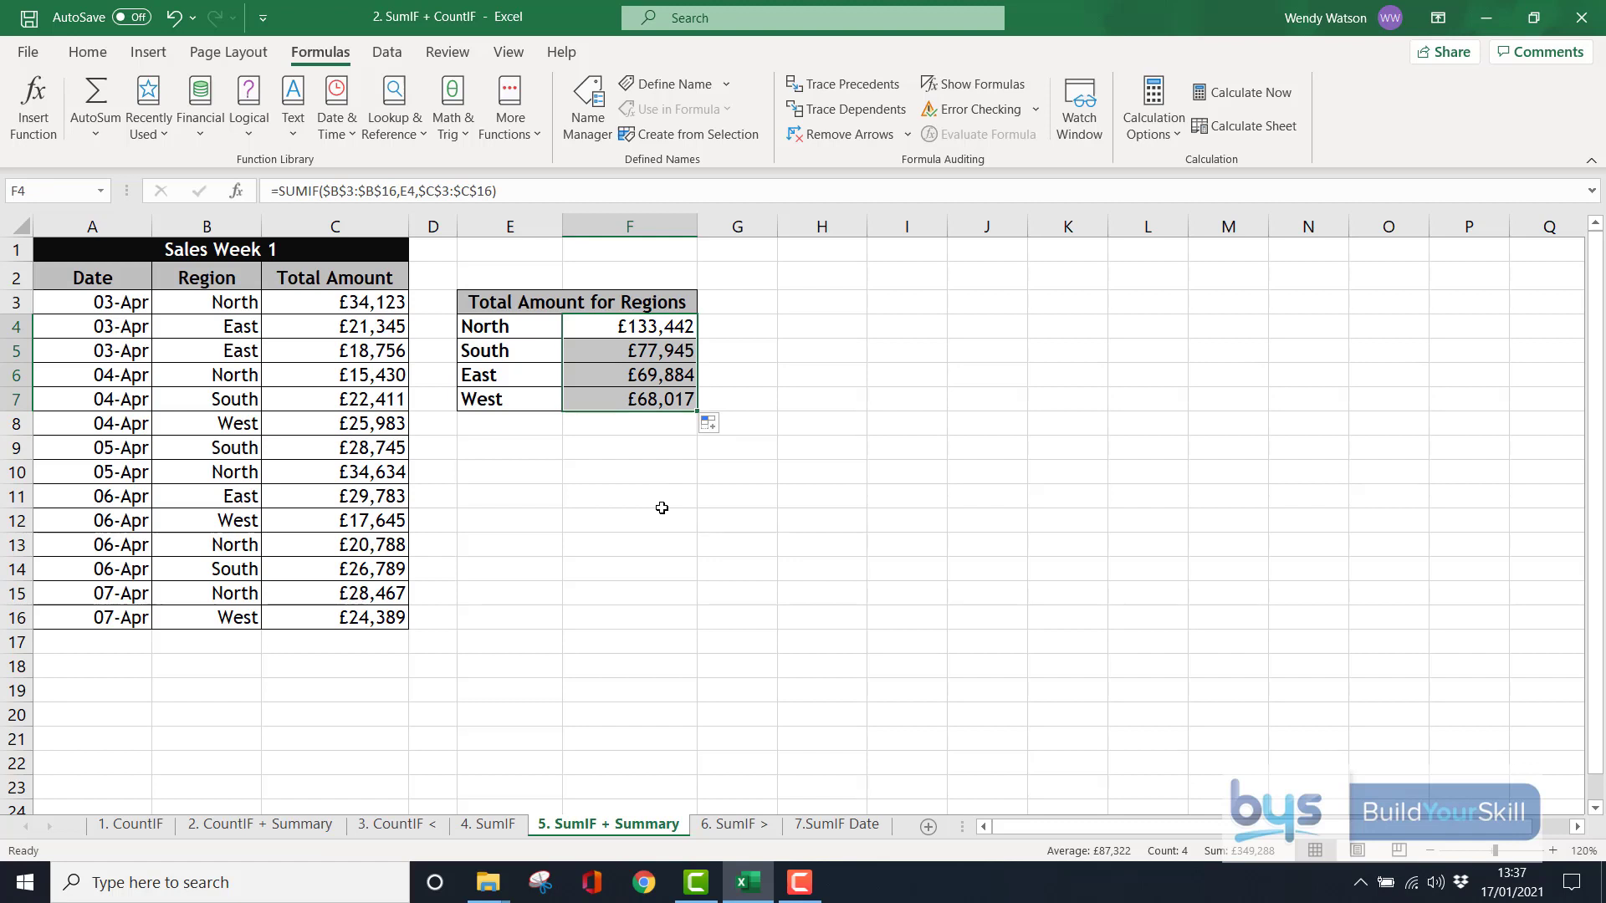
Switch to the '6. SumIF >' sheet for the invoices over £1,000 total
click(735, 824)
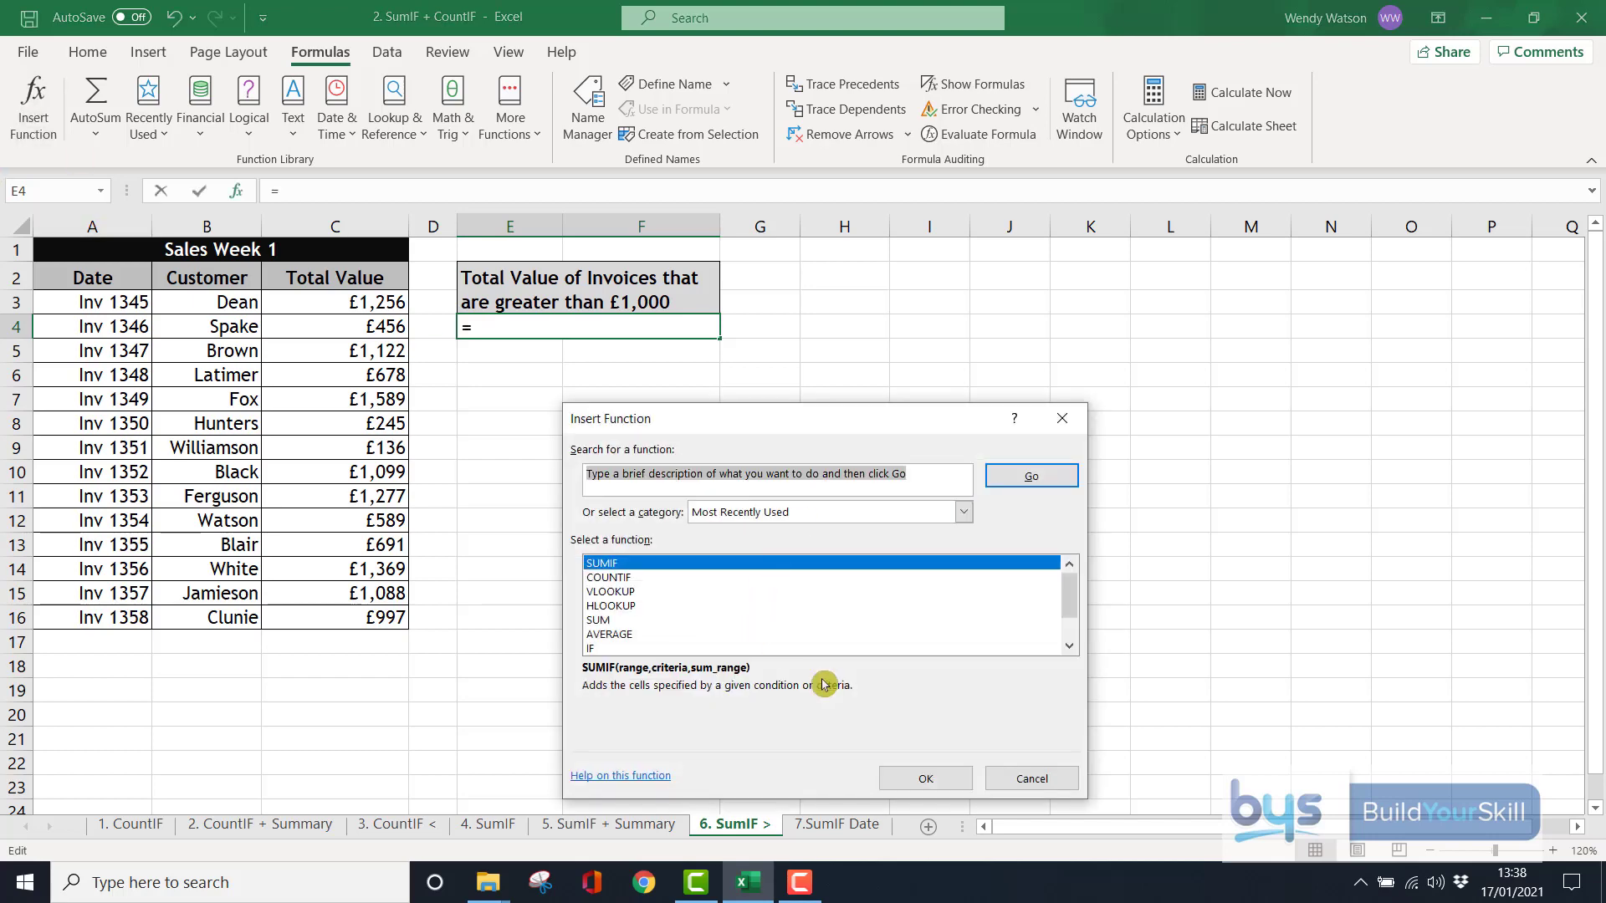
Enter SUMIF over C3:C16 with criteria ">1000" in E4, showing £8,800
click(926, 778)
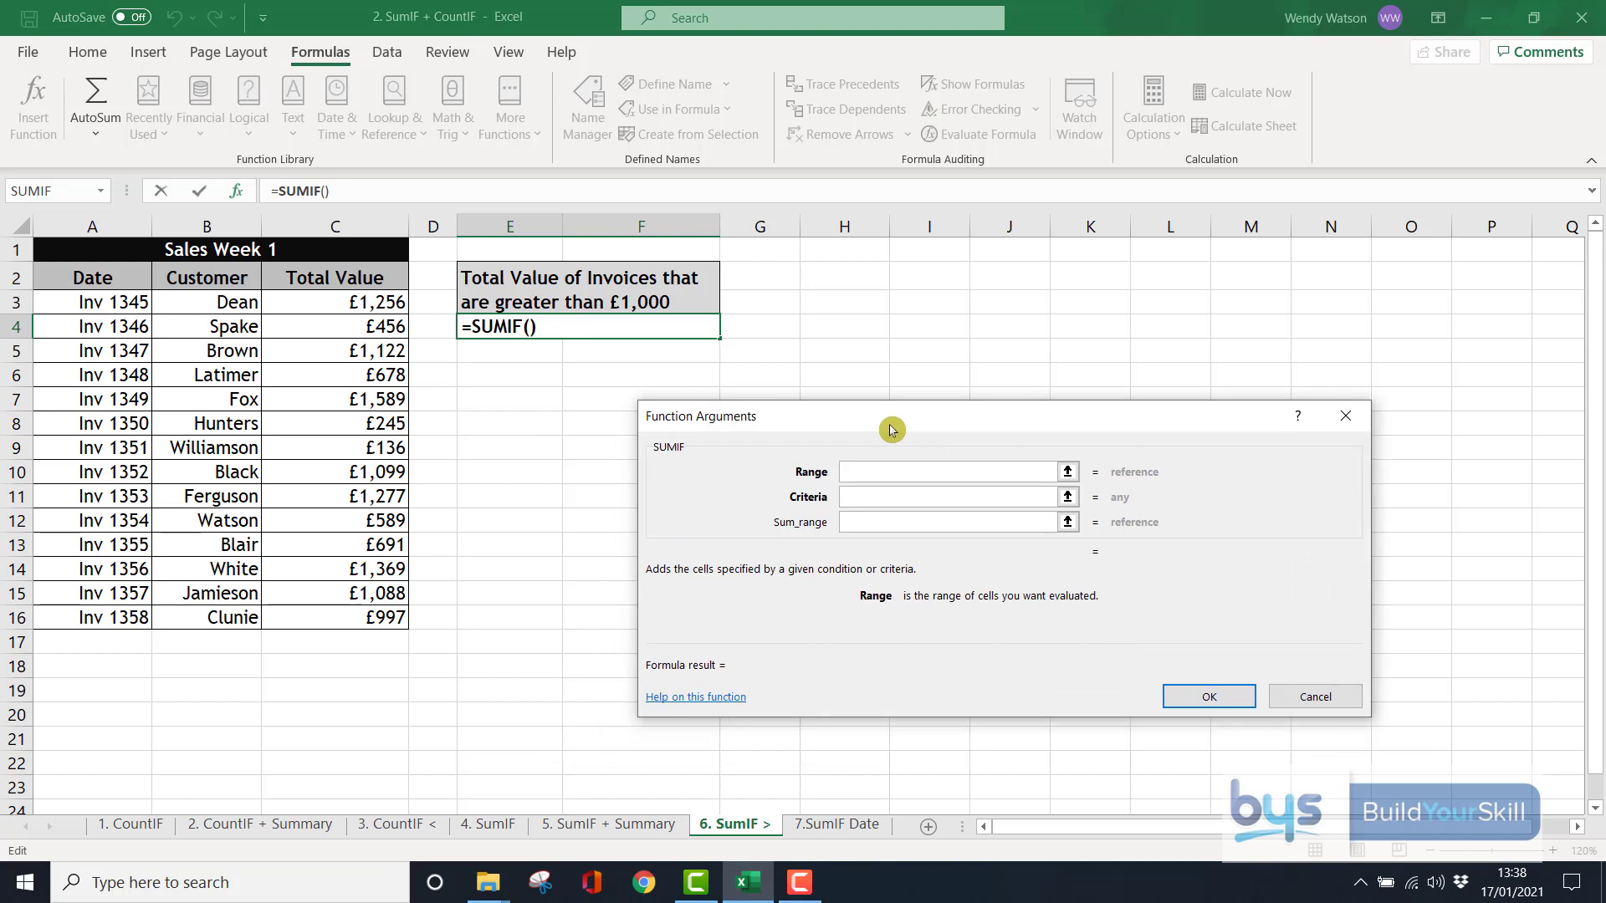
mouse_move(841, 458)
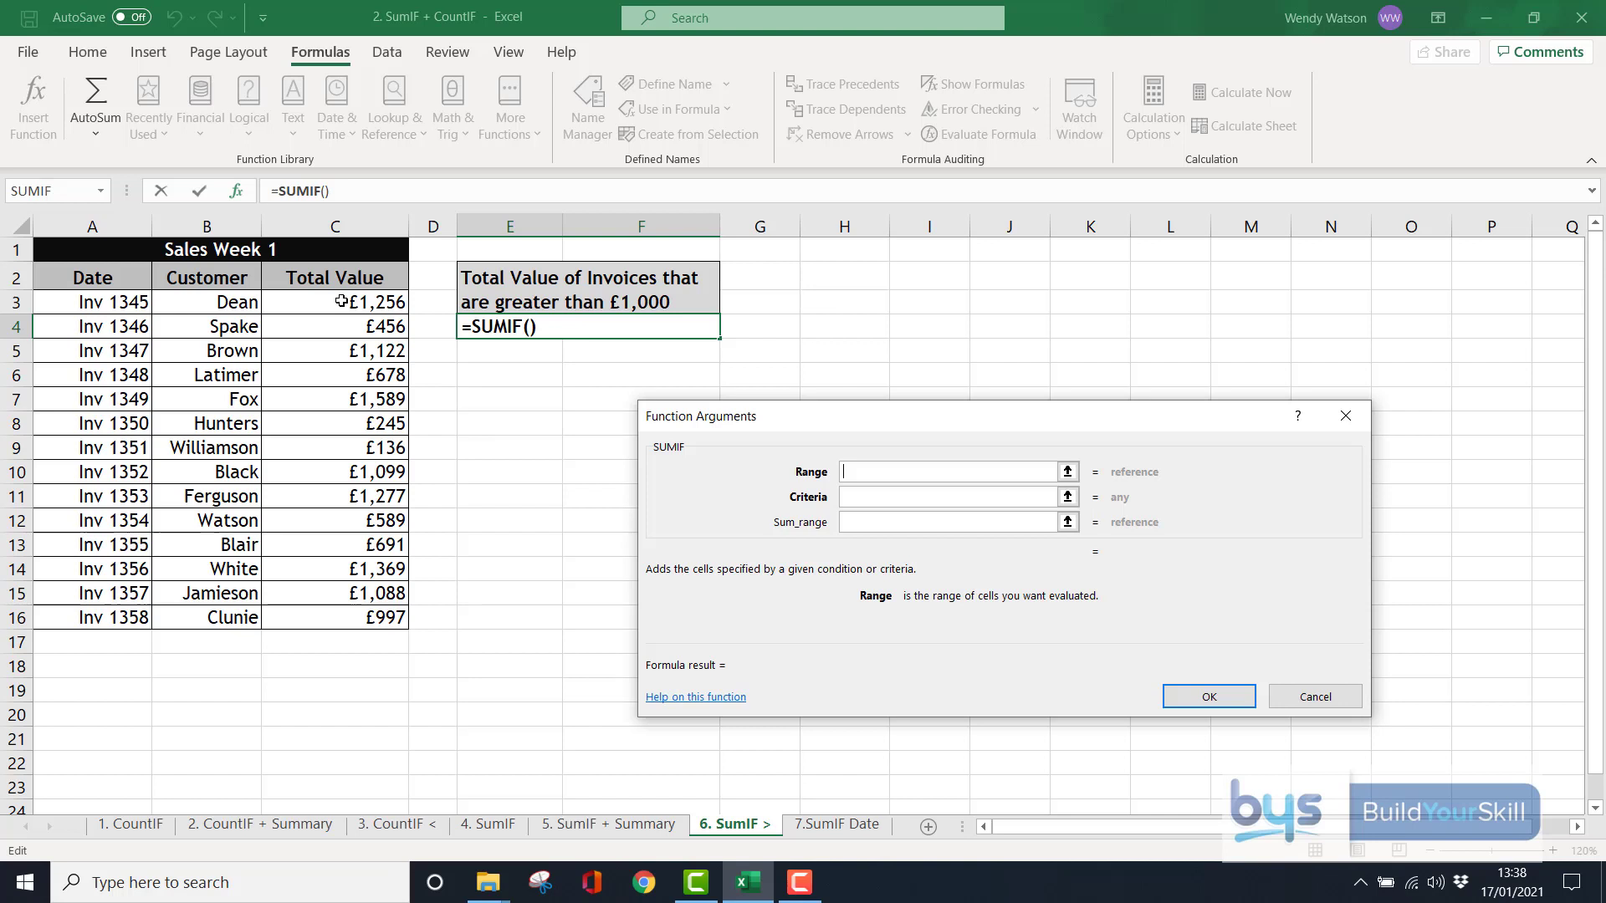
drag(333, 301, 334, 351)
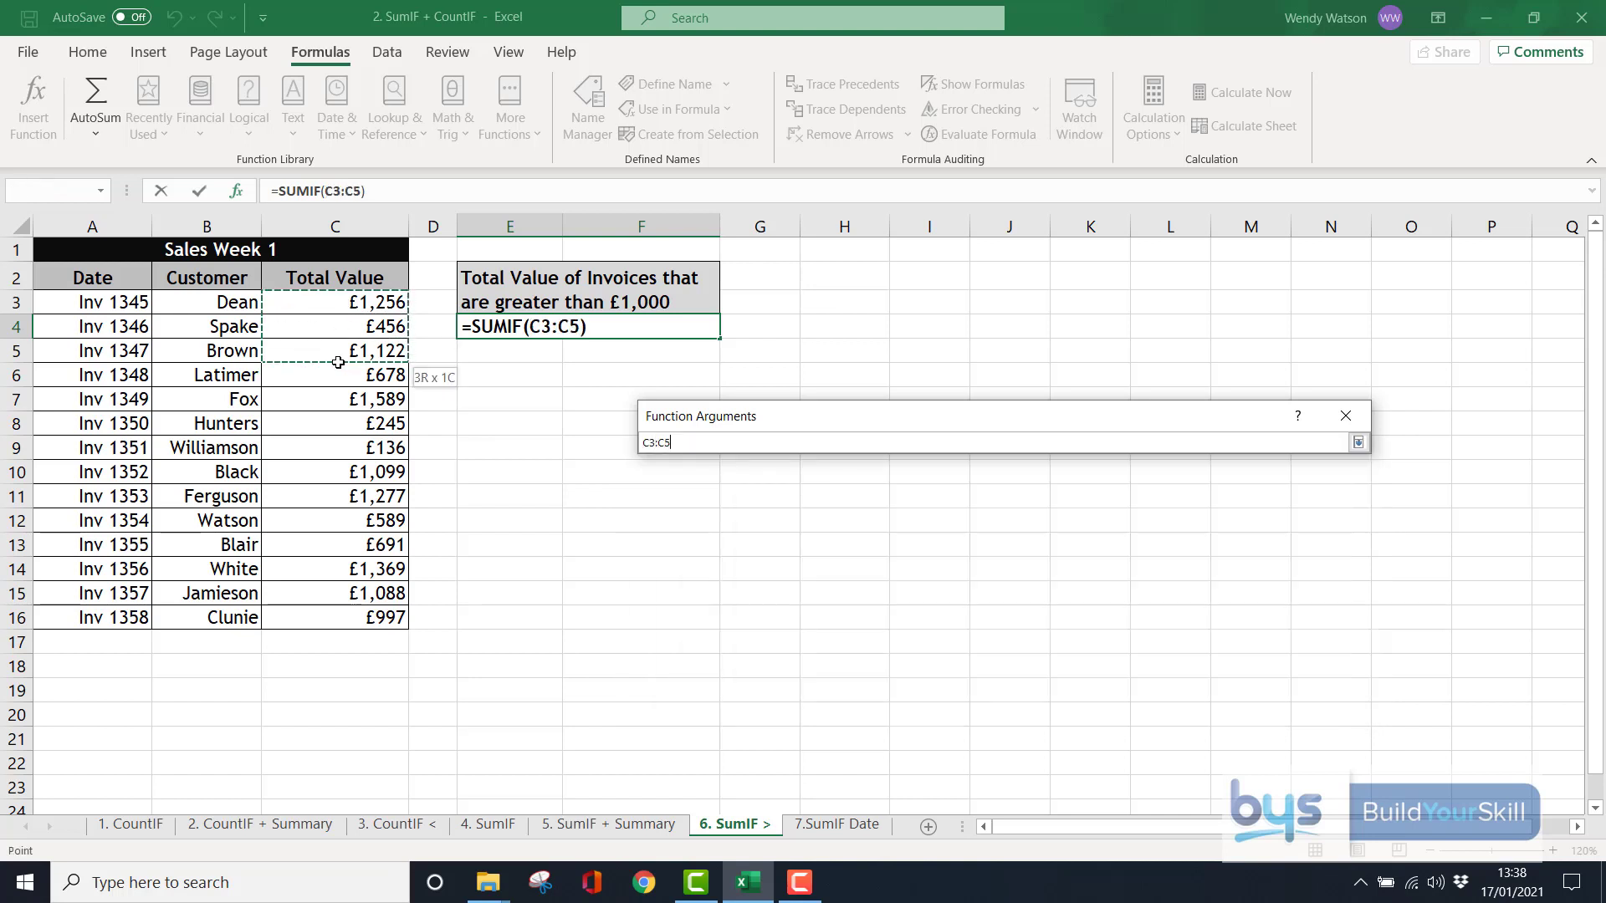
drag(334, 350, 335, 617)
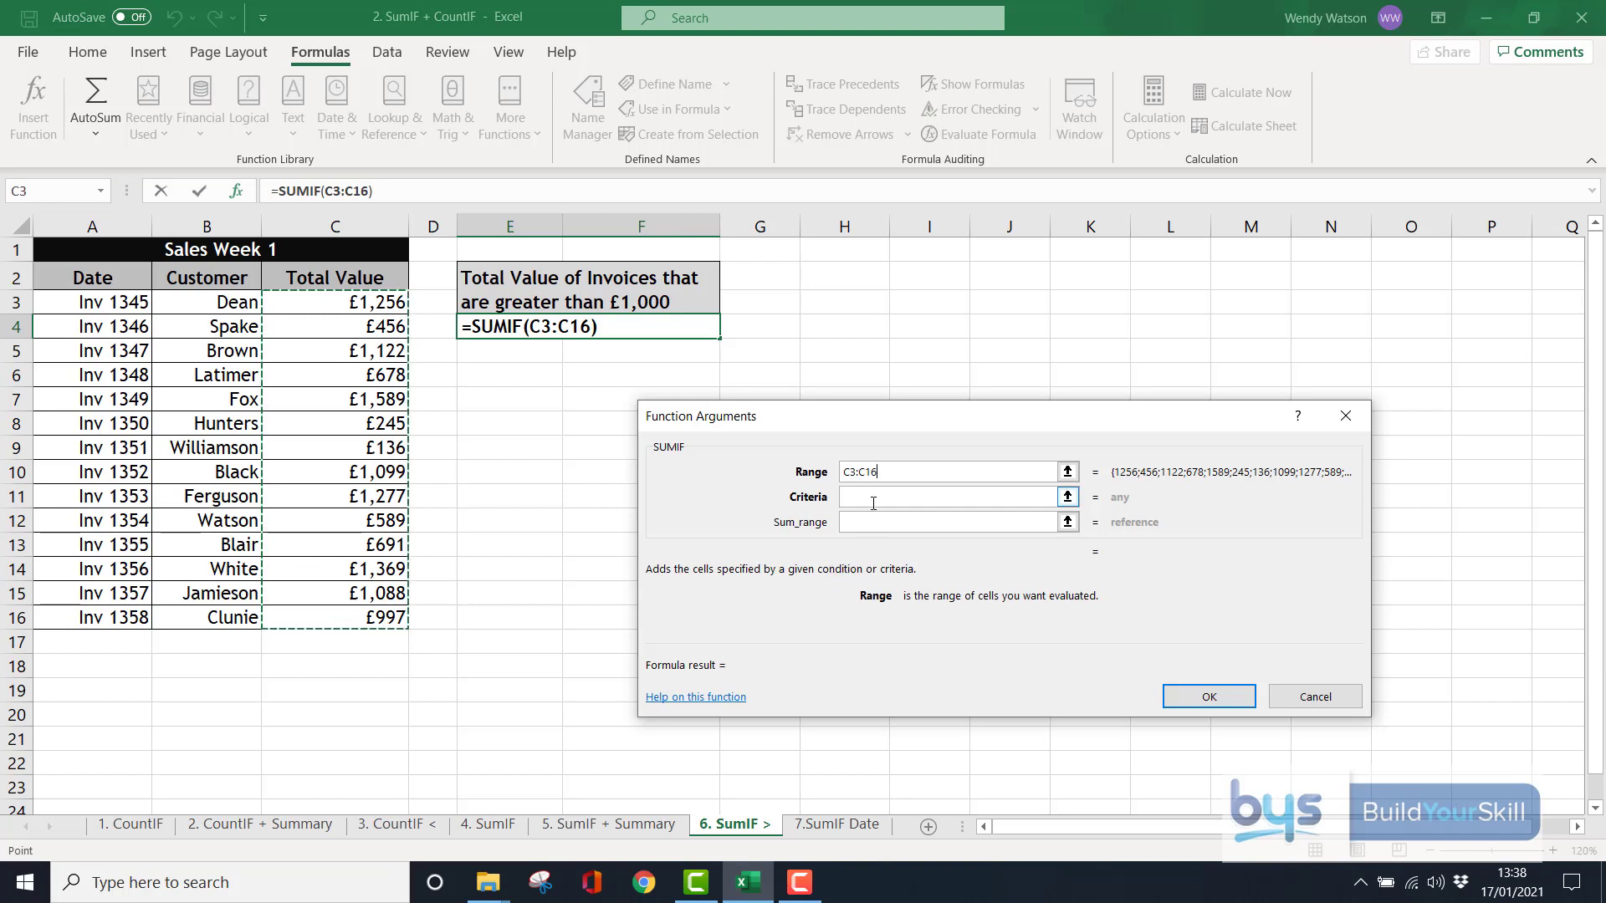
click(952, 497)
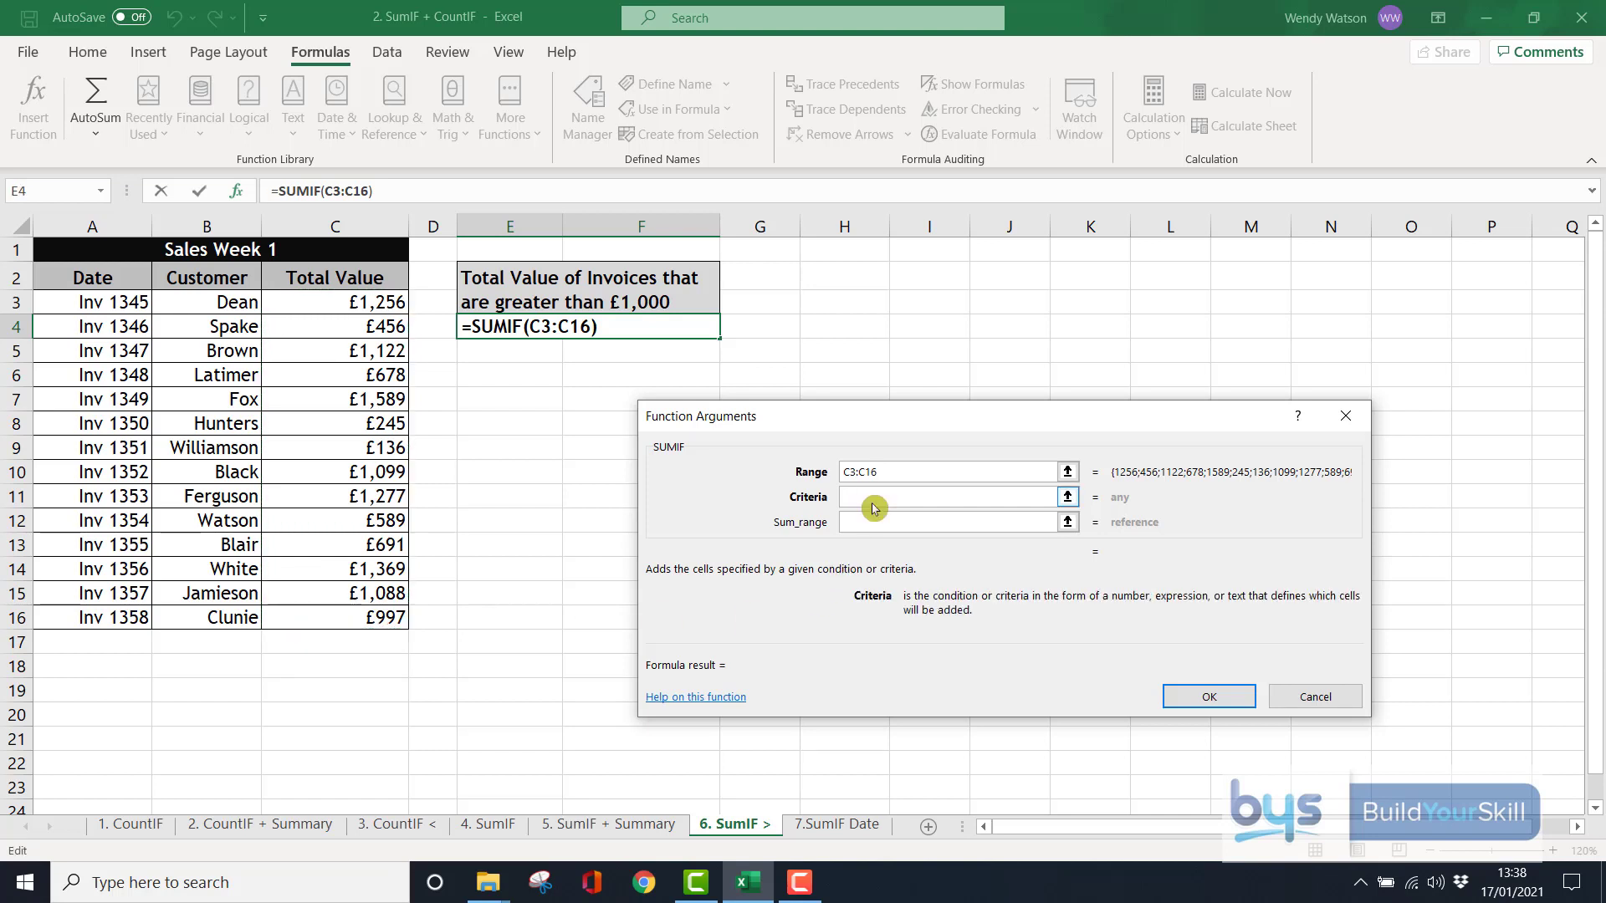
text(>1000)
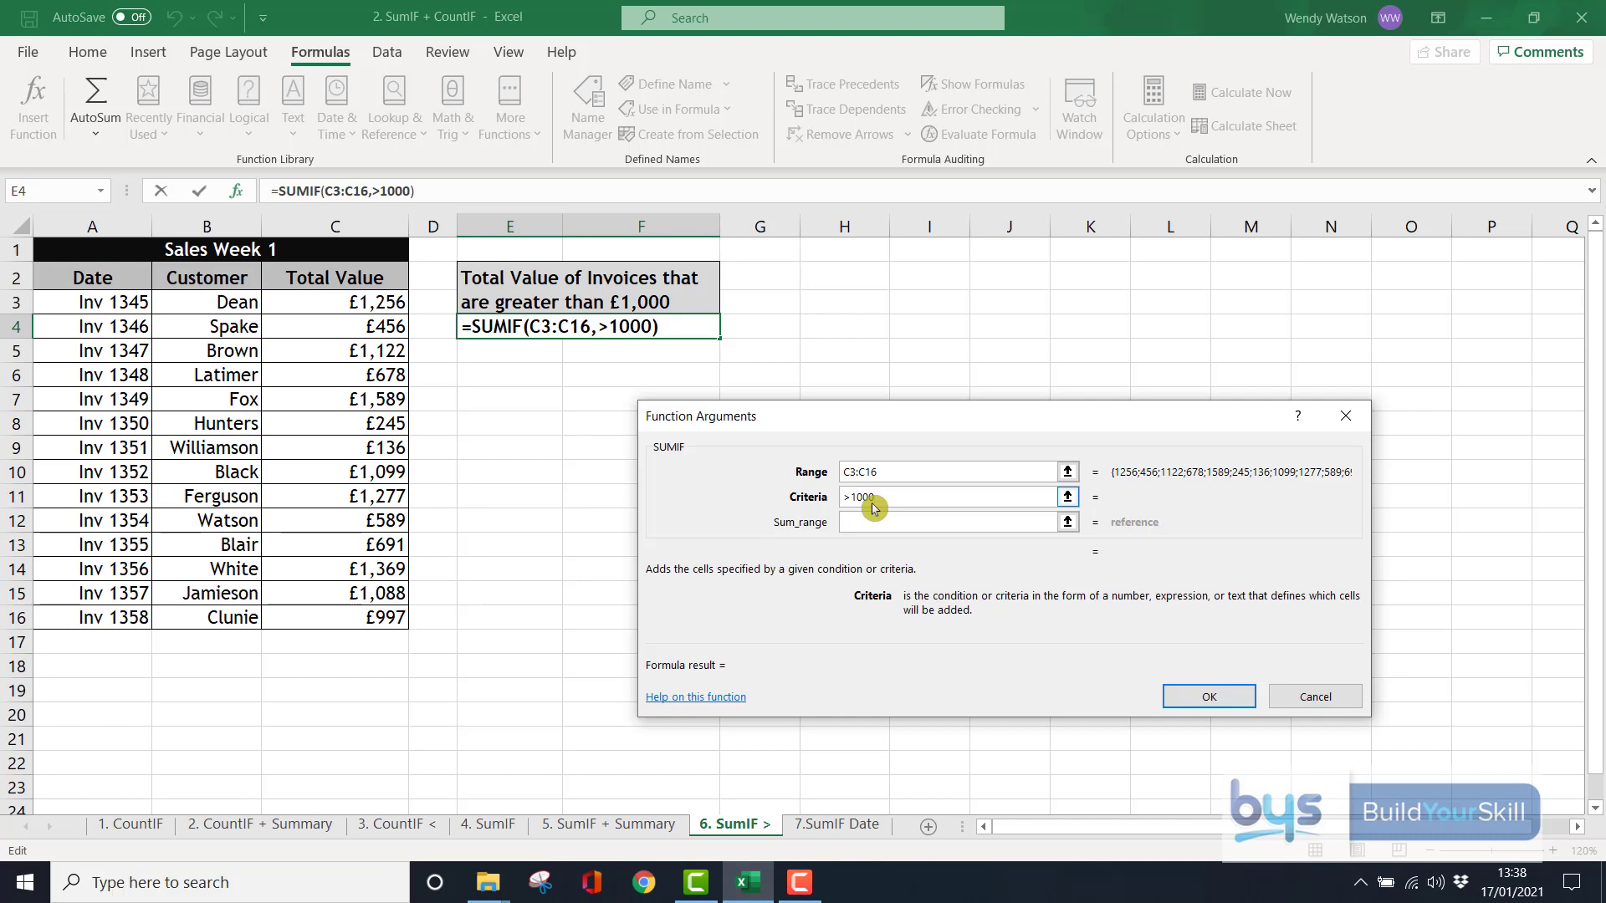
click(1208, 696)
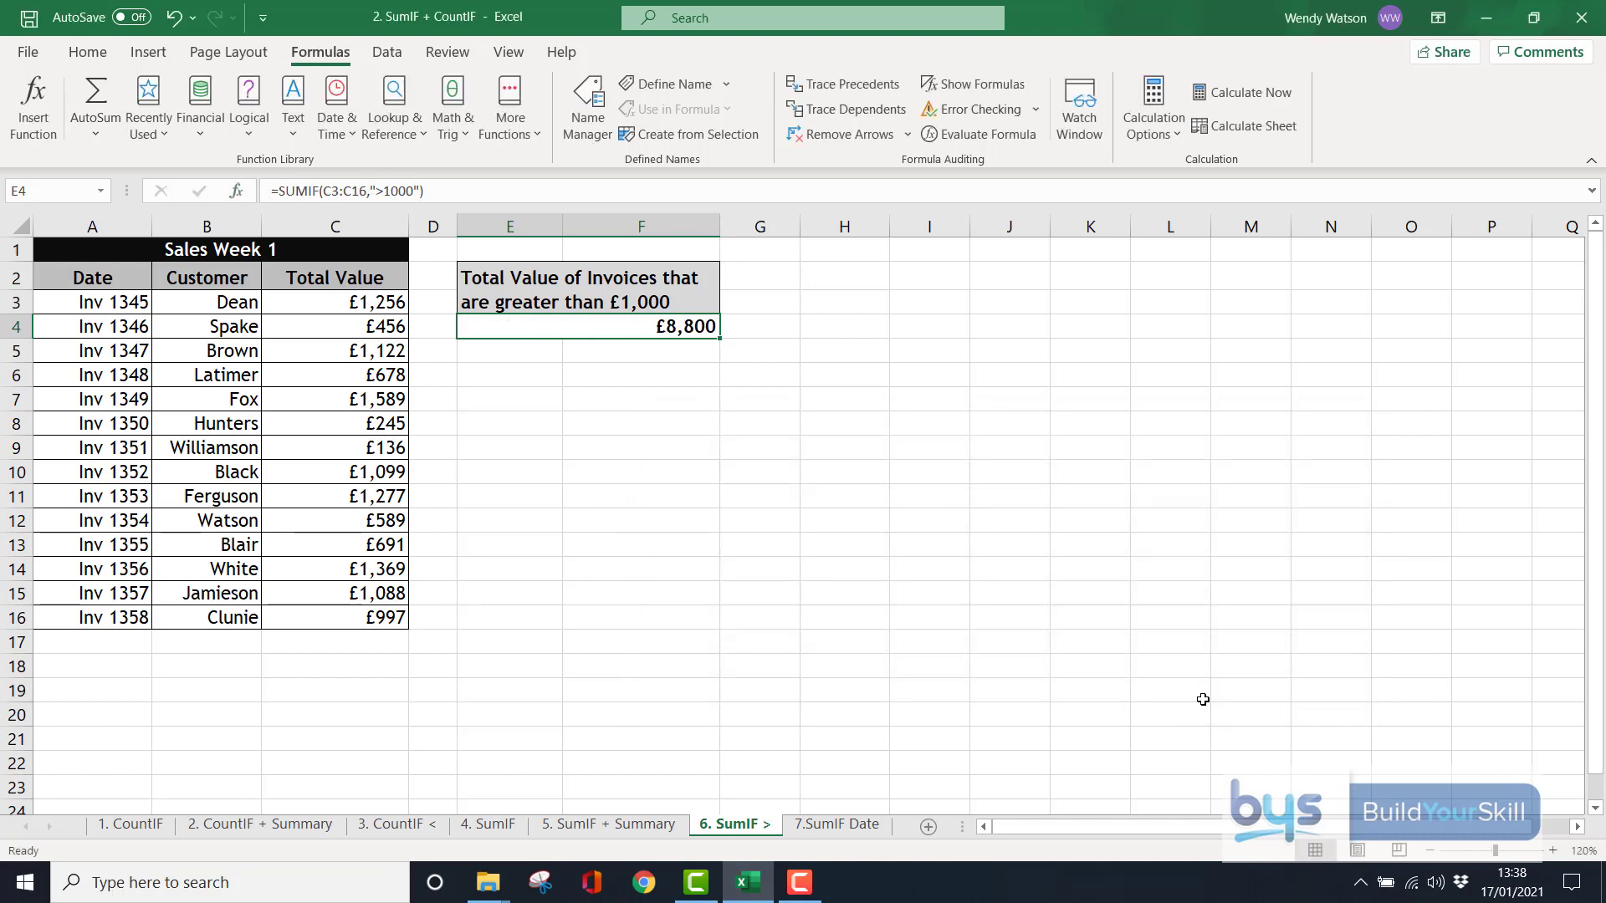
mouse_move(623, 323)
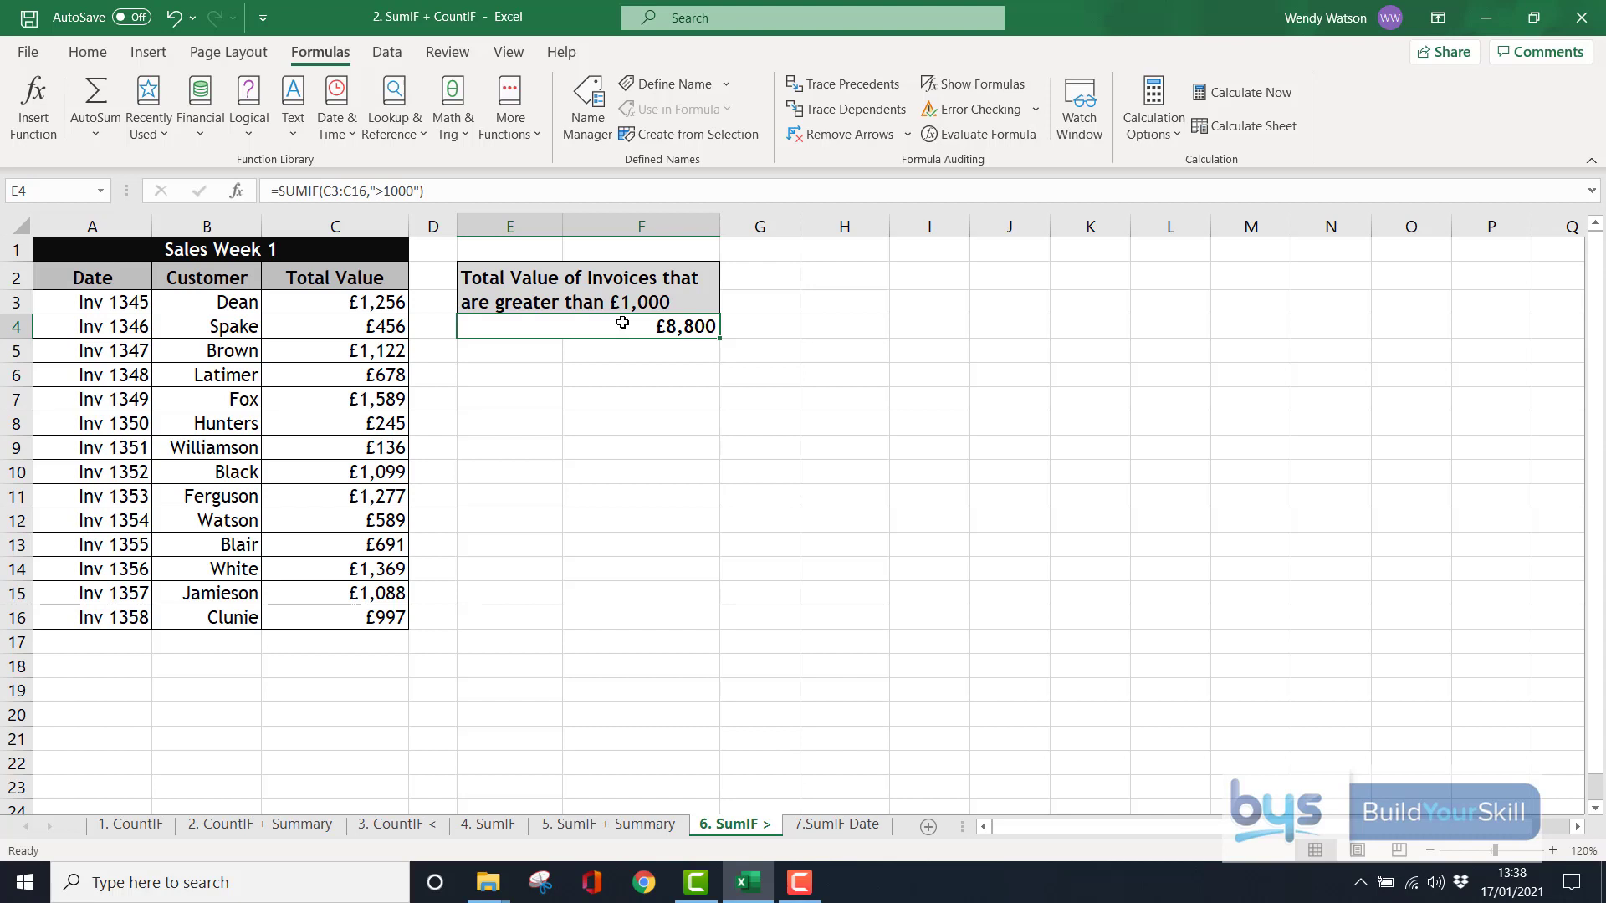
click(836, 824)
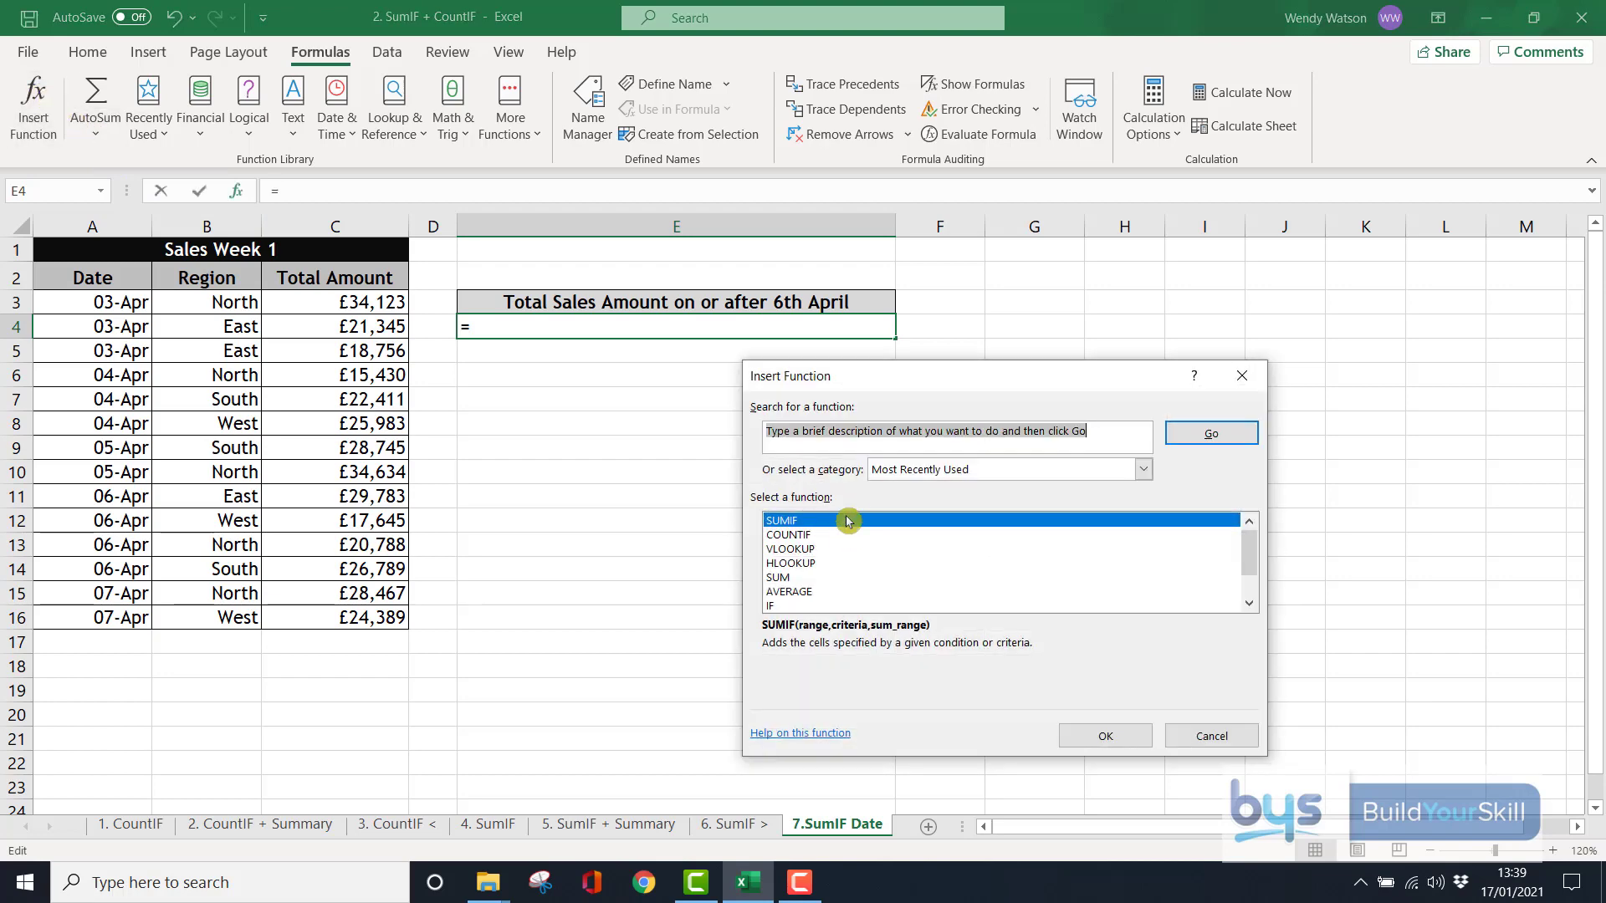
Enter SUMIF with range A3:A16, criteria ">=6/4/20", sum range C3:C16, giving £147,861
click(1105, 735)
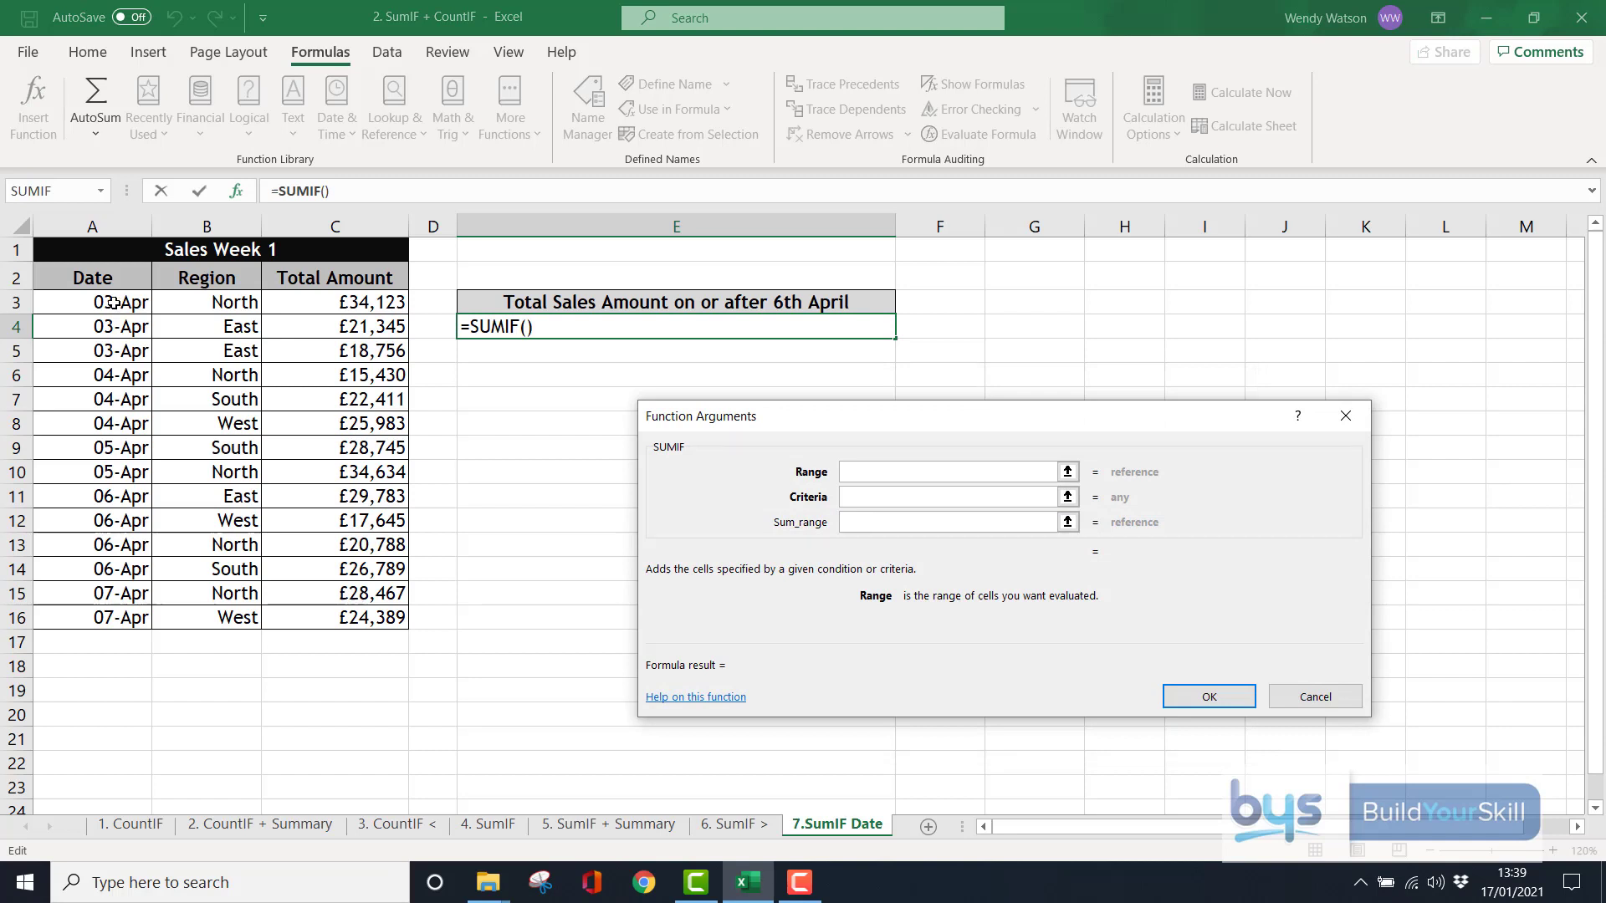
drag(91, 301, 91, 593)
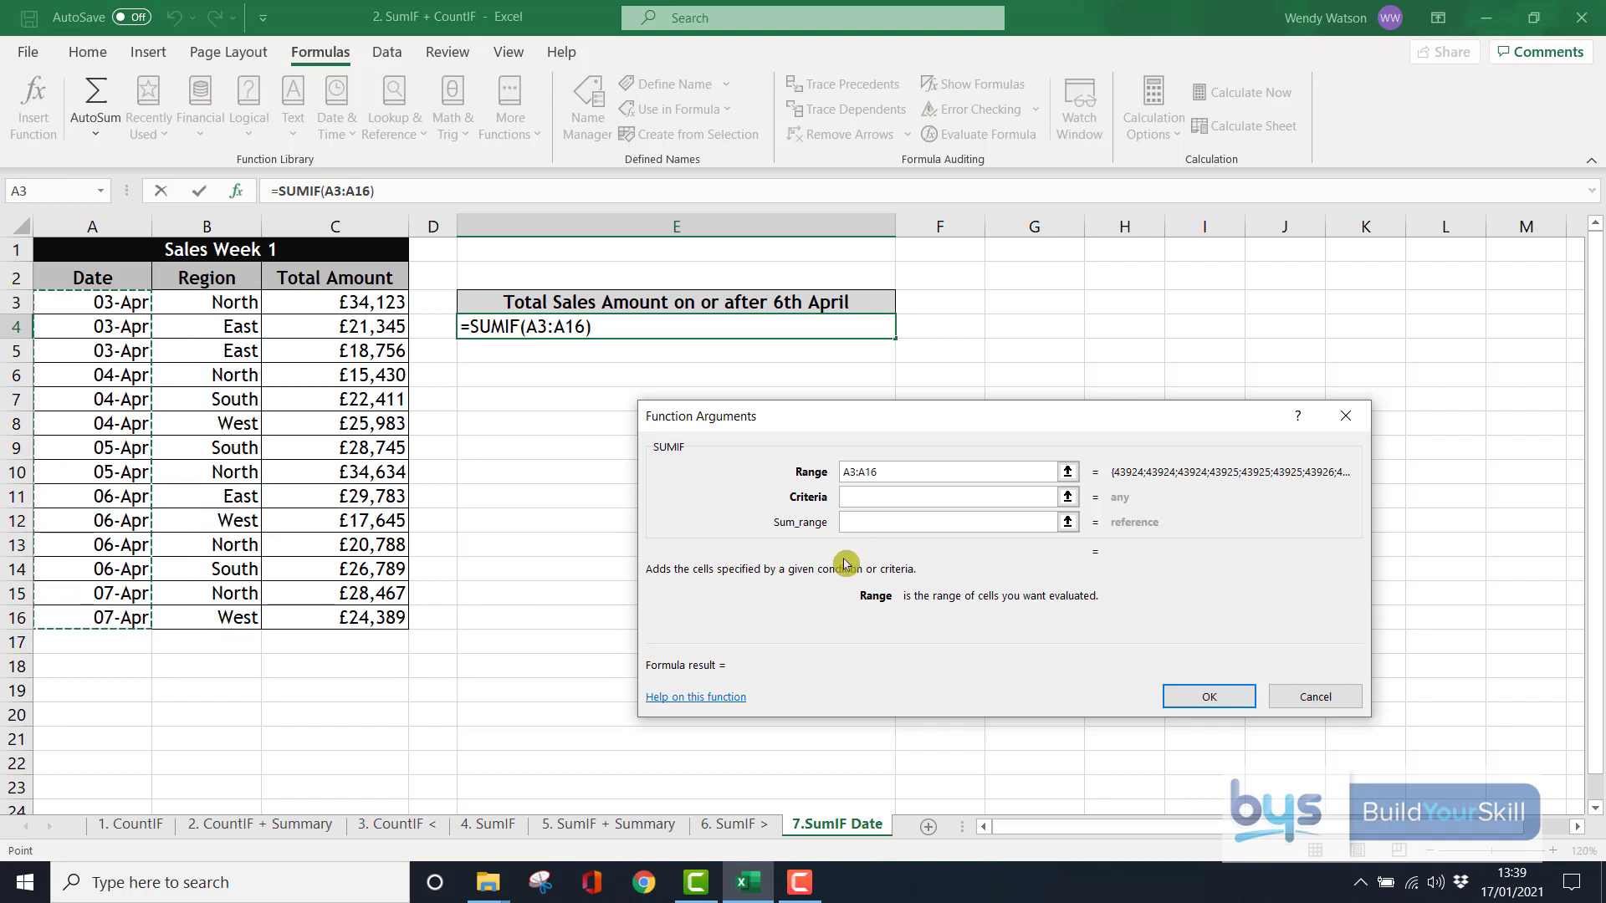
click(944, 497)
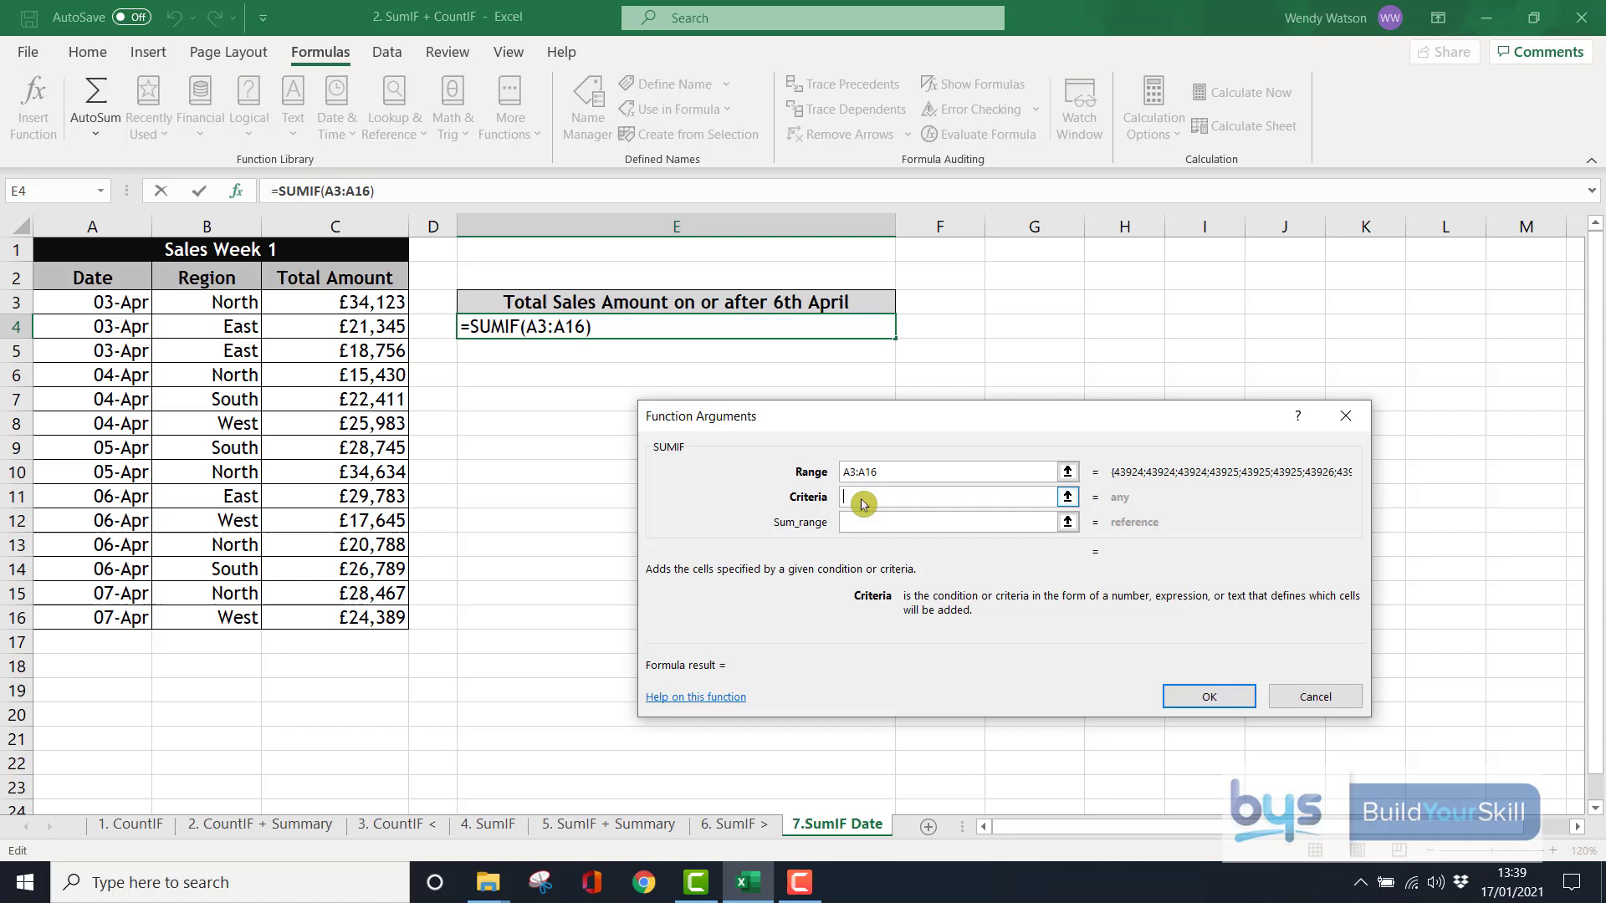
text(>)
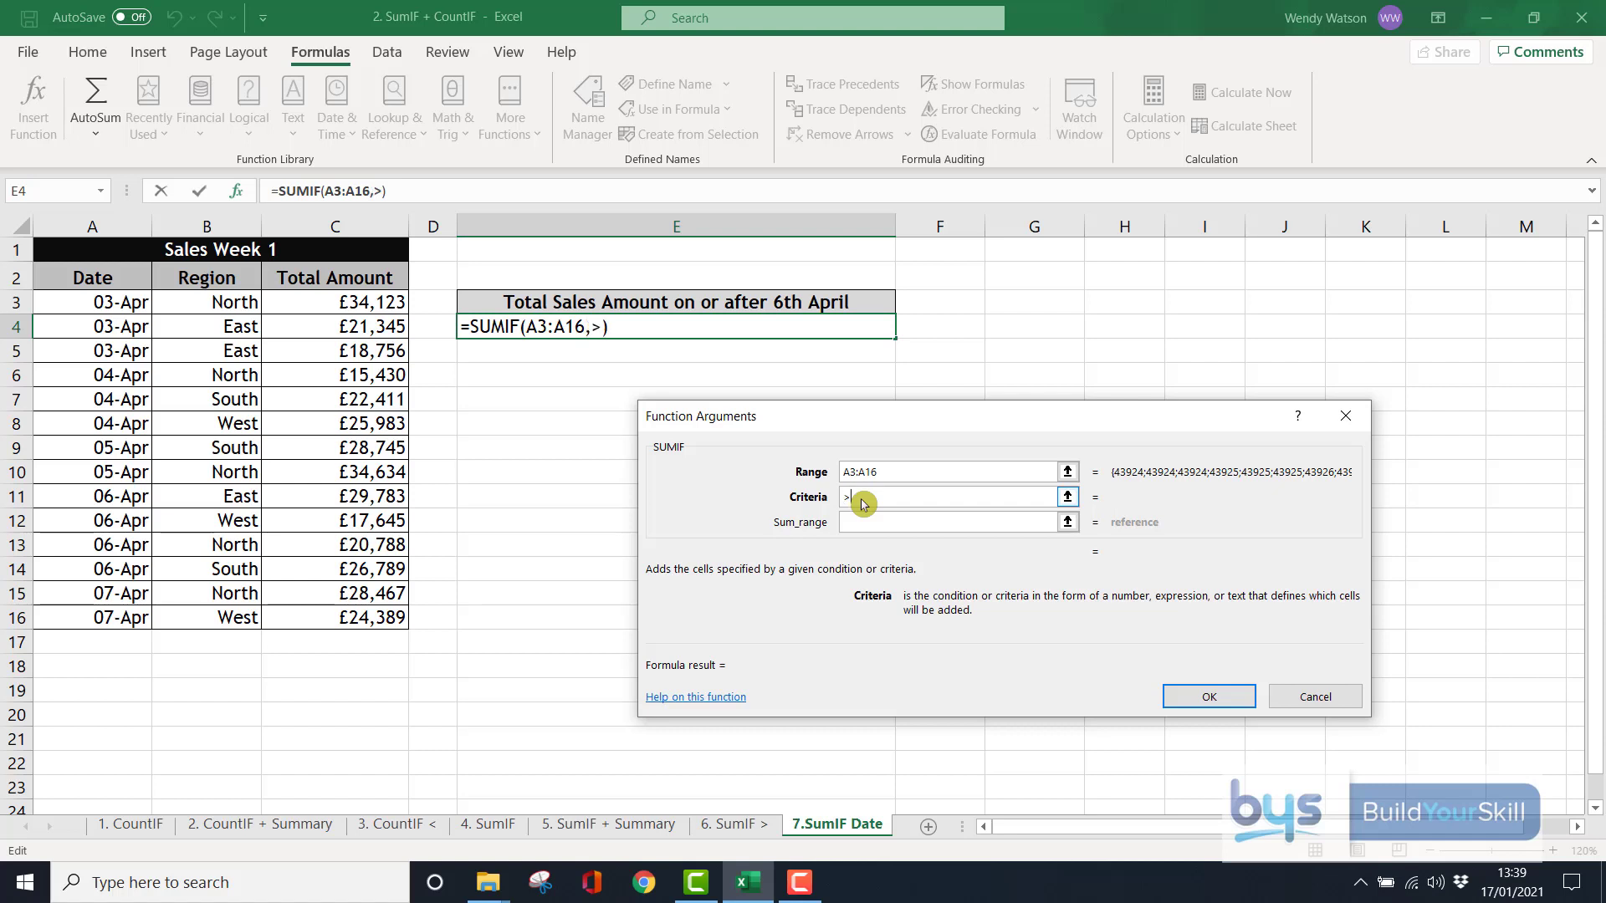
text(=)
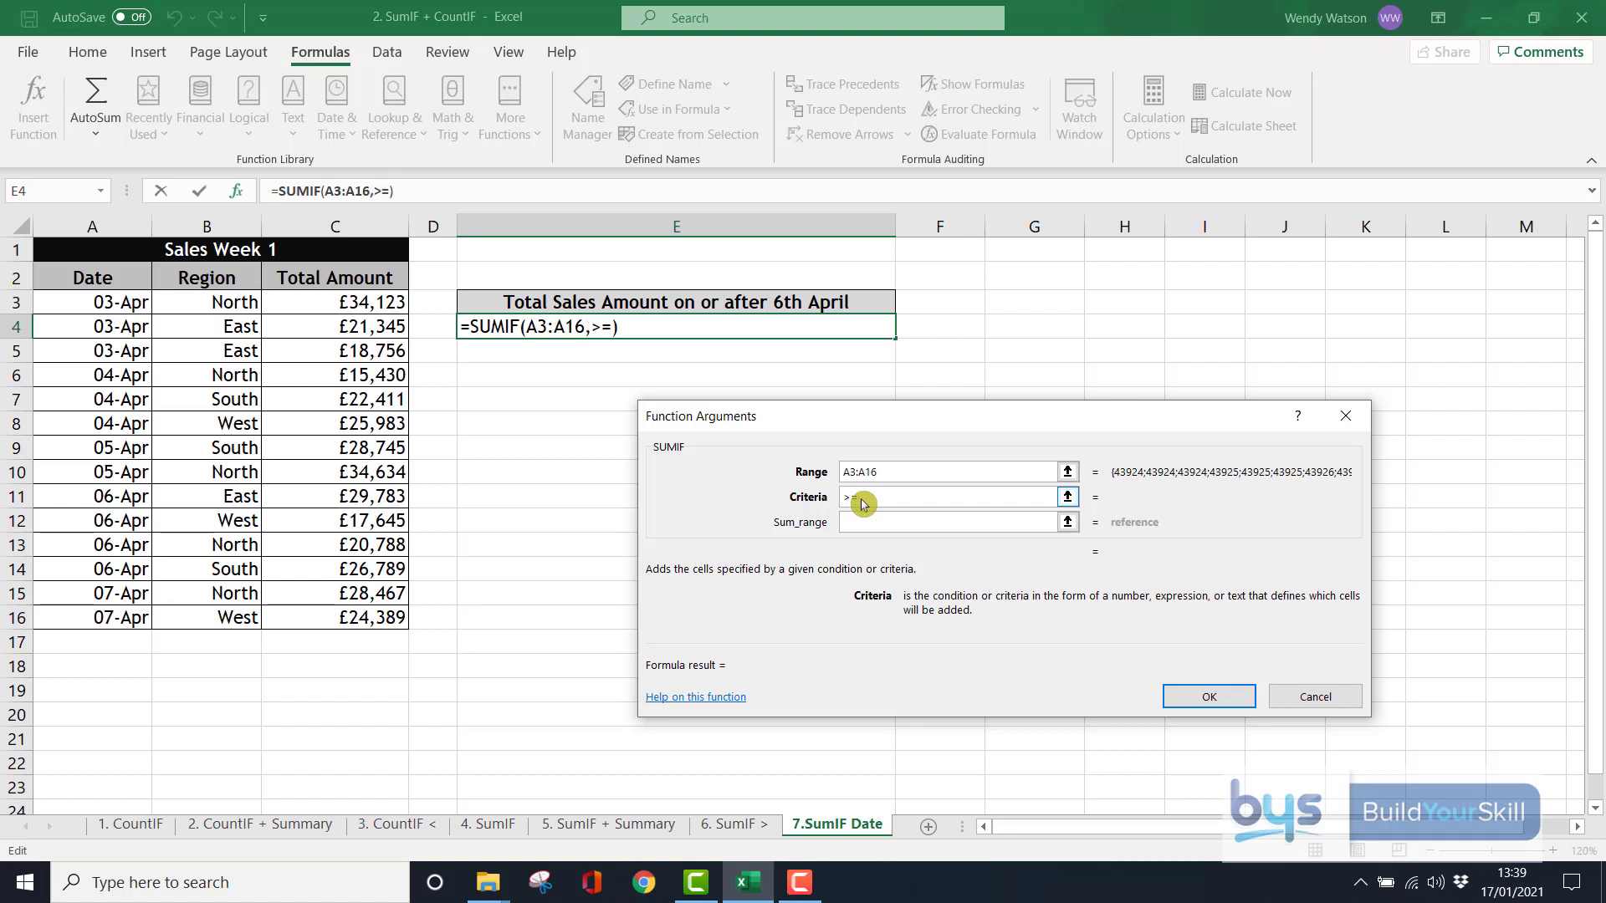
text(6)
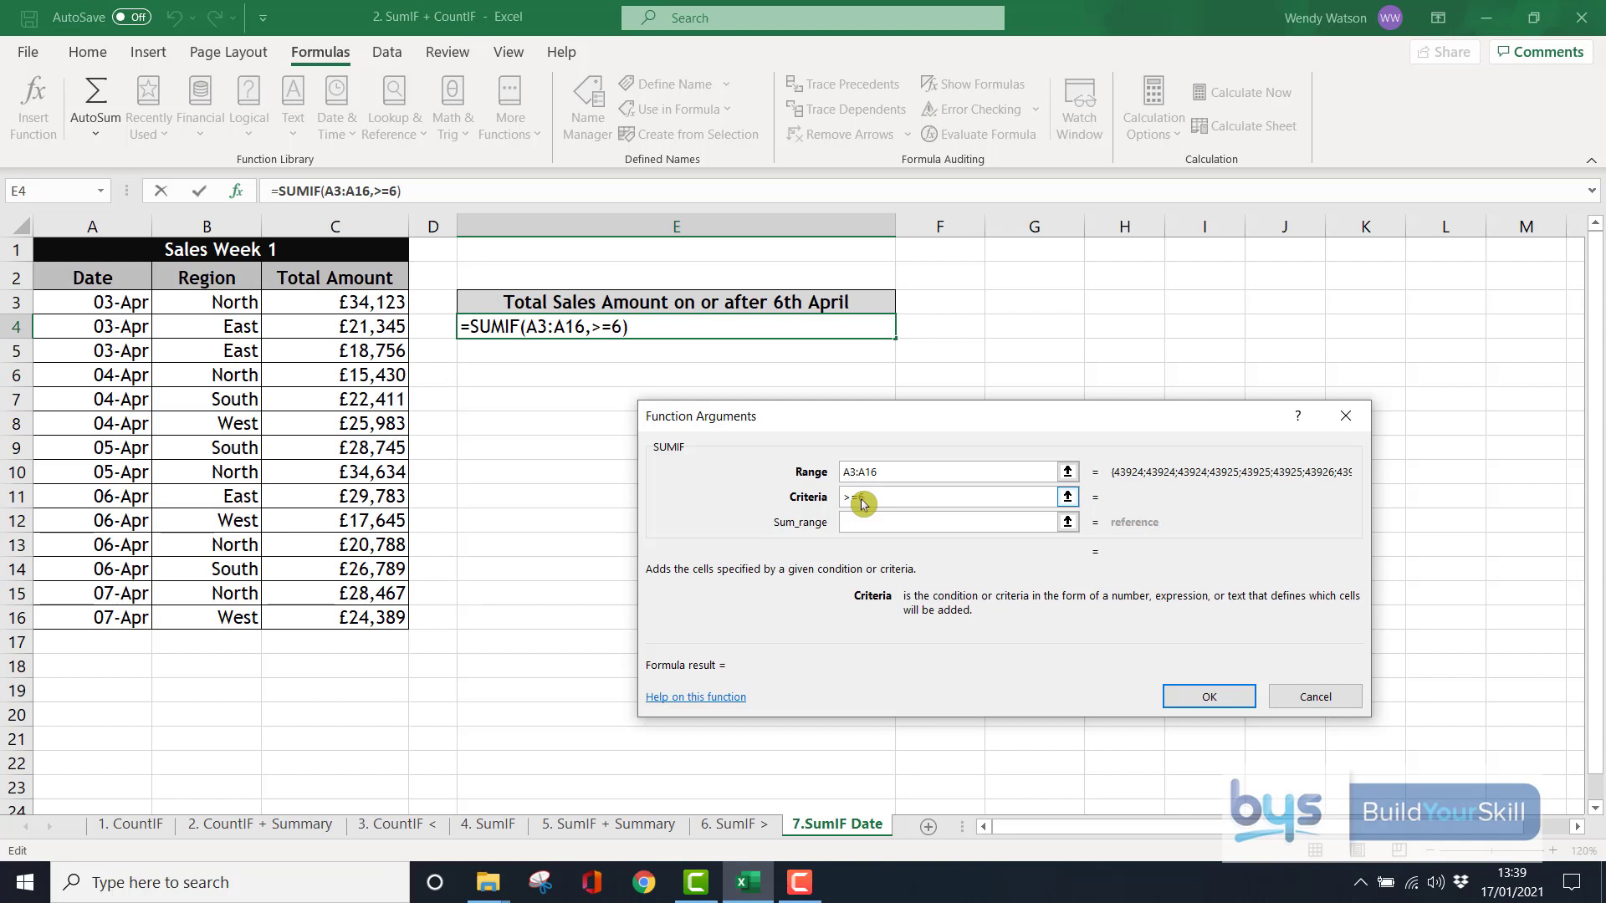
text(/4)
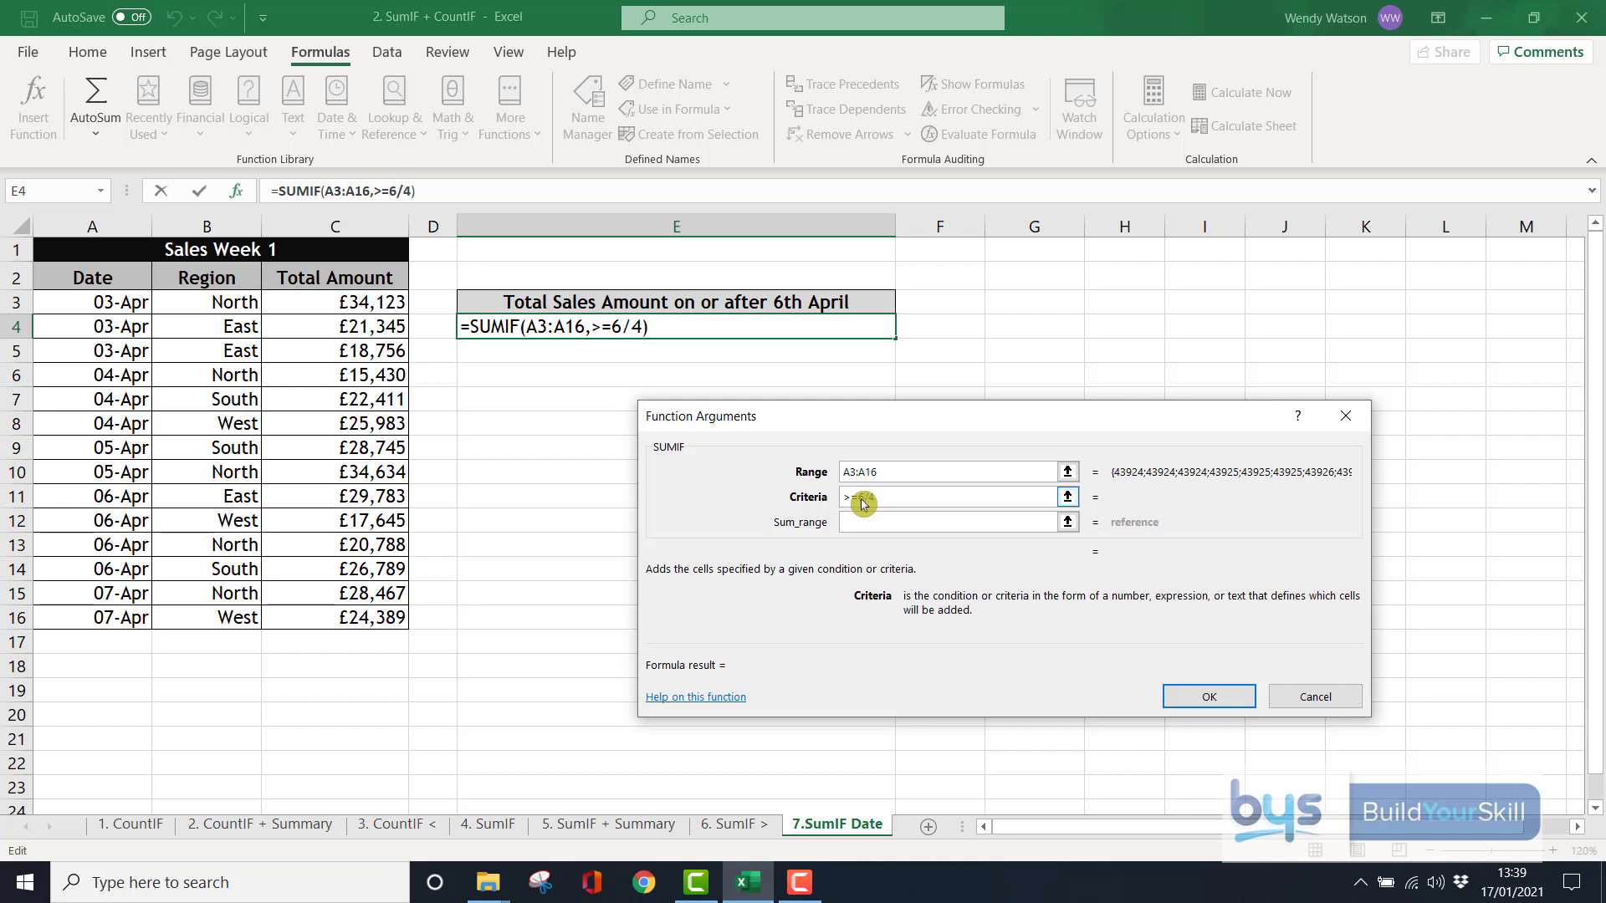
text(20")
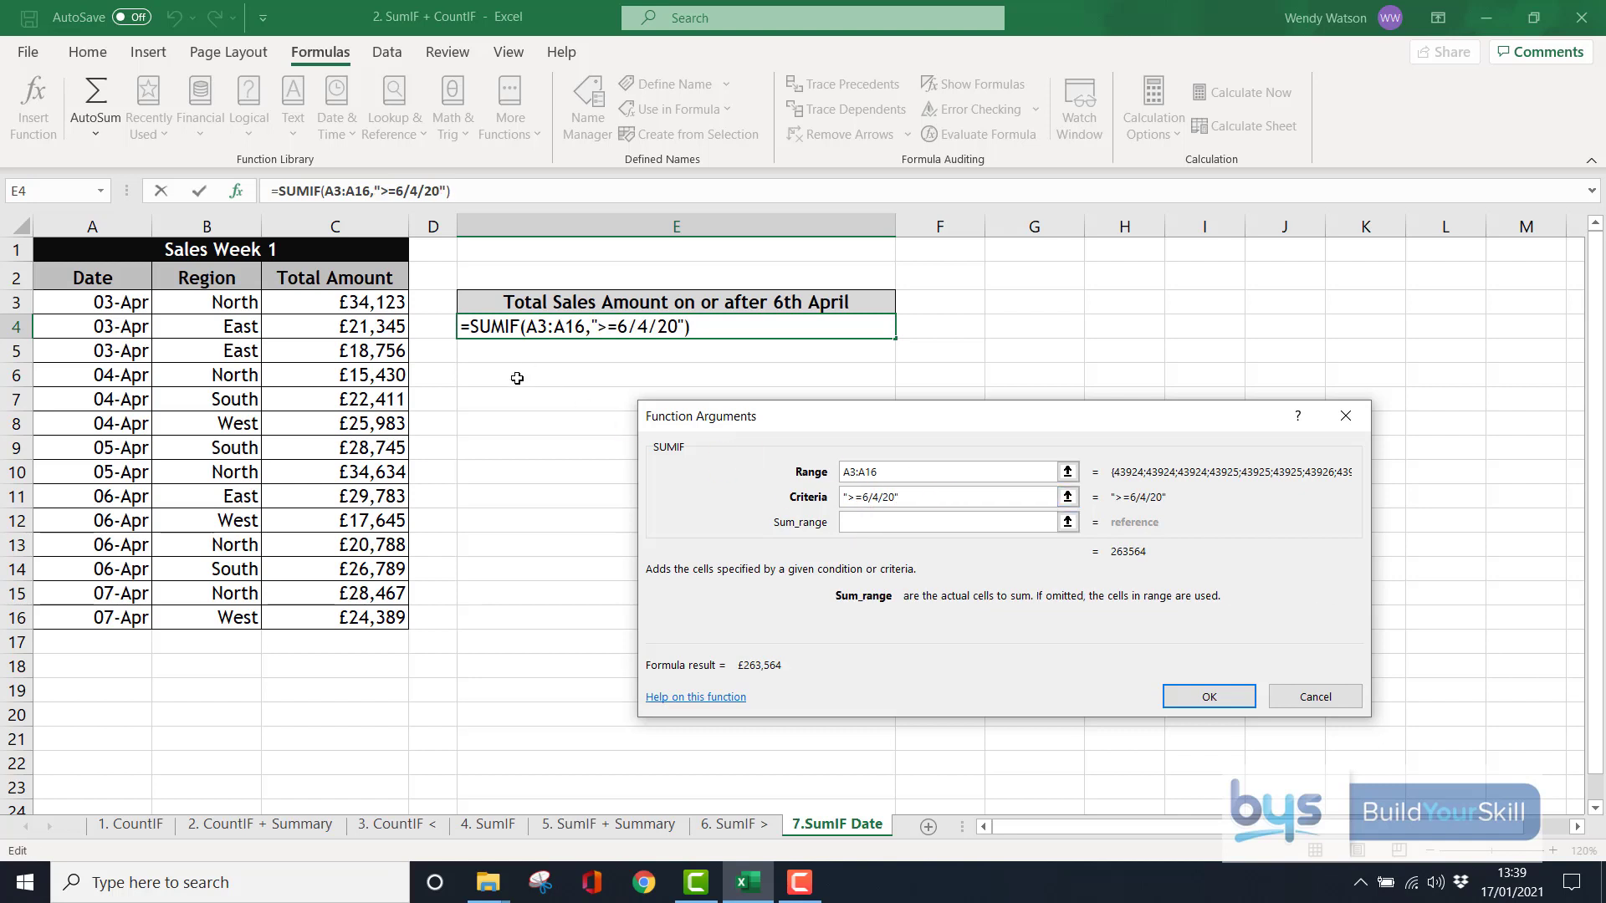
drag(334, 301, 334, 350)
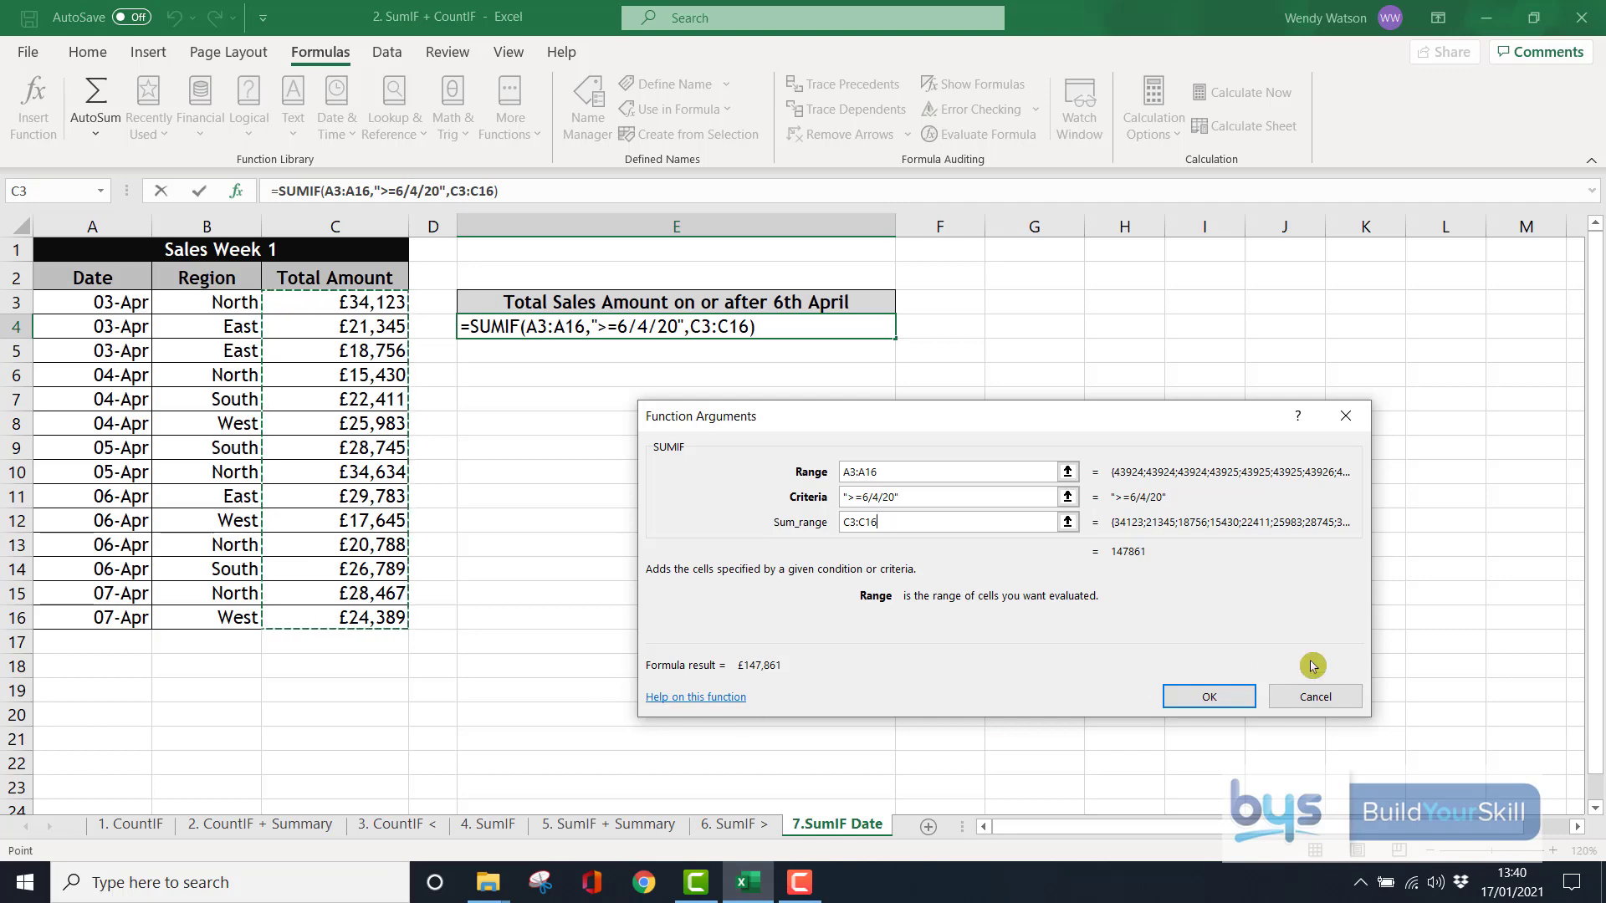
click(1209, 696)
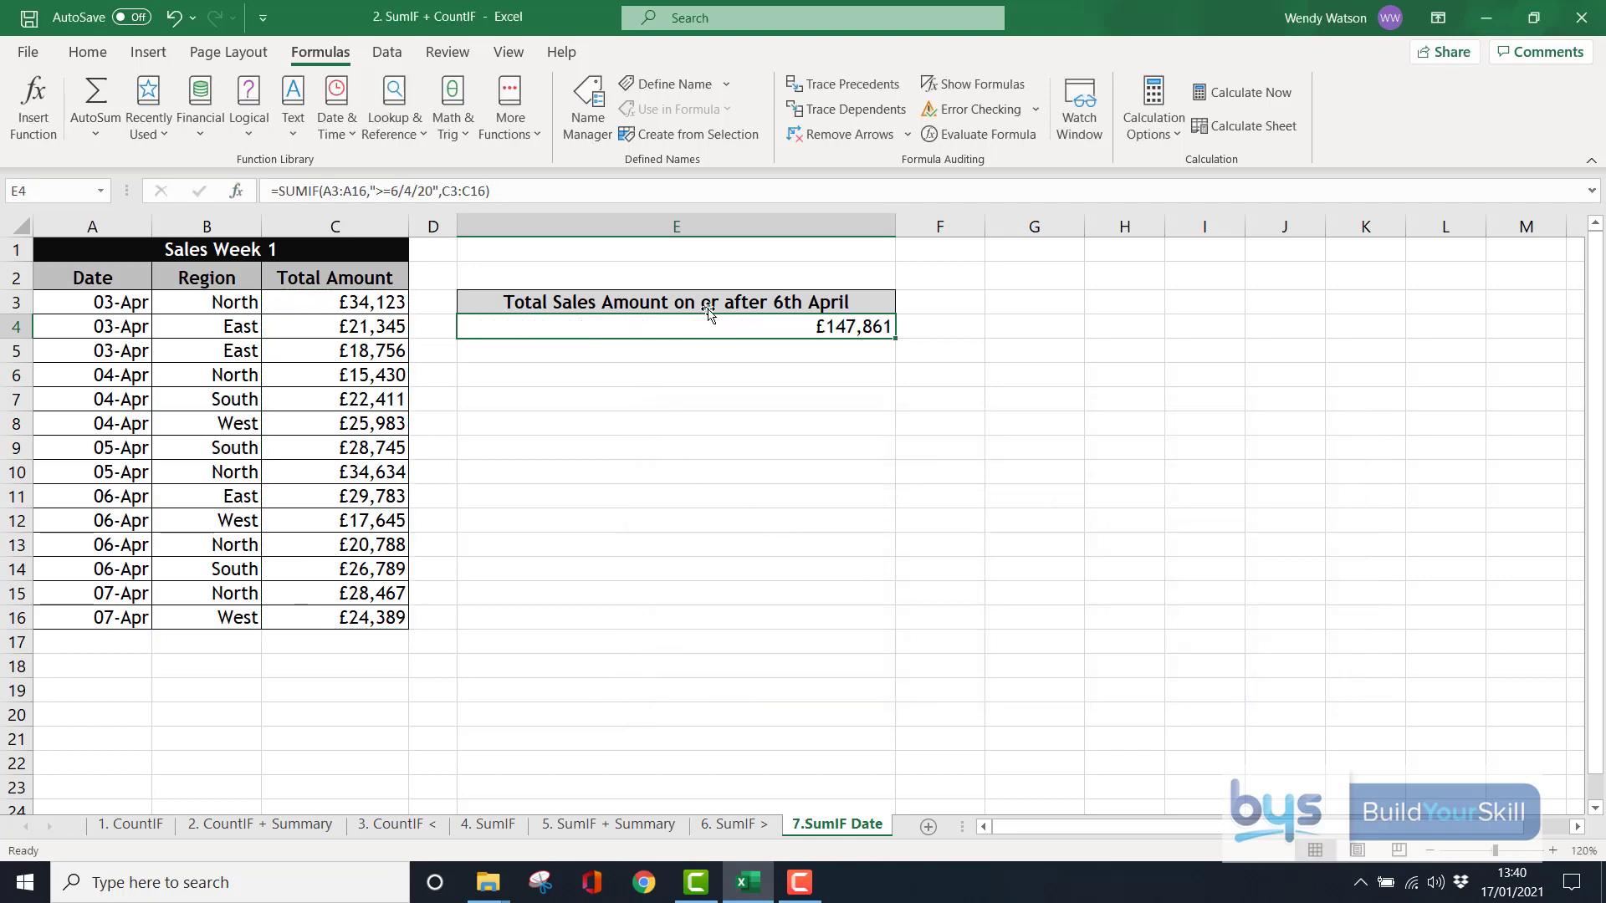
mouse_move(811, 337)
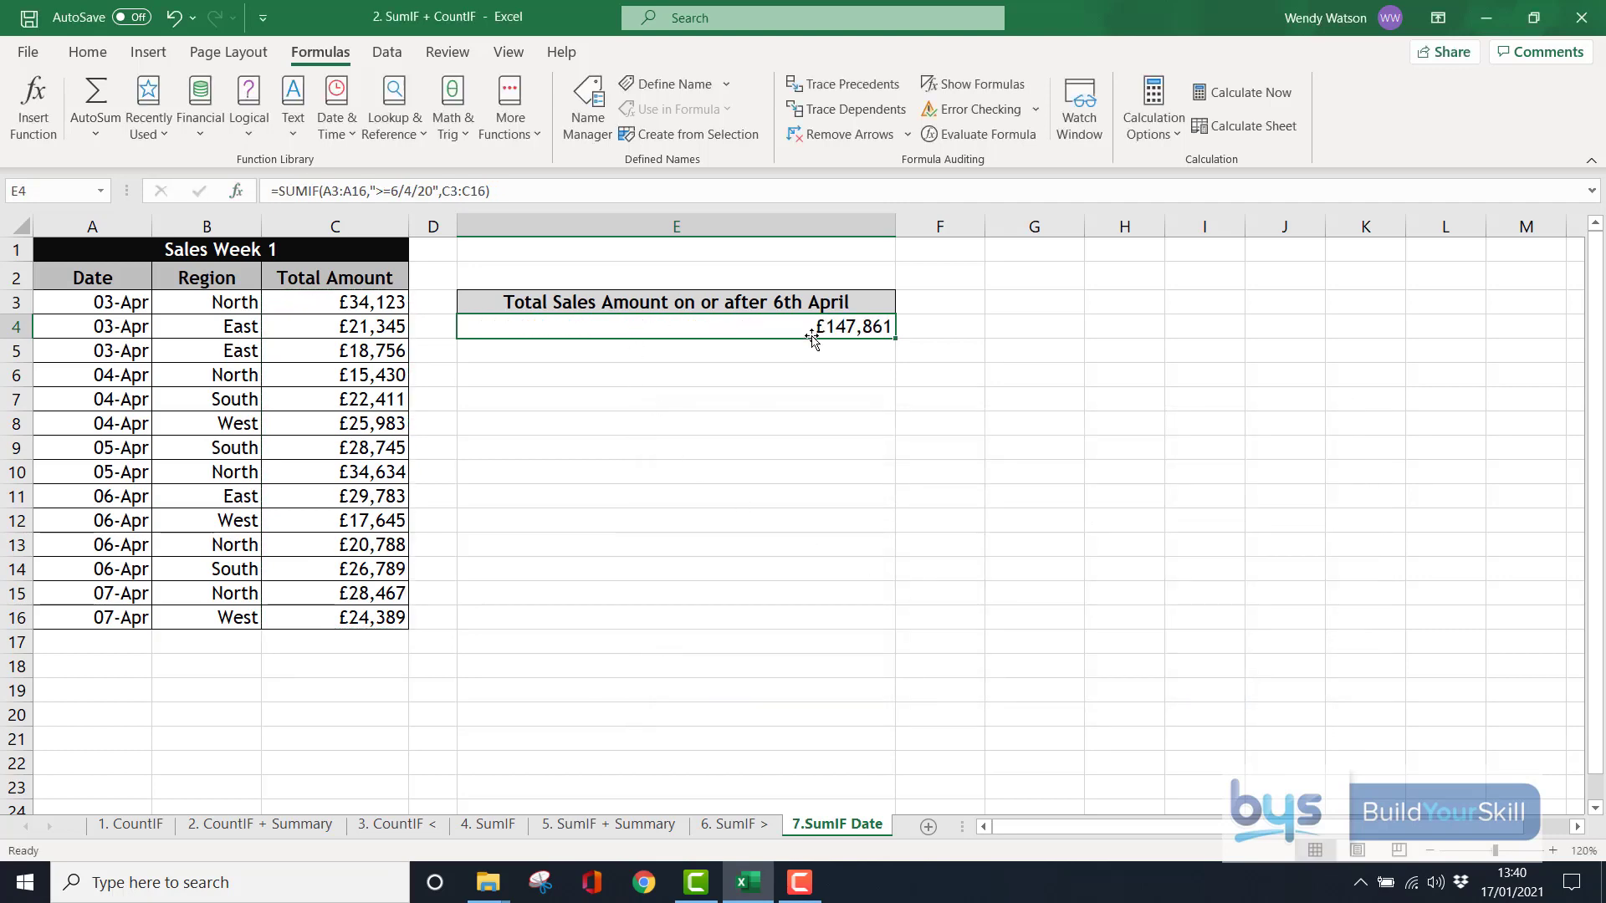